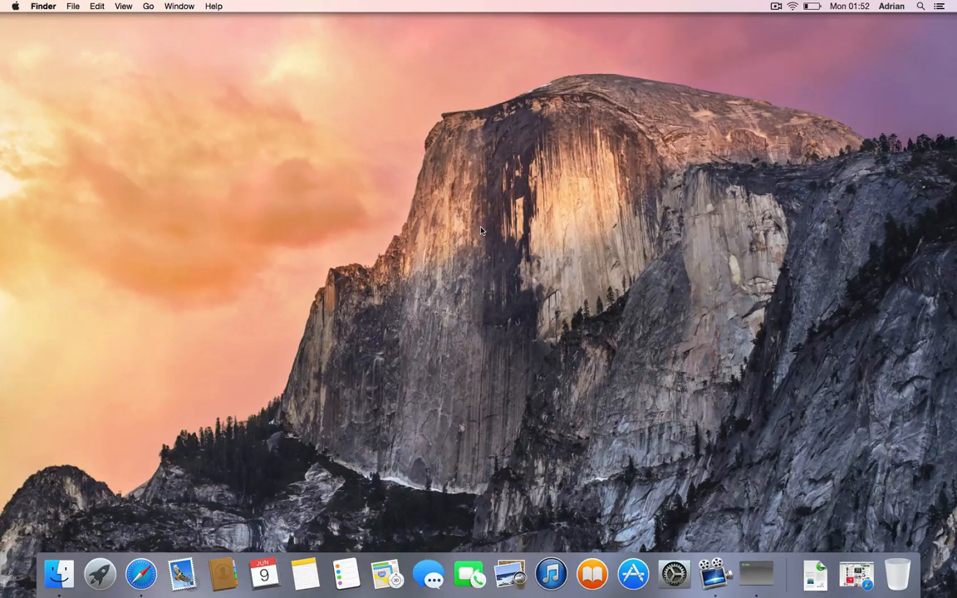
{"action": "mouse_move", "coordinate": [502, 297]}
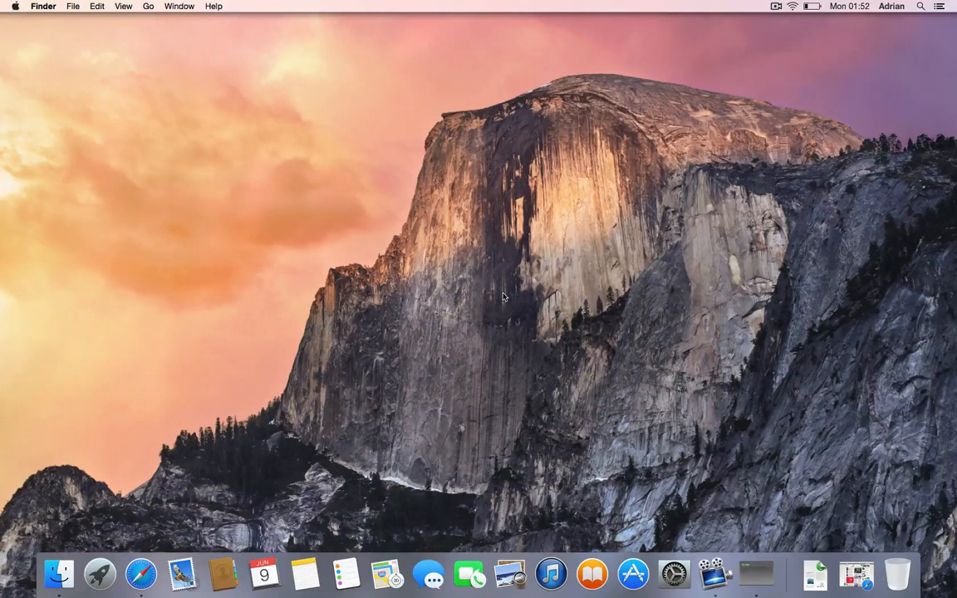
{"action": "mouse_move", "coordinate": [204, 218]}
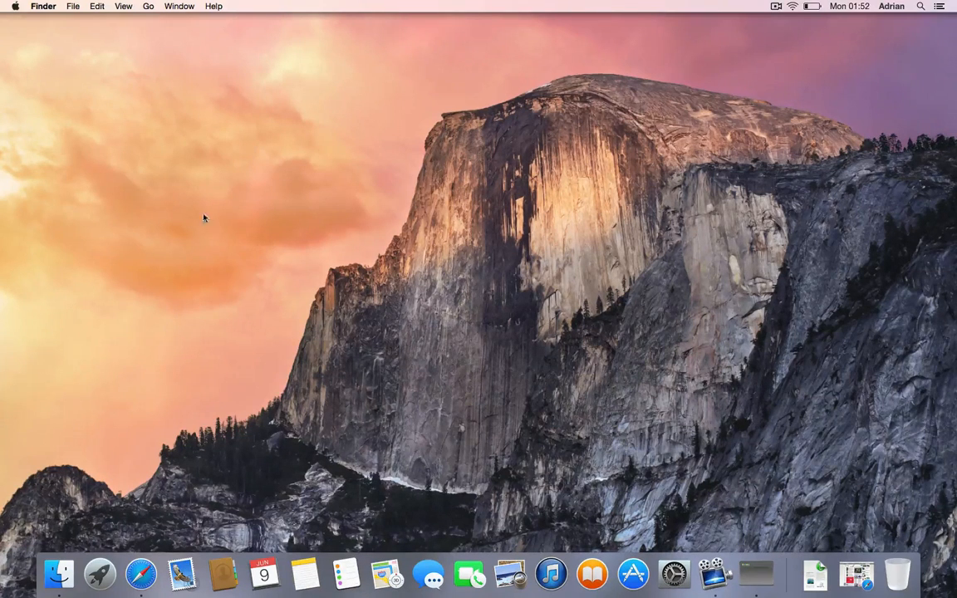
{"action": "mouse_move", "coordinate": [447, 310]}
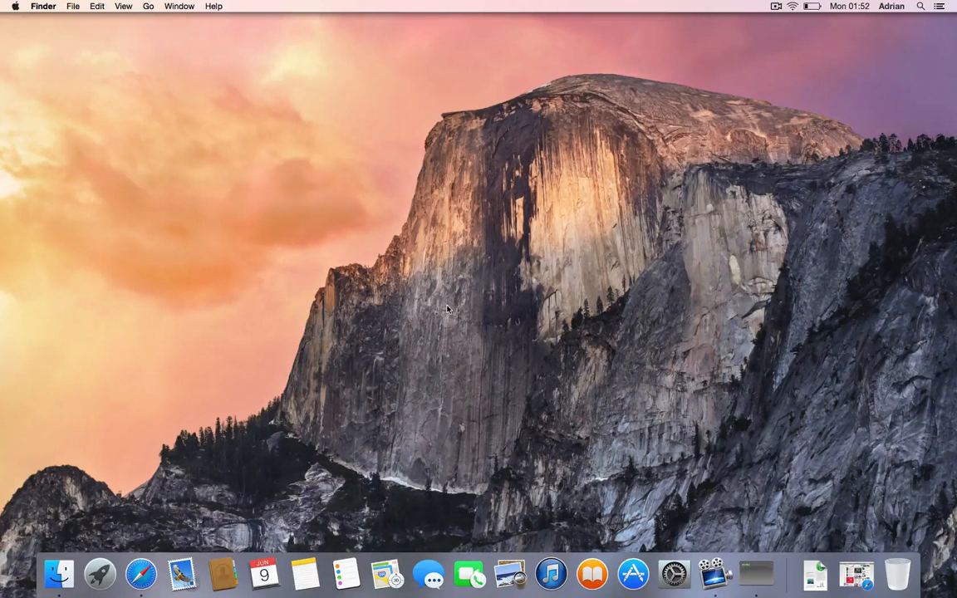
{"action": "mouse_move", "coordinate": [96, 5]}
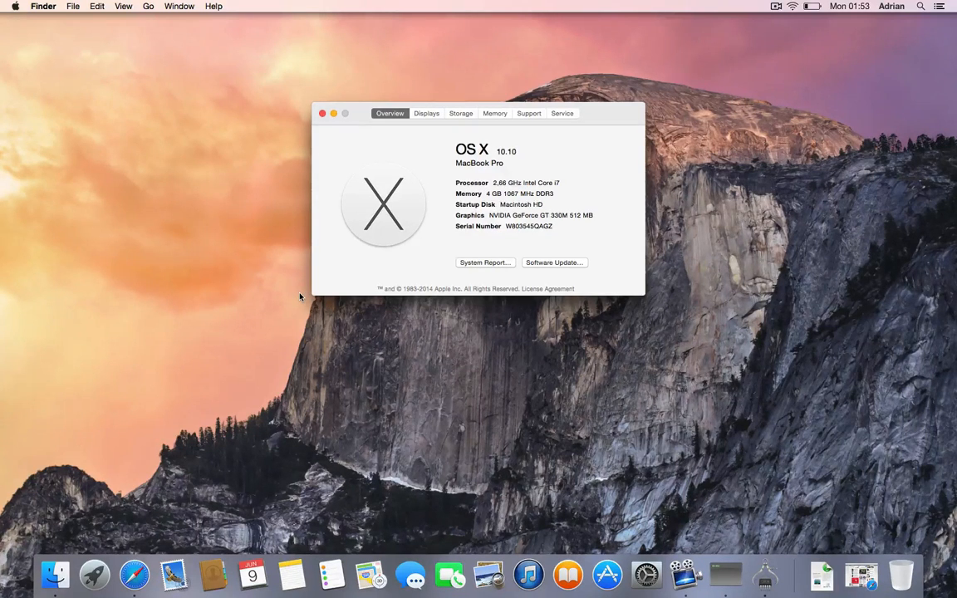
{"action": "mouse_move", "coordinate": [435, 130]}
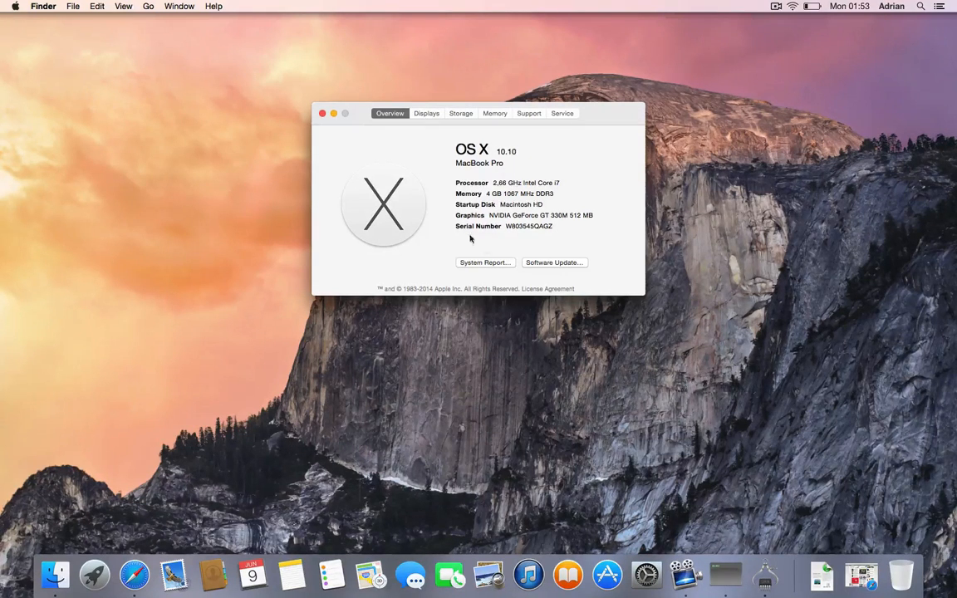
View the Displays, Storage, Memory and Service details in About This Mac, then close the window
{"action": "left_click", "coordinate": [426, 113]}
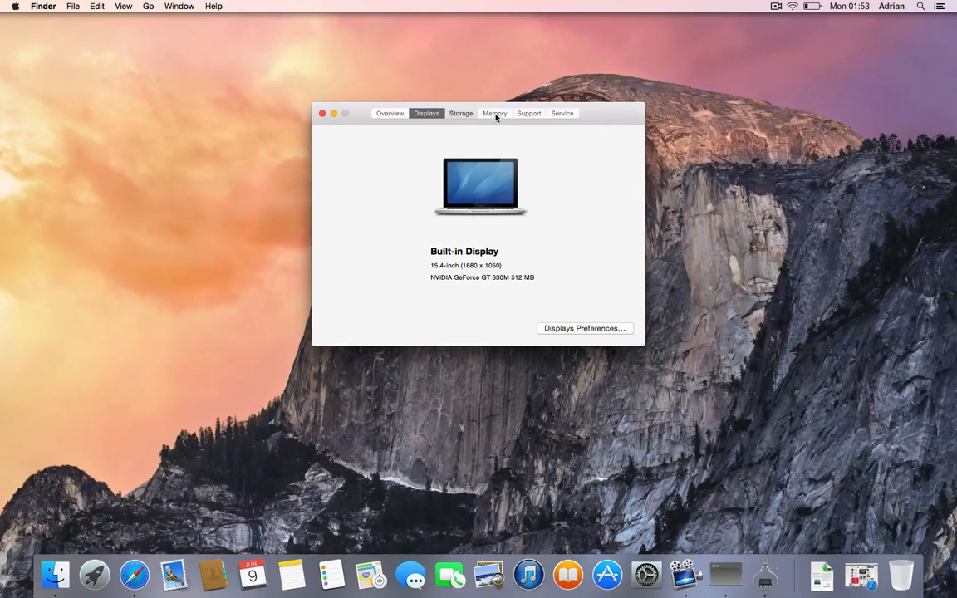
{"action": "left_click", "coordinate": [460, 113]}
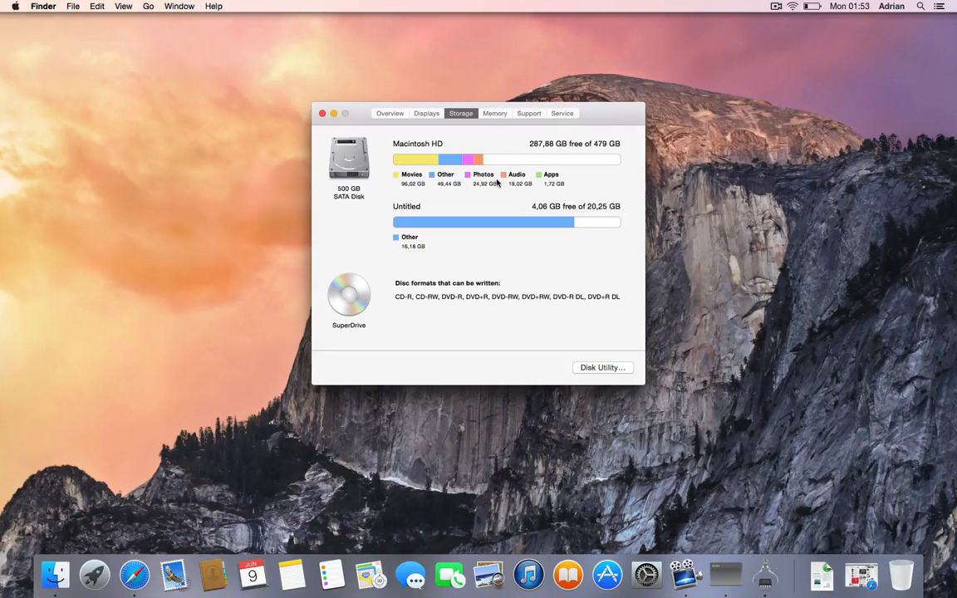
{"action": "left_click", "coordinate": [495, 113]}
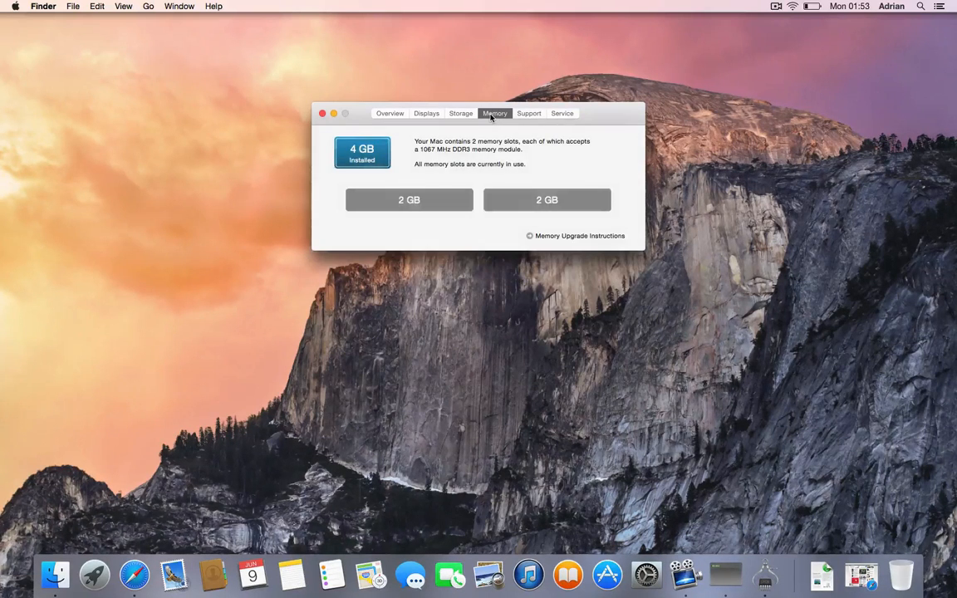
{"action": "left_click", "coordinate": [562, 113]}
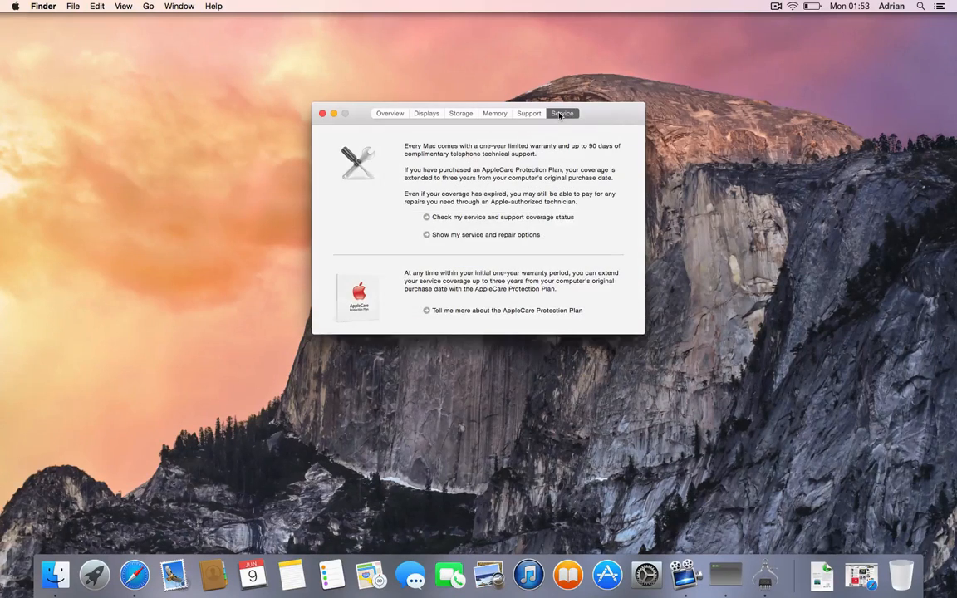
{"action": "left_click", "coordinate": [322, 113]}
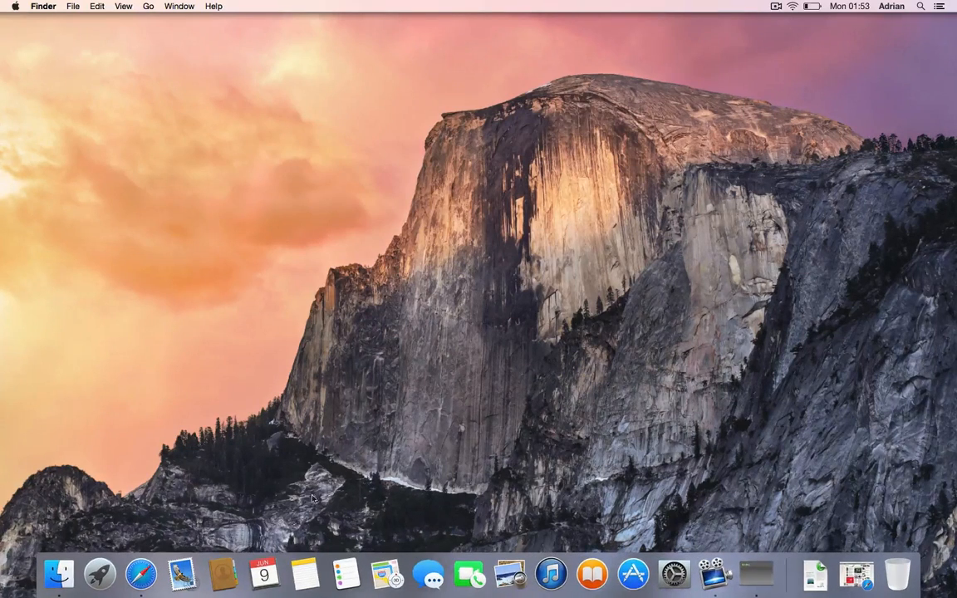
{"action": "mouse_move", "coordinate": [183, 573]}
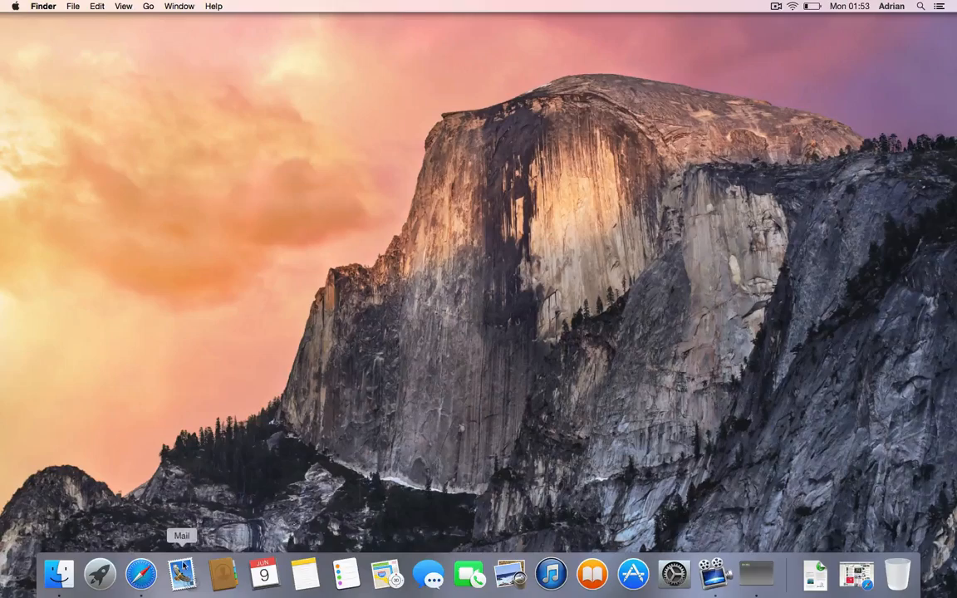
{"action": "mouse_move", "coordinate": [99, 574]}
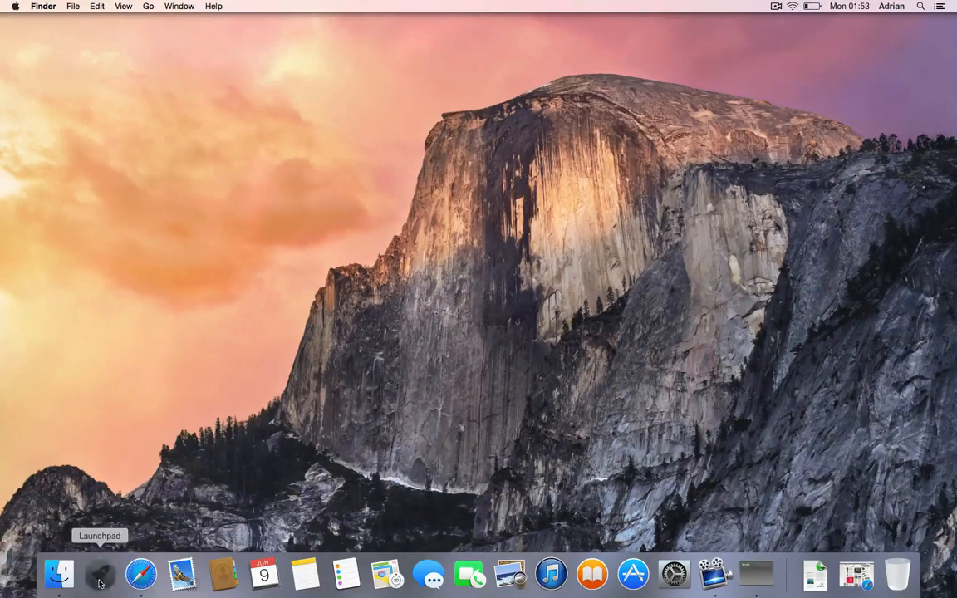
{"action": "left_click", "coordinate": [100, 574]}
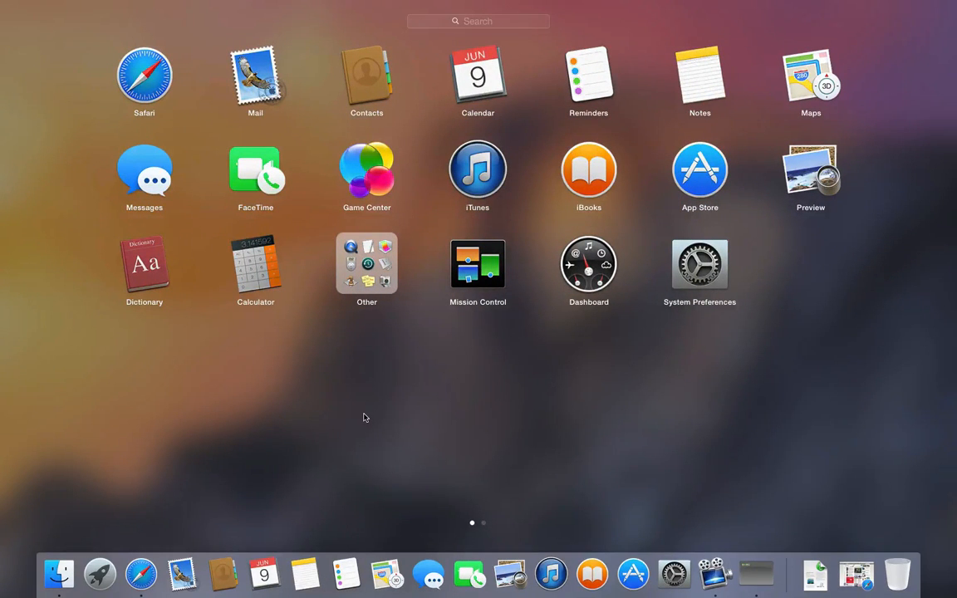
{"action": "mouse_move", "coordinate": [352, 185]}
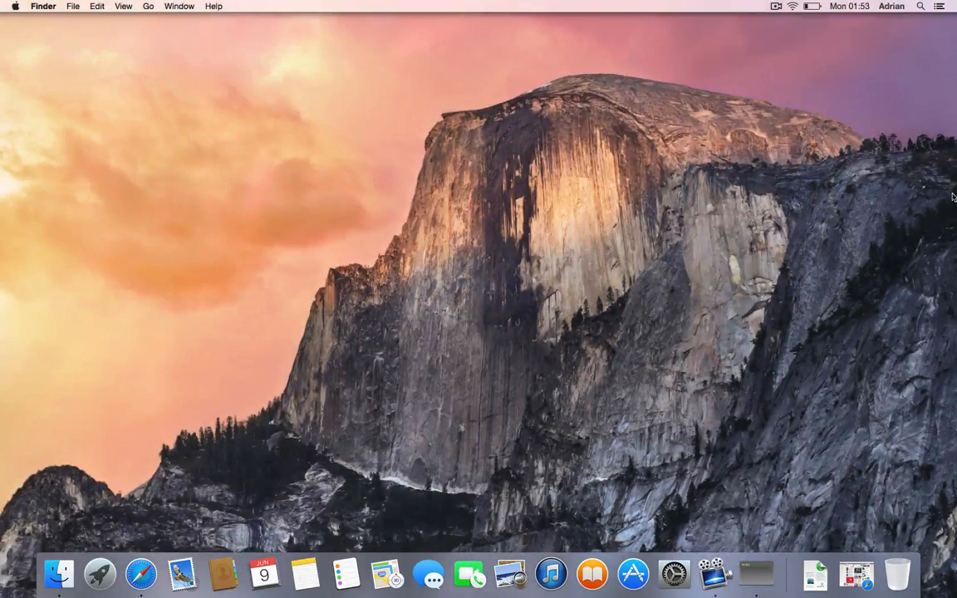
{"action": "left_click", "coordinate": [938, 6]}
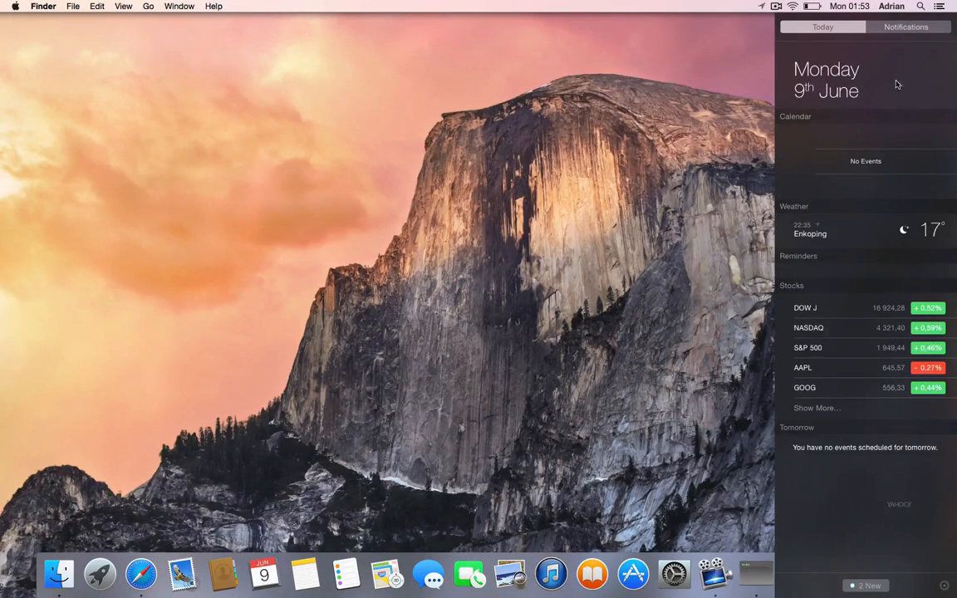
{"action": "left_click", "coordinate": [906, 27]}
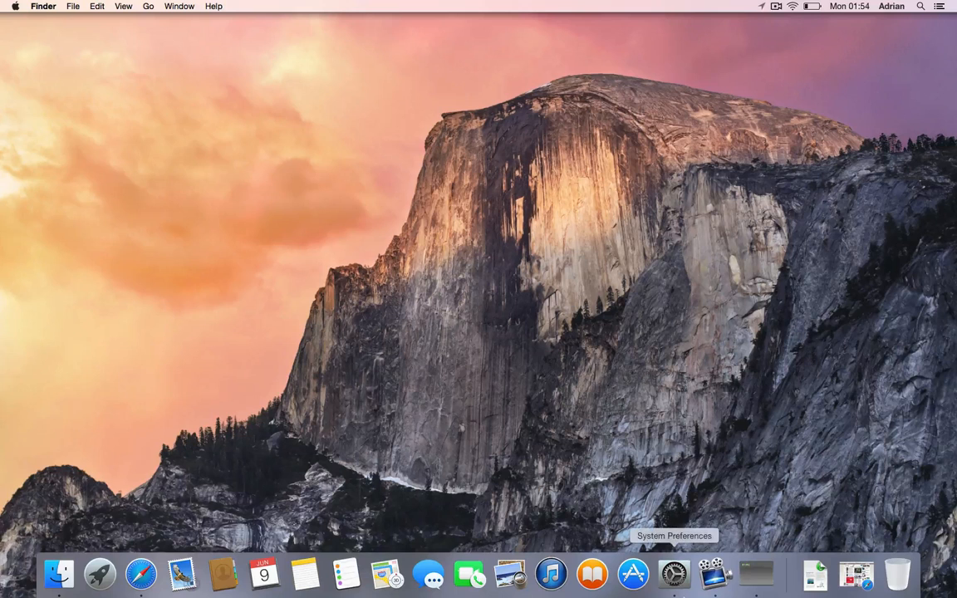
Launch System Preferences from the Dock, reposition its window toward the centre, and close it
{"action": "left_click", "coordinate": [675, 573]}
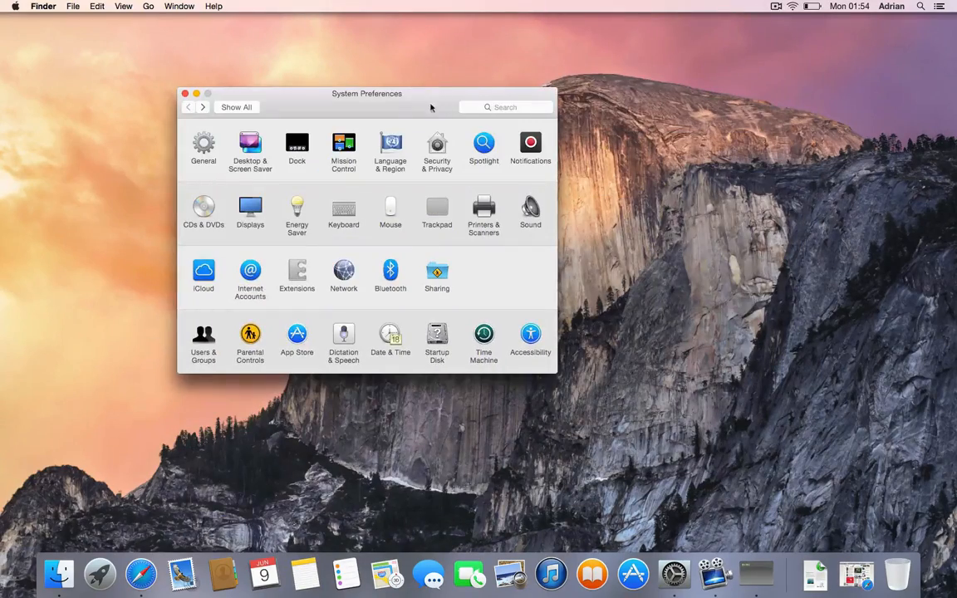
{"action": "left_click_drag", "start_coordinate": [365, 94], "coordinate": [495, 87]}
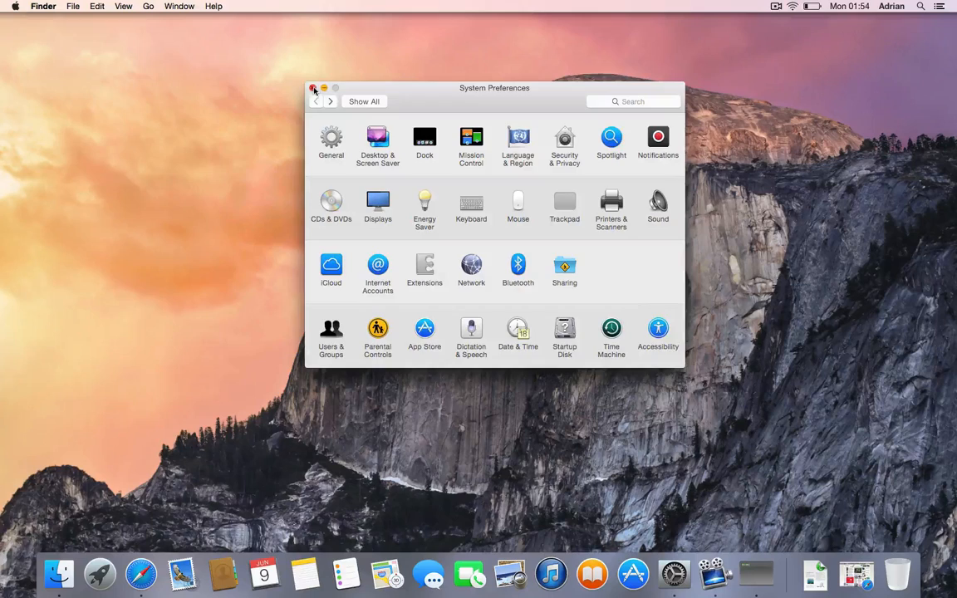
{"action": "left_click", "coordinate": [15, 6]}
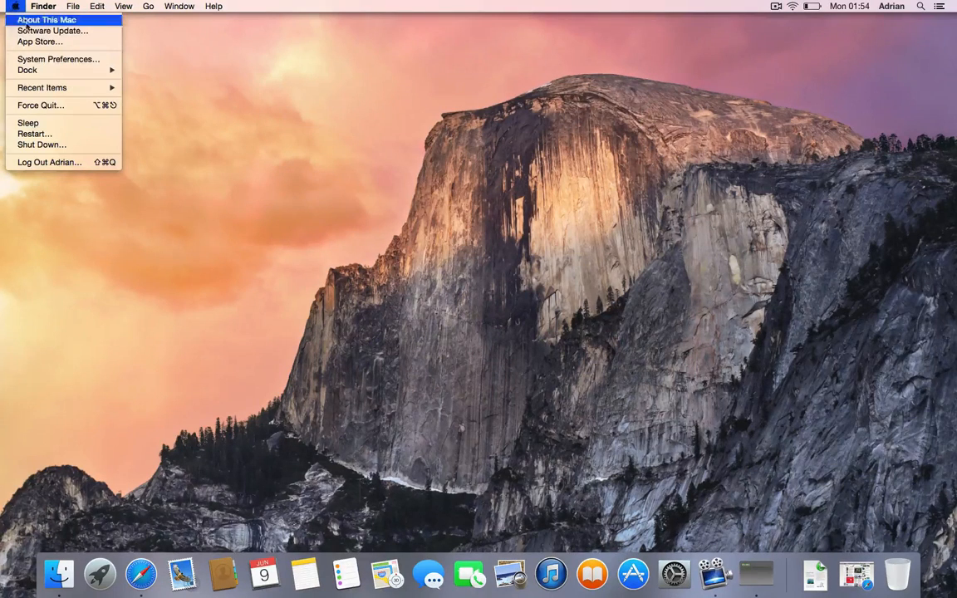
{"action": "mouse_move", "coordinate": [53, 30]}
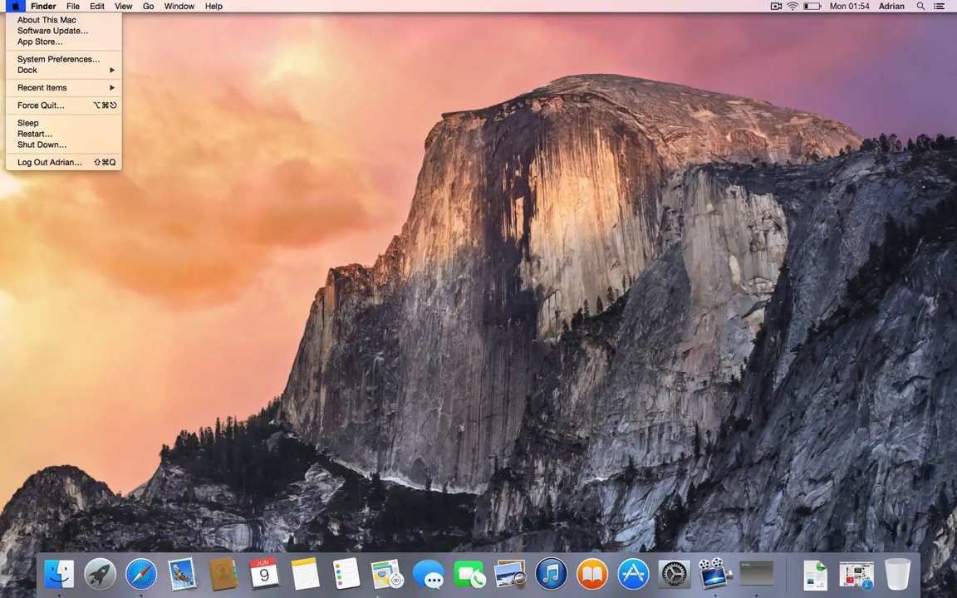
{"action": "mouse_move", "coordinate": [76, 572]}
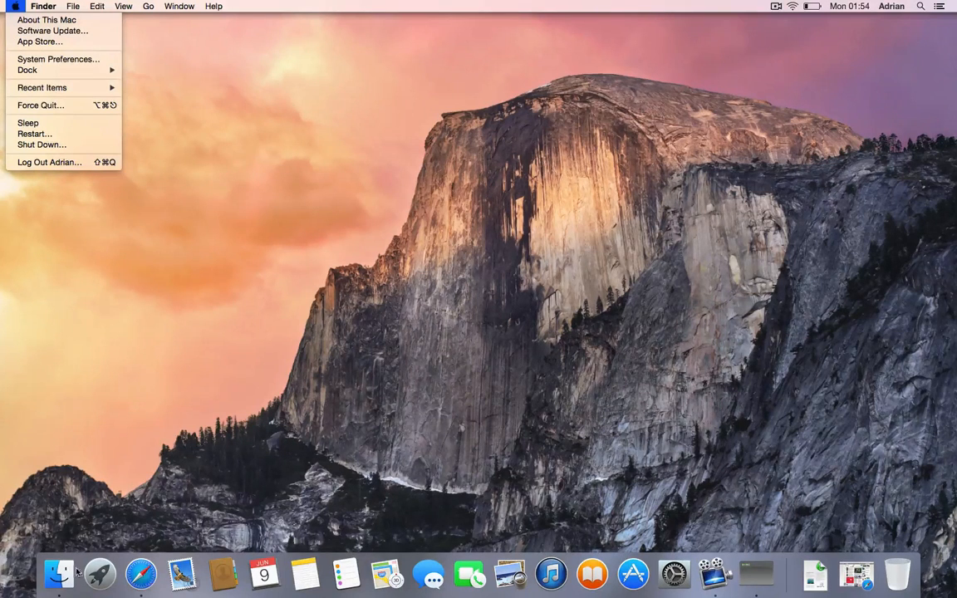
Bring up a Finder window, try a new tab via the action menu and tab bar, and close the extra tab
{"action": "left_click", "coordinate": [58, 573]}
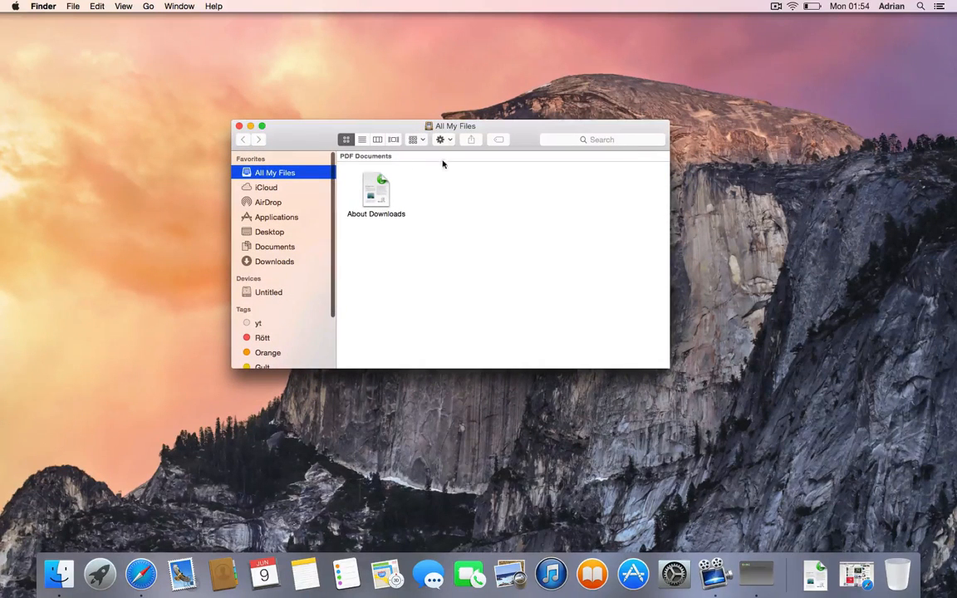
{"action": "left_click", "coordinate": [442, 140]}
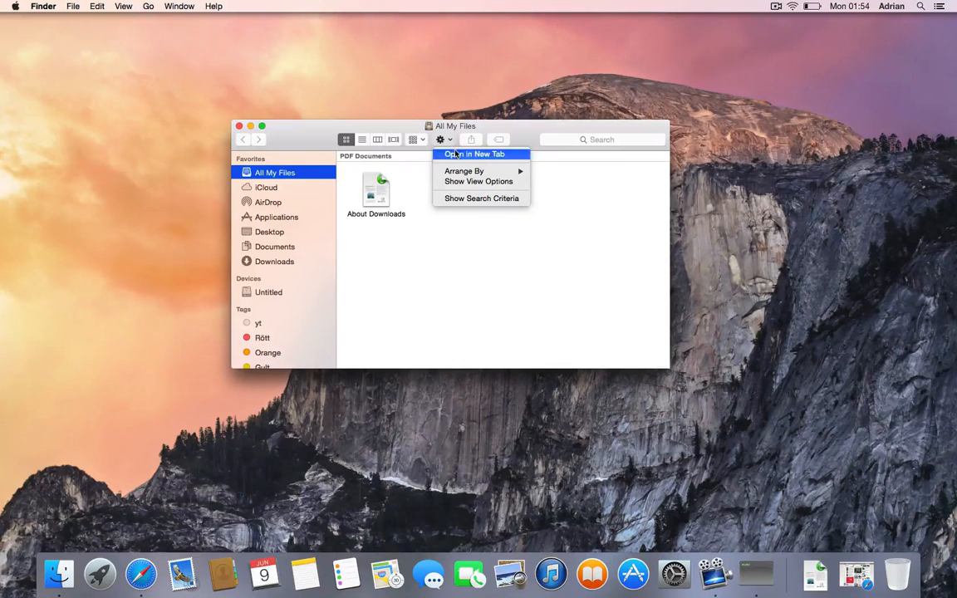
{"action": "left_click", "coordinate": [475, 153]}
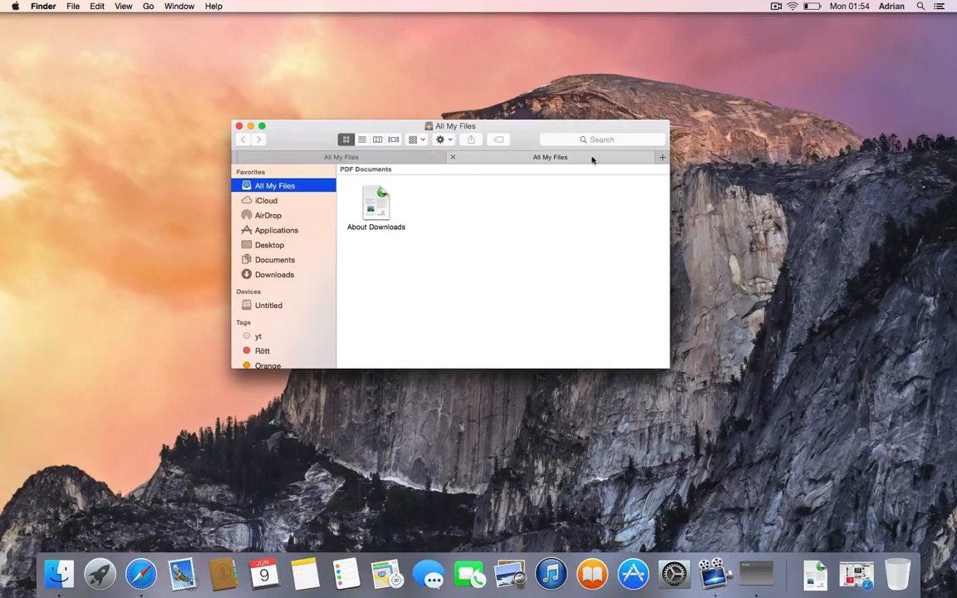
{"action": "left_click", "coordinate": [661, 156]}
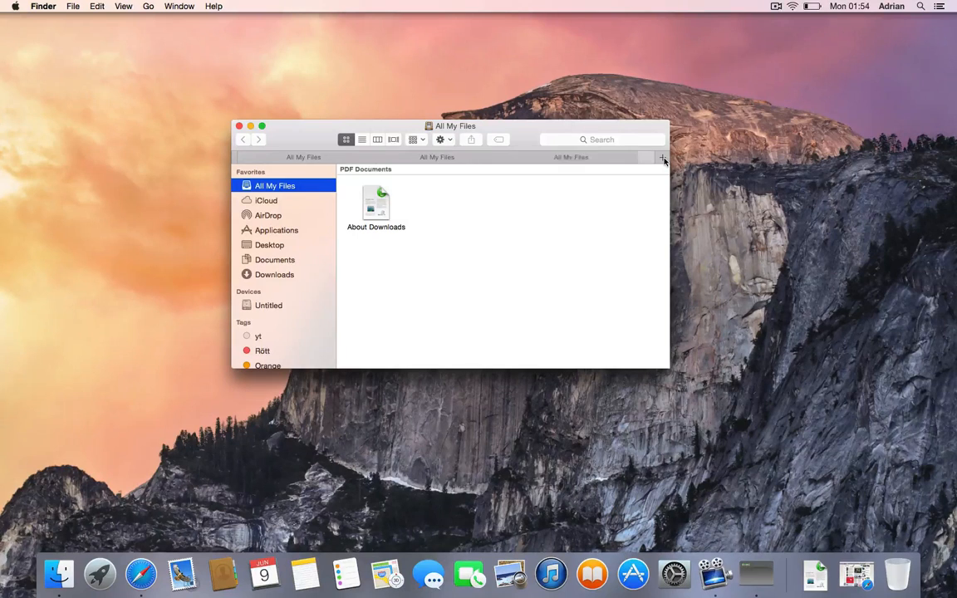
{"action": "left_click", "coordinate": [662, 158]}
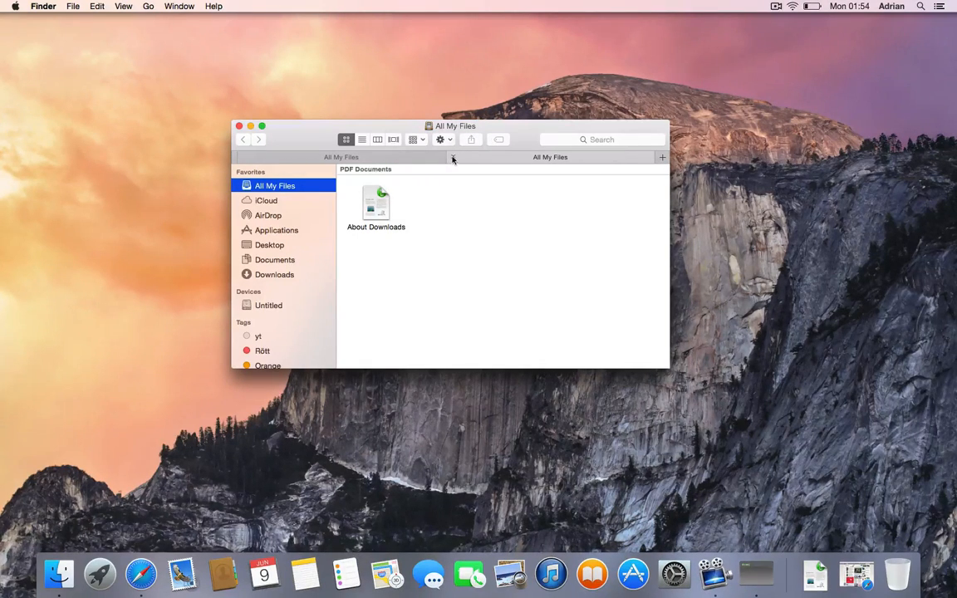
Browse iCloud, AirDrop and the Applications folder, switching Applications to column view
{"action": "left_click", "coordinate": [266, 186]}
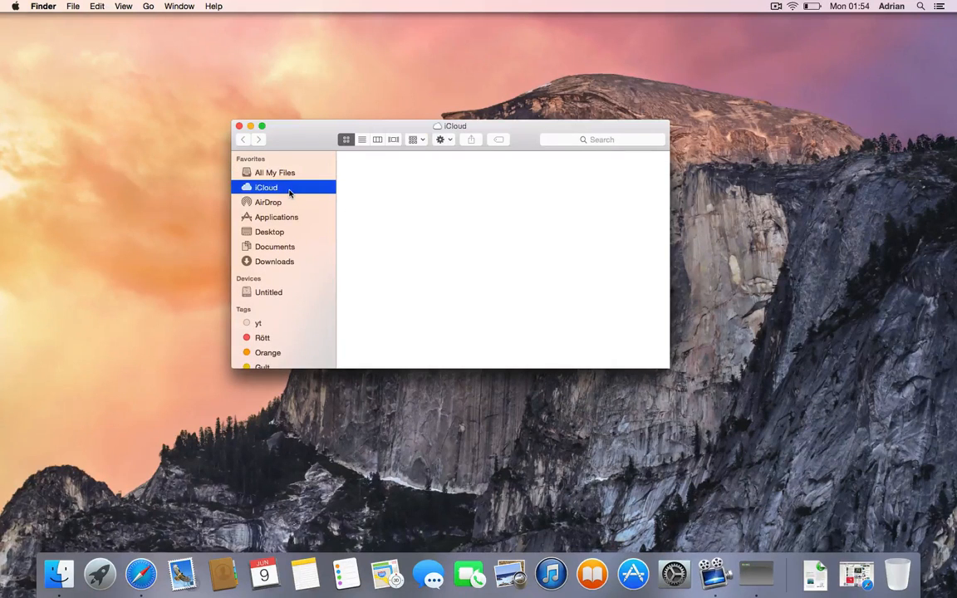
{"action": "left_click", "coordinate": [270, 203]}
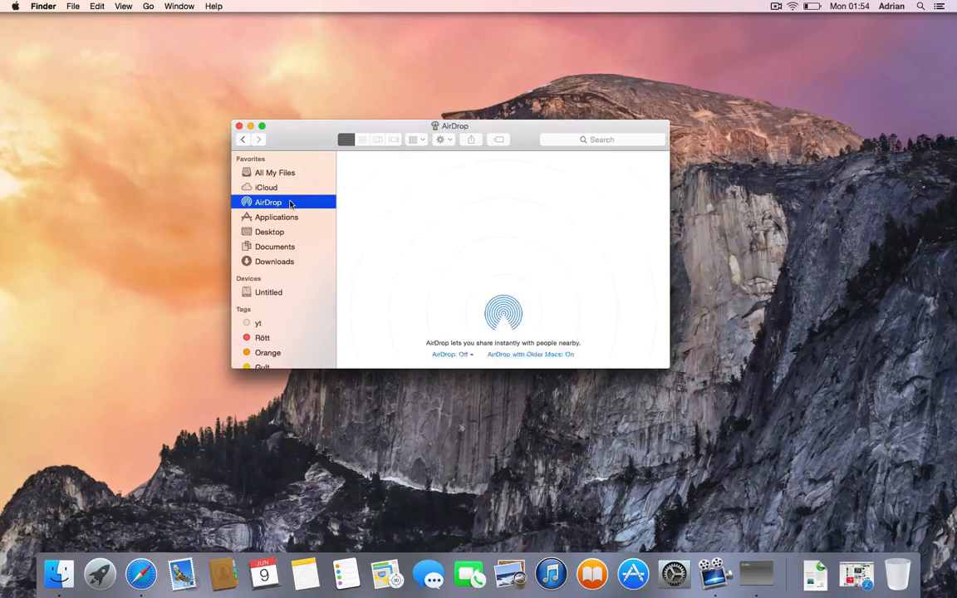
{"action": "left_click", "coordinate": [452, 354]}
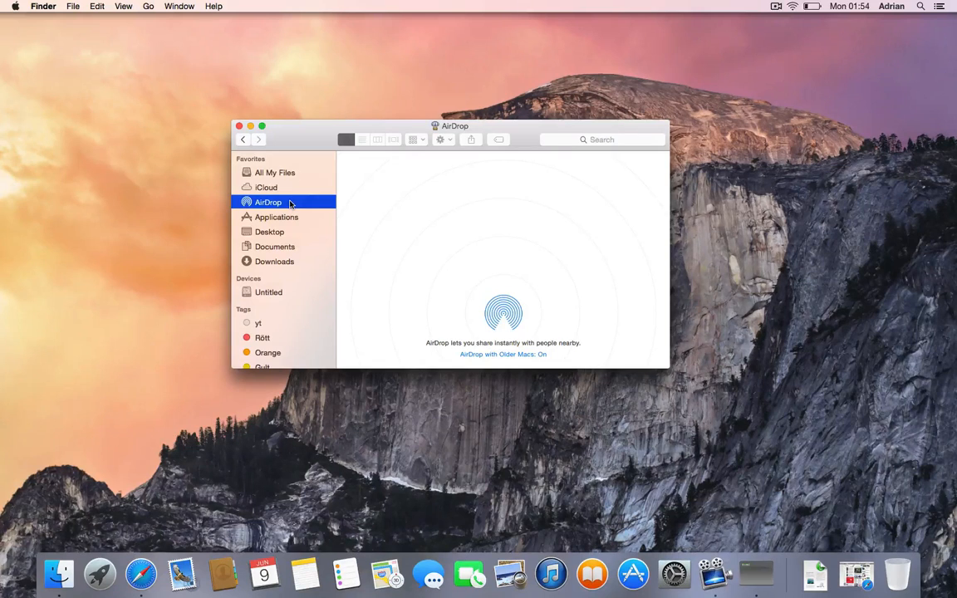
{"action": "left_click", "coordinate": [276, 216]}
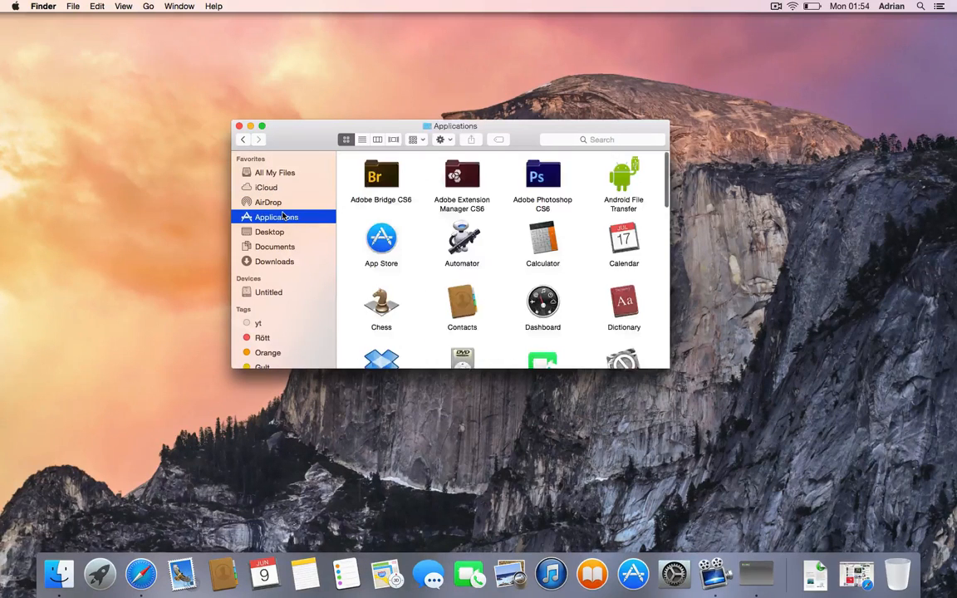
{"action": "scroll", "scroll_direction": "down", "scroll_amount": 3}
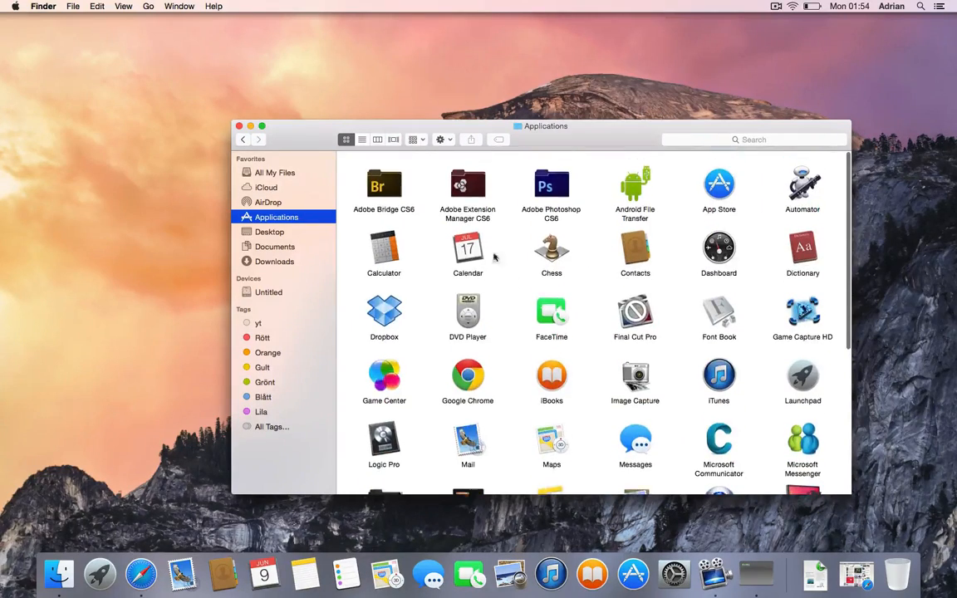
{"action": "left_click", "coordinate": [377, 140]}
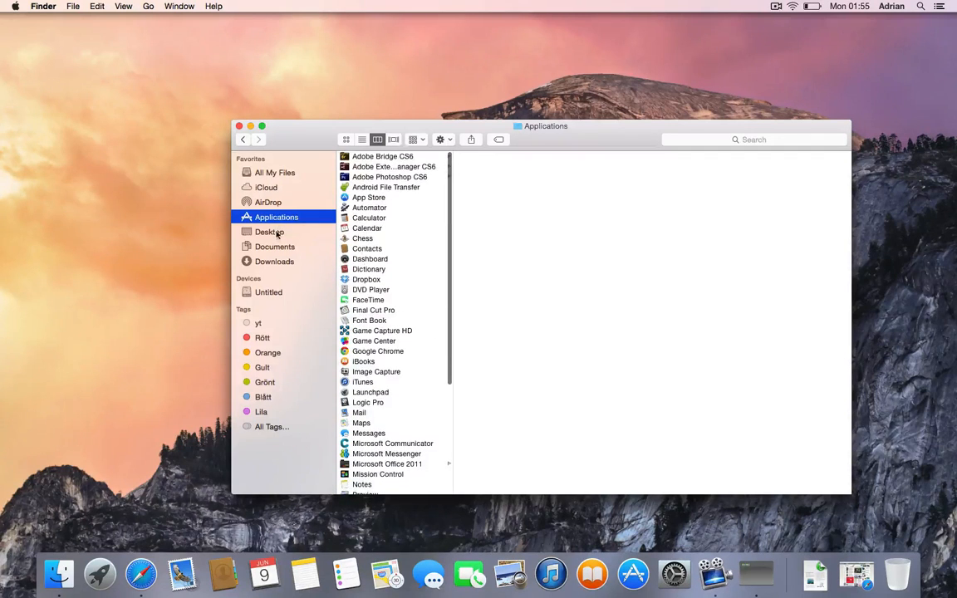
Browse Documents, Downloads, the Untitled drive and a colour tag, then close the Finder window
{"action": "left_click", "coordinate": [274, 246]}
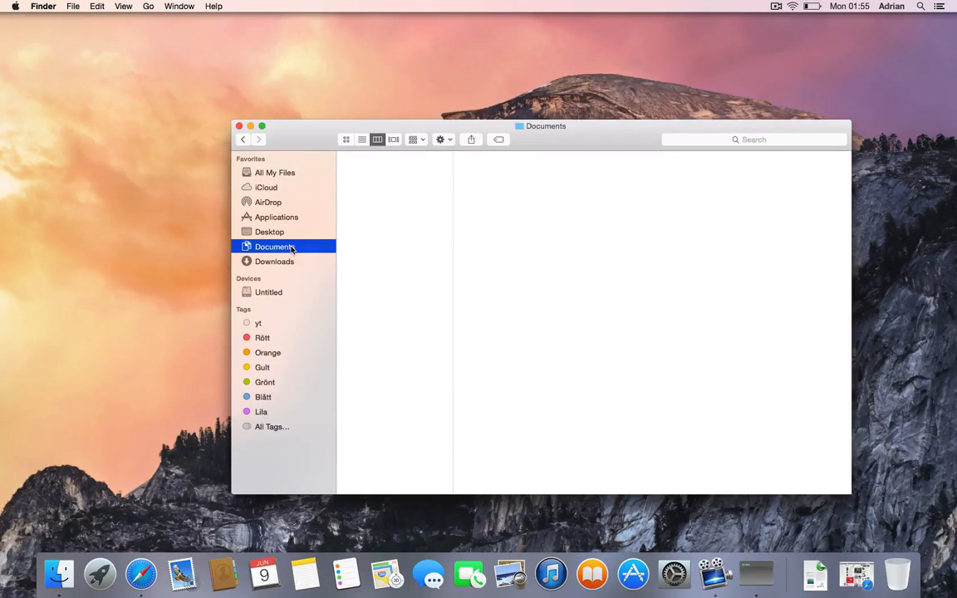
{"action": "left_click", "coordinate": [274, 261]}
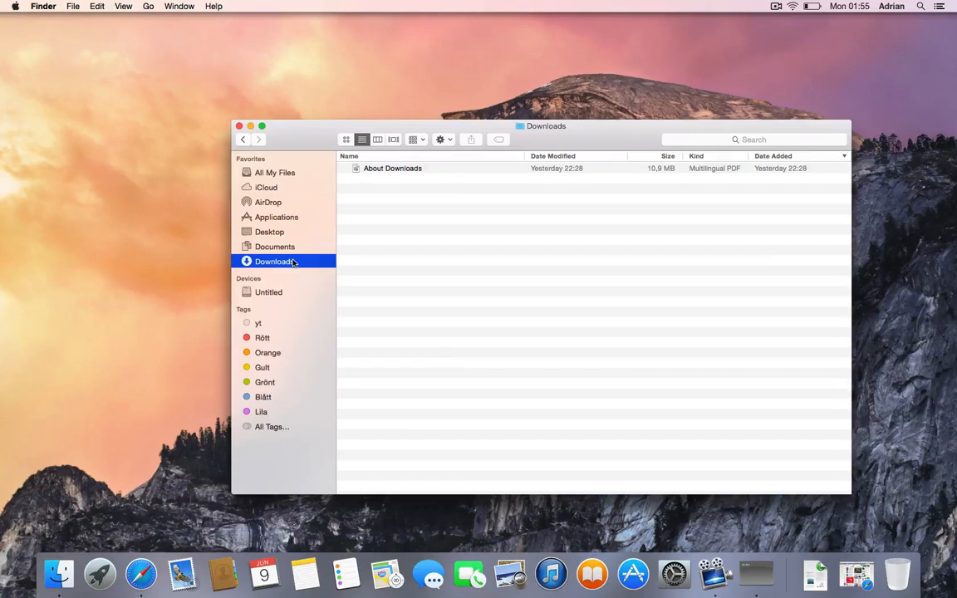
{"action": "mouse_move", "coordinate": [279, 296]}
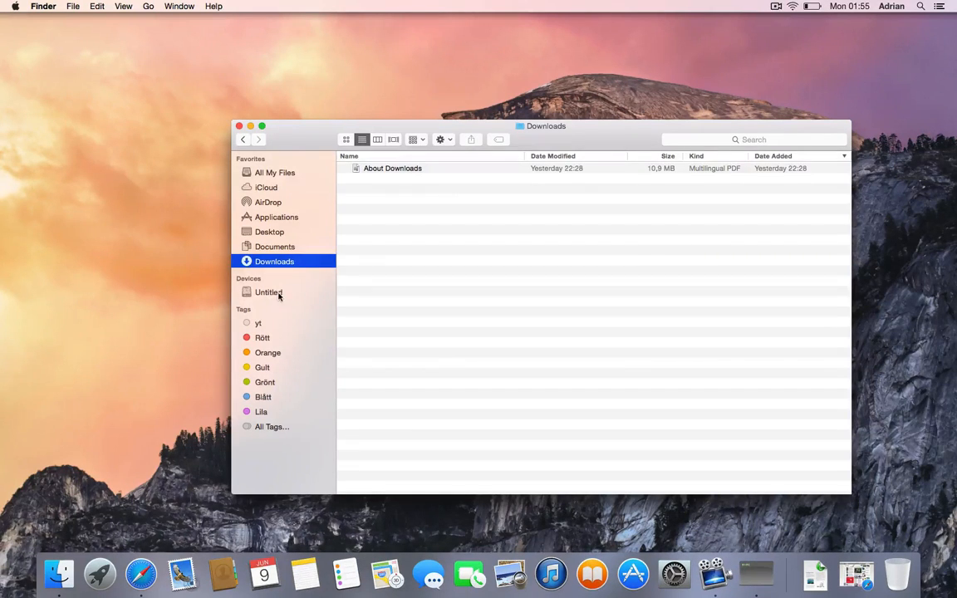
{"action": "left_click", "coordinate": [269, 292]}
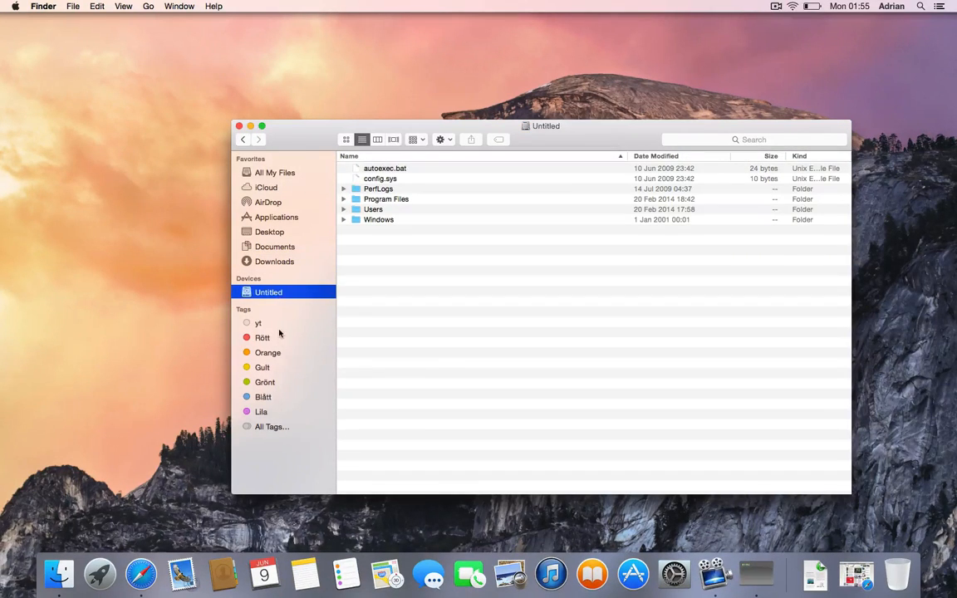
{"action": "left_click", "coordinate": [261, 412]}
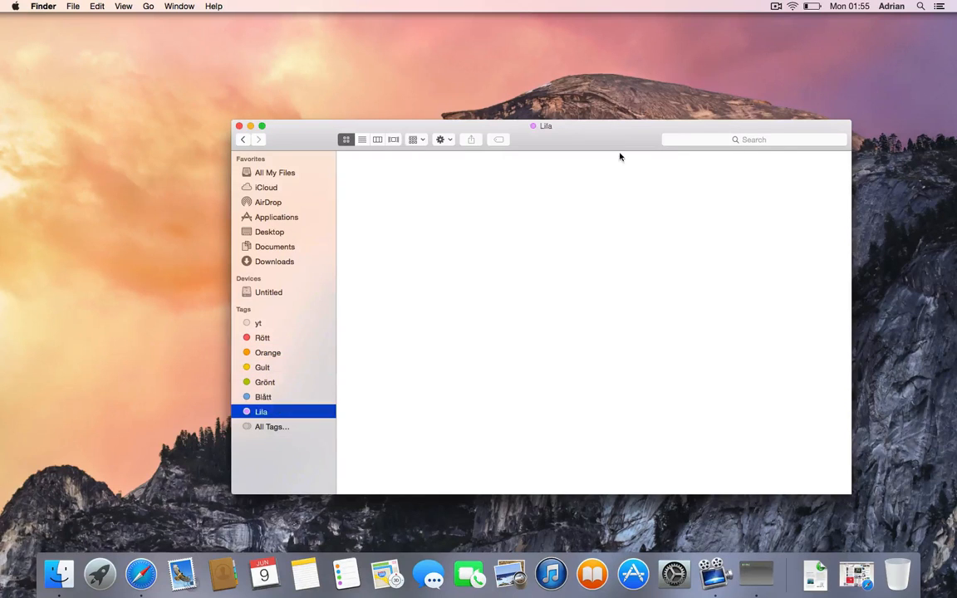
{"action": "left_click", "coordinate": [239, 126]}
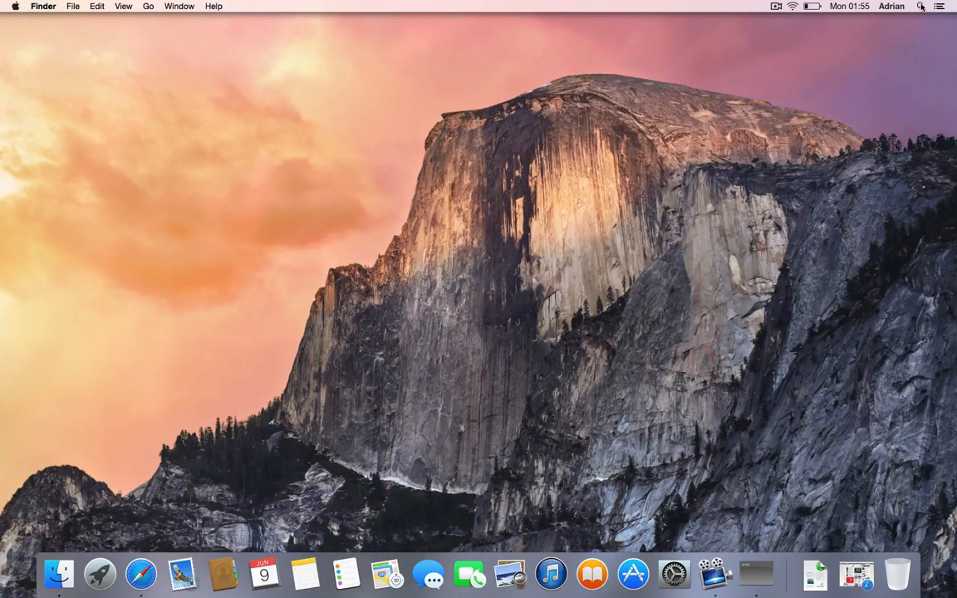
{"action": "left_click", "coordinate": [920, 7]}
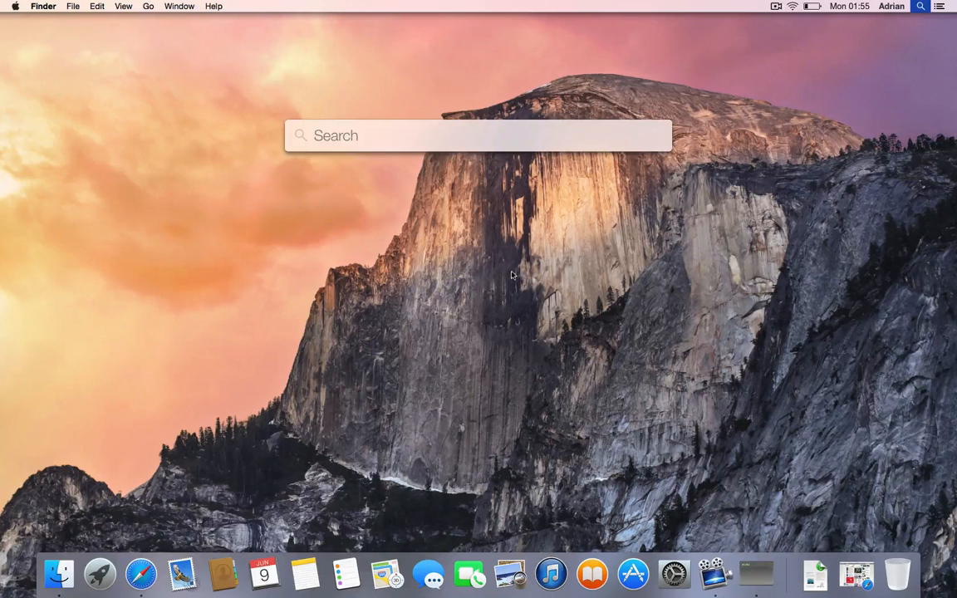
{"action": "type", "text": "c"}
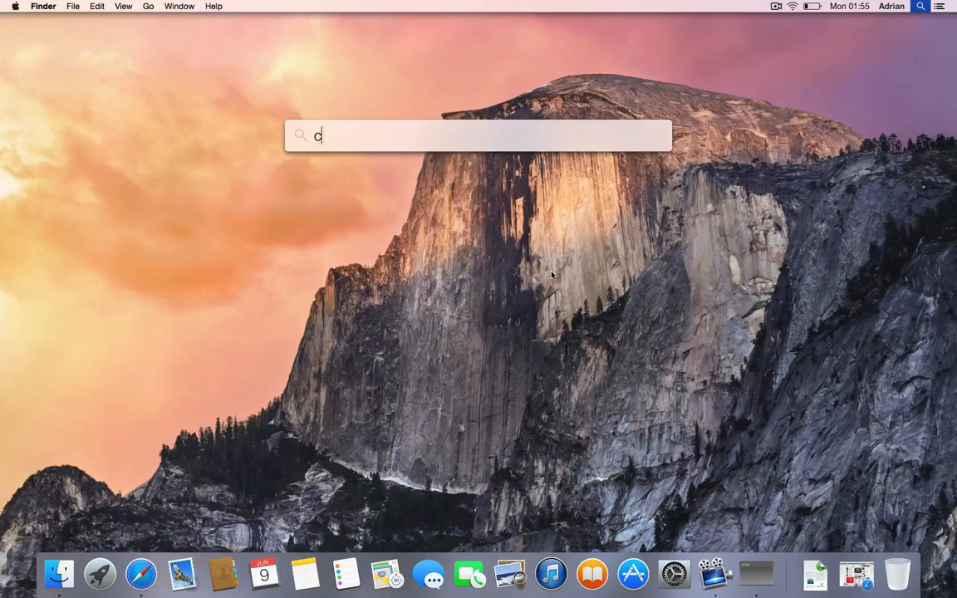
{"action": "type", "text": "ats"}
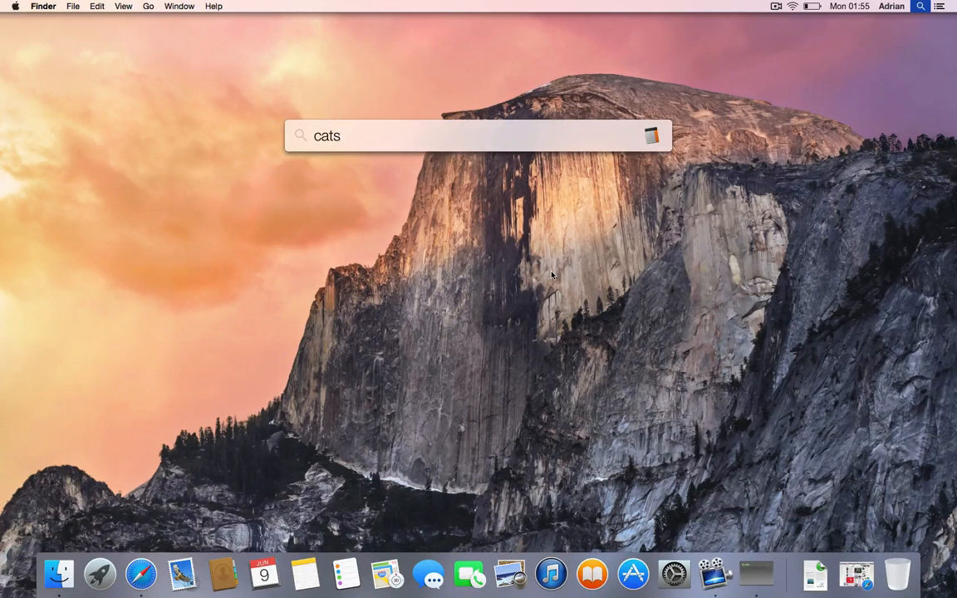
{"action": "type", "text": "2+5"}
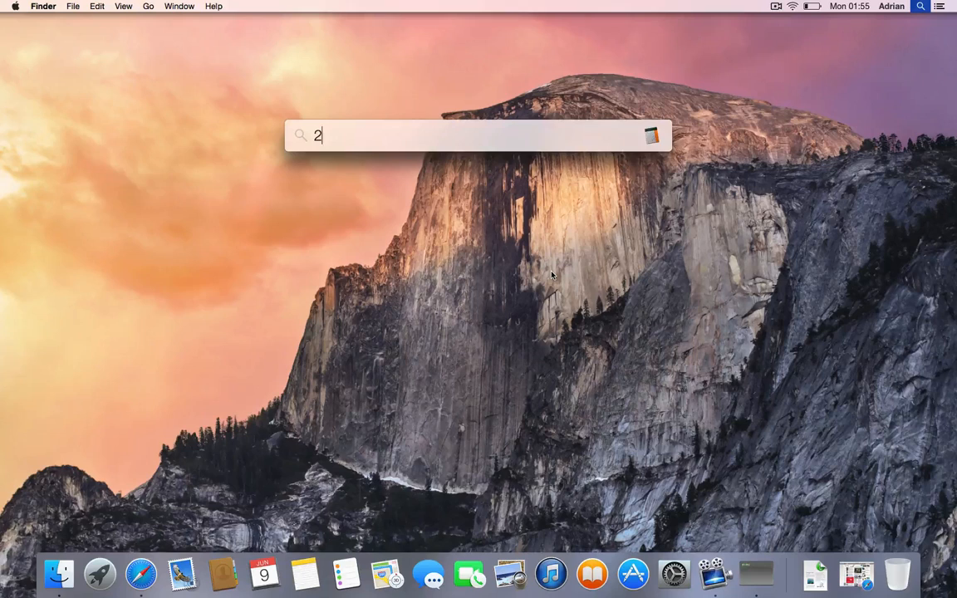
{"action": "type", "text": "*10"}
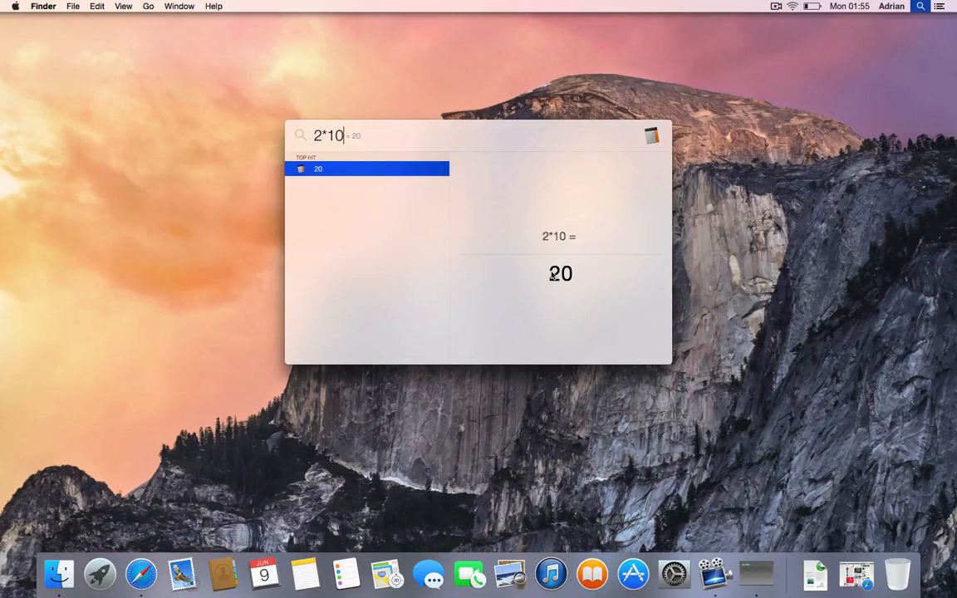
{"action": "type", "text": "*345"}
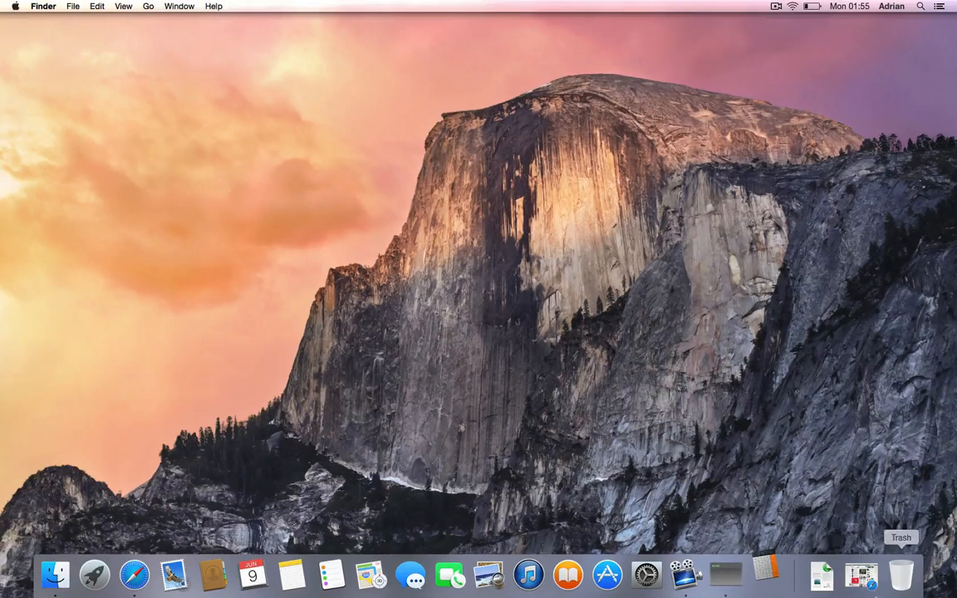
{"action": "left_click", "coordinate": [764, 575]}
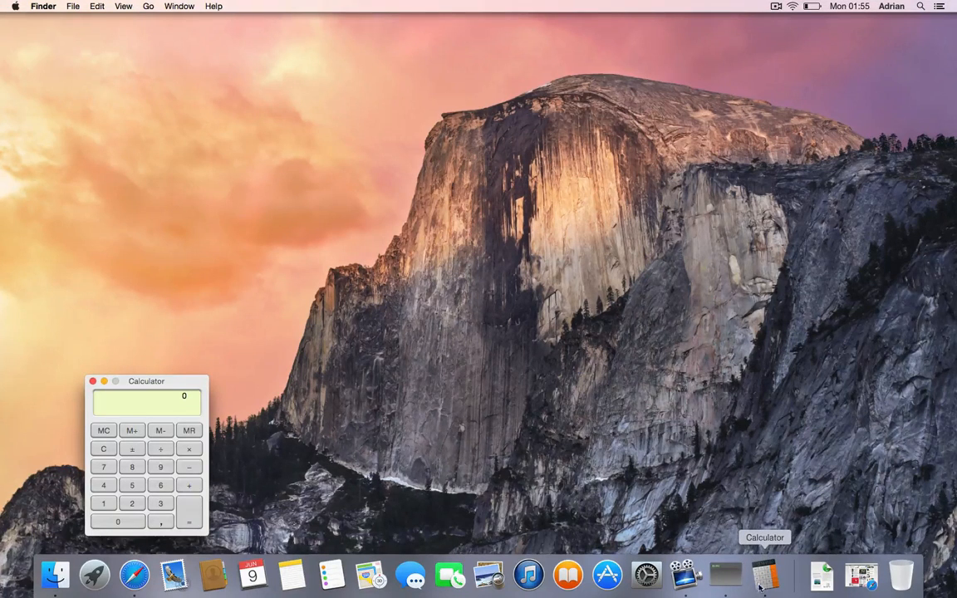
{"action": "left_click_drag", "start_coordinate": [146, 380], "coordinate": [342, 311]}
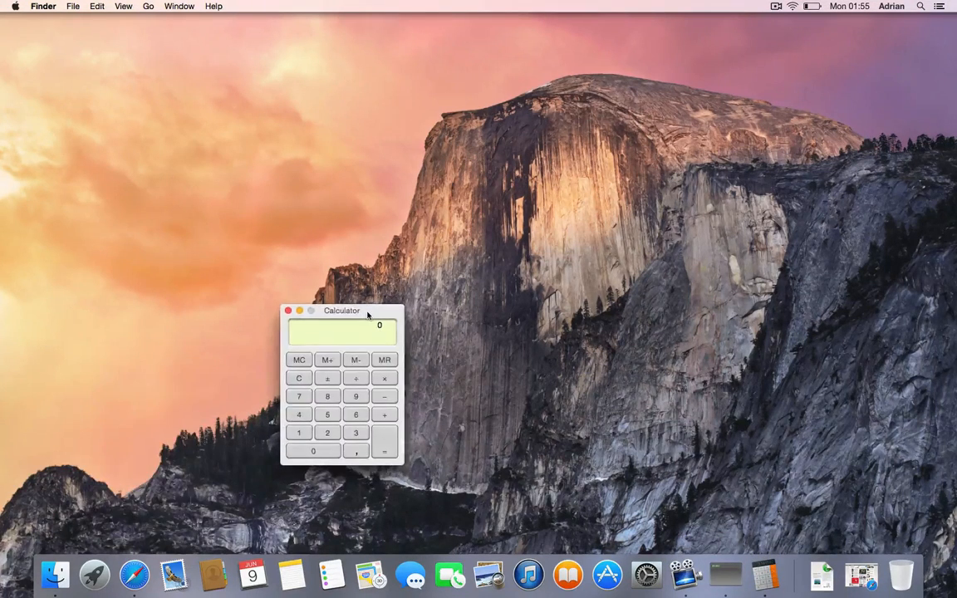
{"action": "left_click_drag", "start_coordinate": [342, 310], "coordinate": [487, 169]}
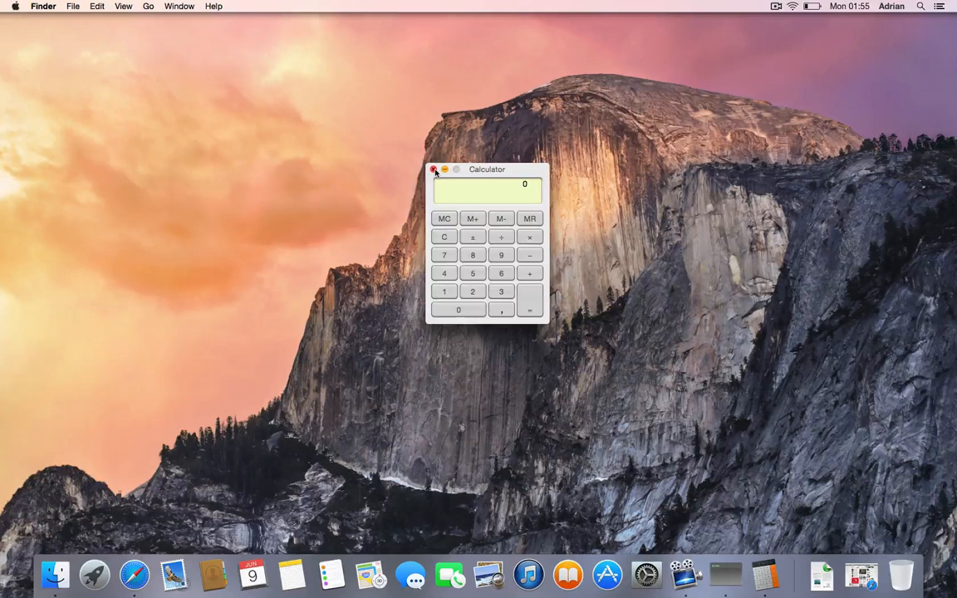
{"action": "left_click", "coordinate": [814, 7]}
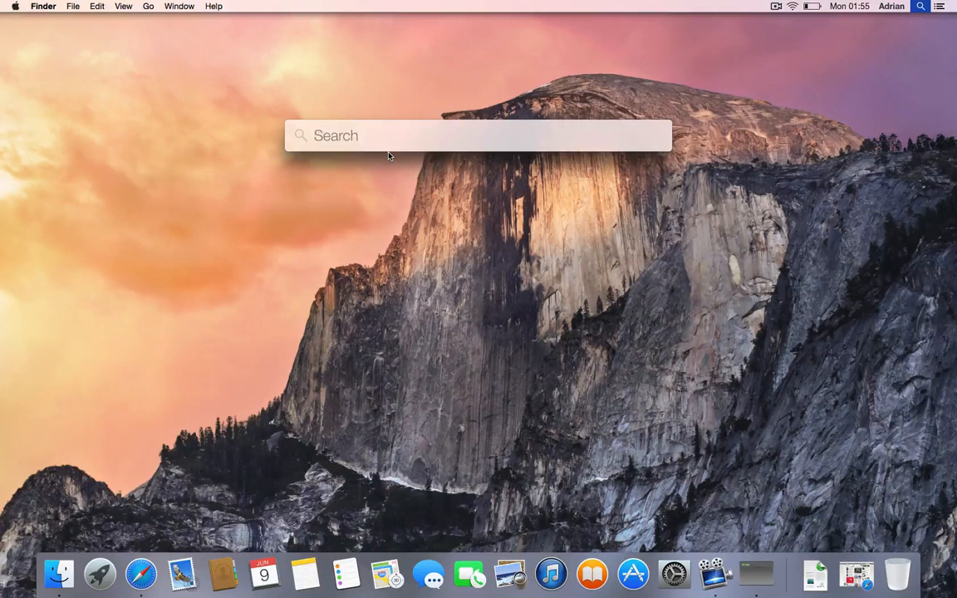
Search Spotlight for 'downloads', bring up the About Downloads result, and dismiss the iCloud notice
{"action": "type", "text": "downloads"}
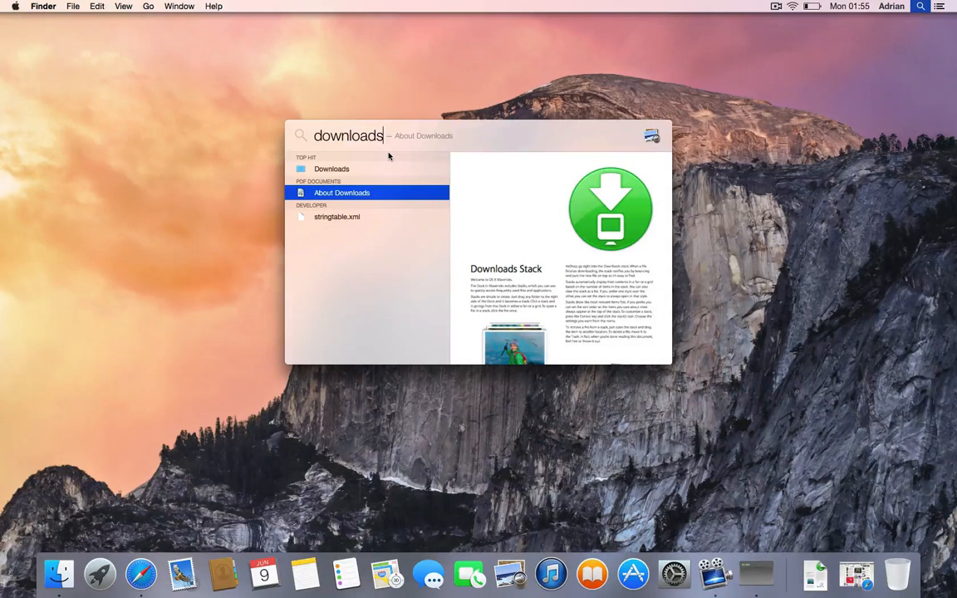
{"action": "mouse_move", "coordinate": [287, 123]}
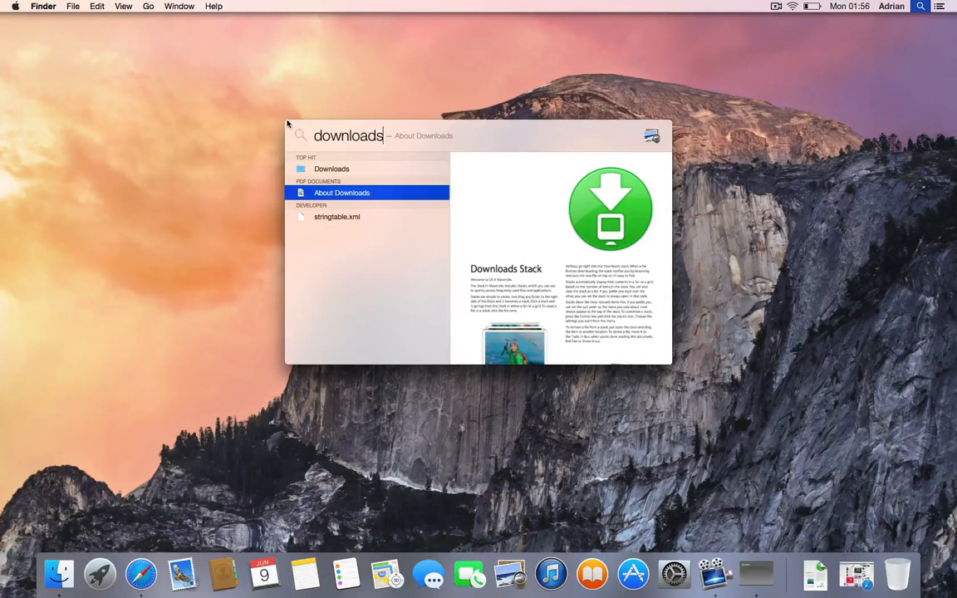
{"action": "mouse_move", "coordinate": [671, 369]}
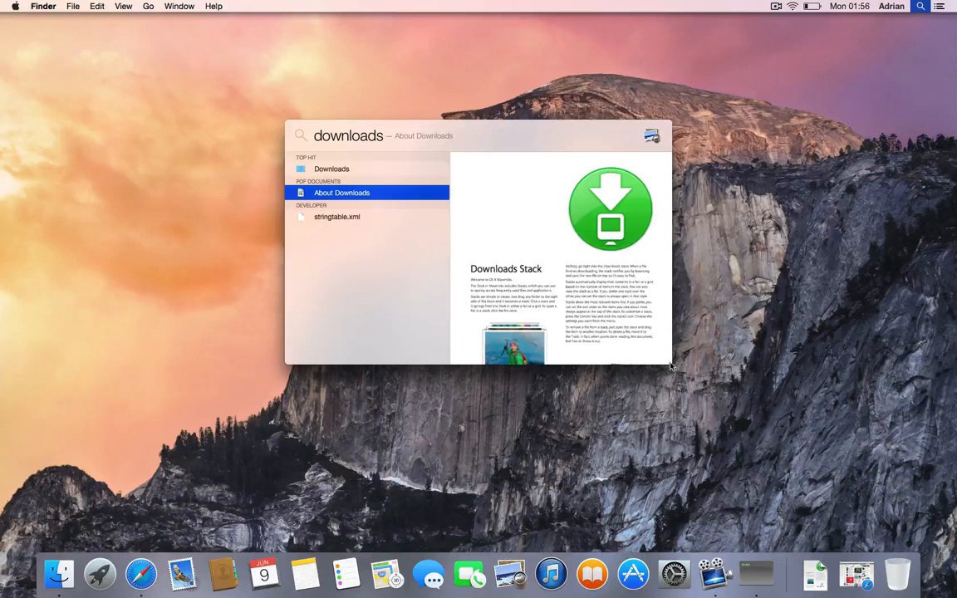
{"action": "mouse_move", "coordinate": [656, 208]}
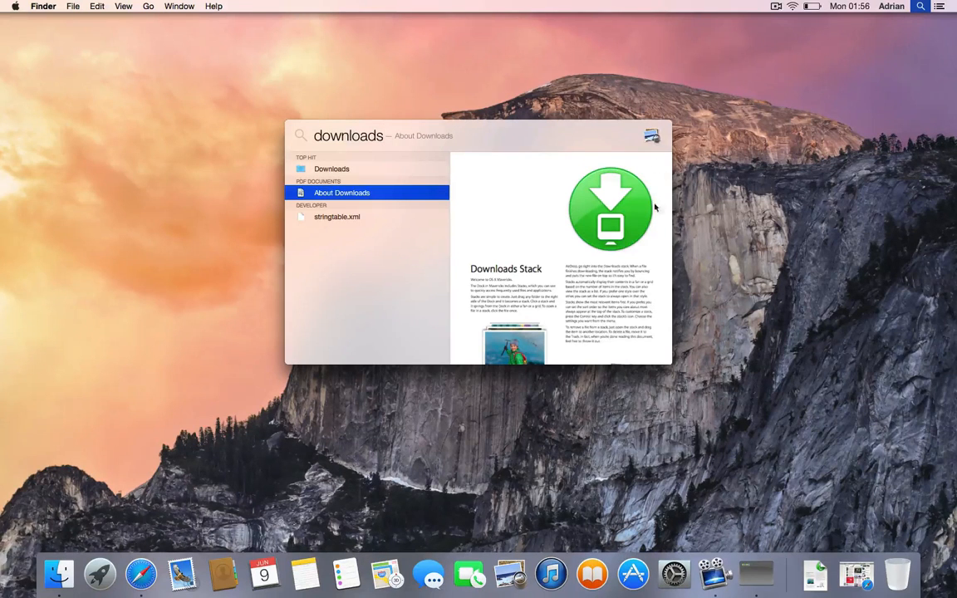
{"action": "mouse_move", "coordinate": [590, 241]}
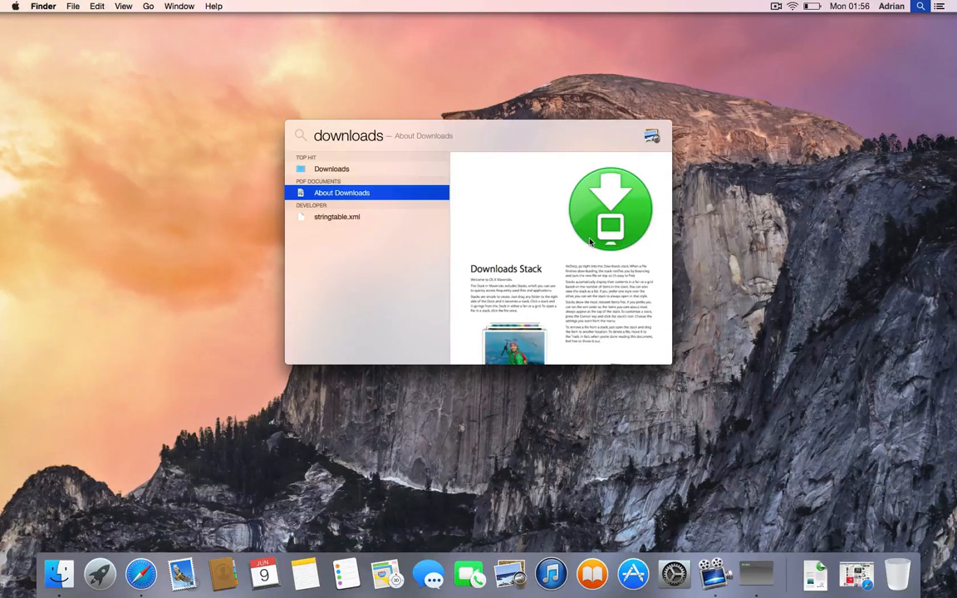
{"action": "key", "text": "escape"}
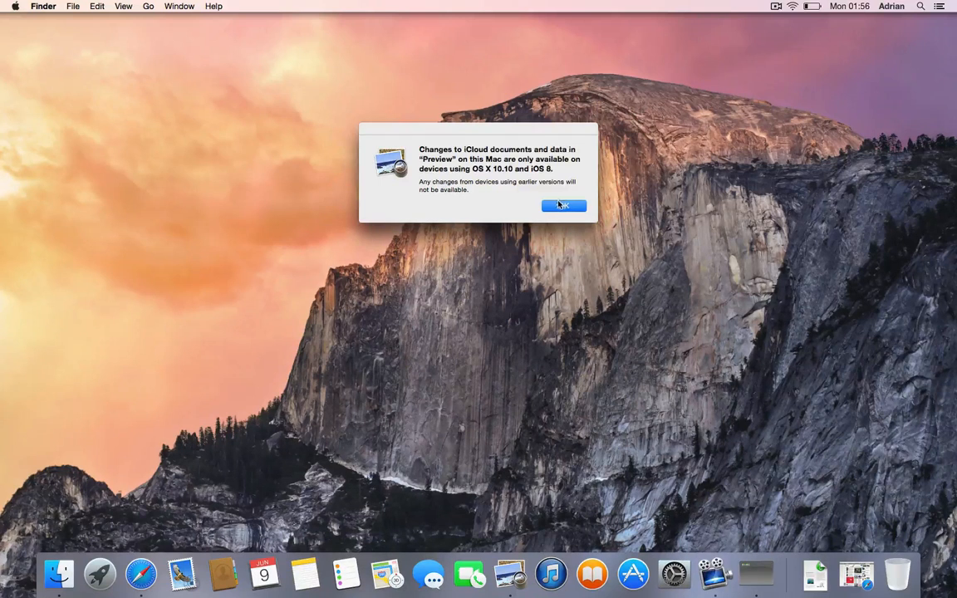
{"action": "left_click", "coordinate": [563, 206]}
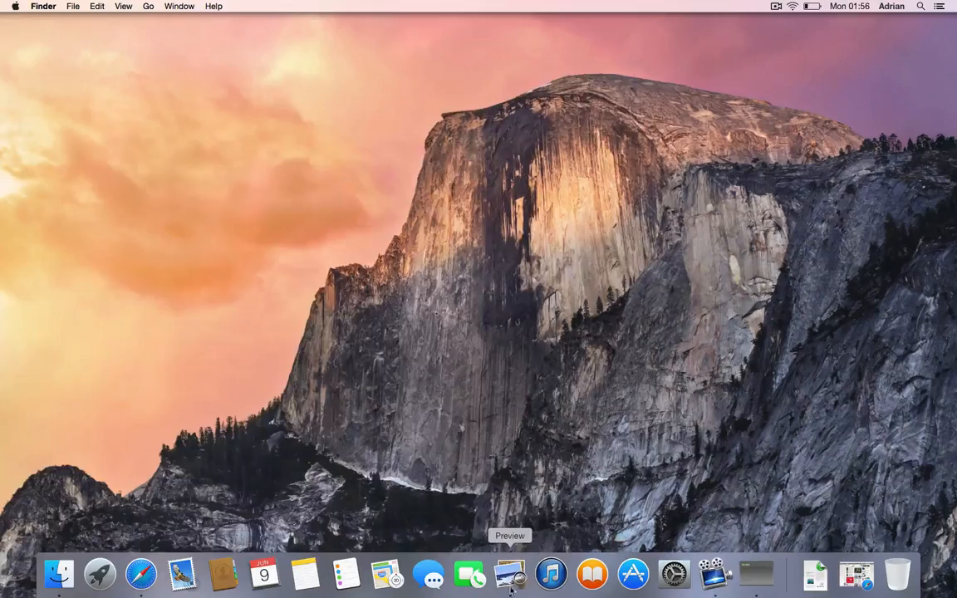
Bring Preview's About Downloads window forward, move it into view, and close the document
{"action": "left_click", "coordinate": [510, 573]}
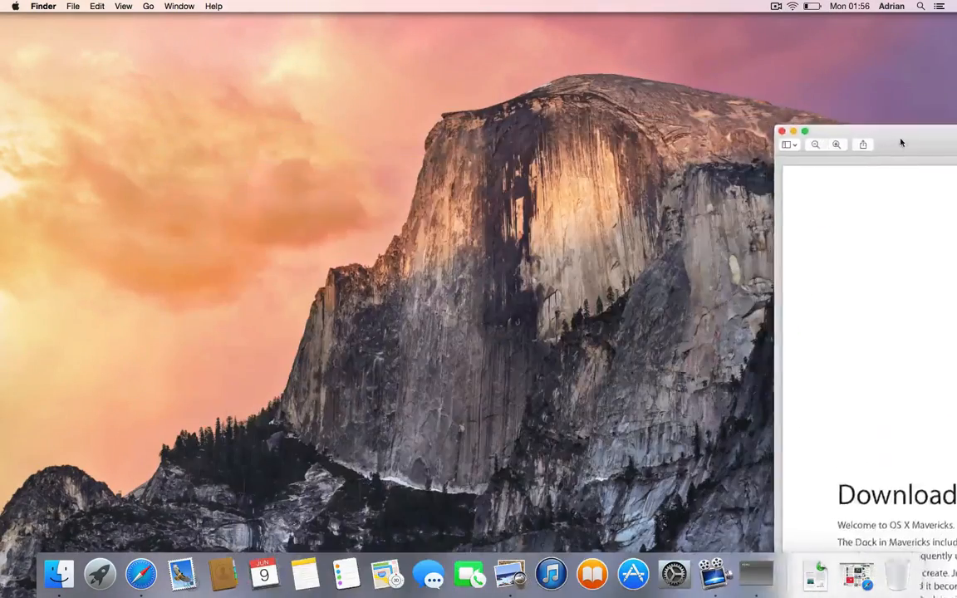
{"action": "left_click_drag", "start_coordinate": [900, 143], "coordinate": [894, 83]}
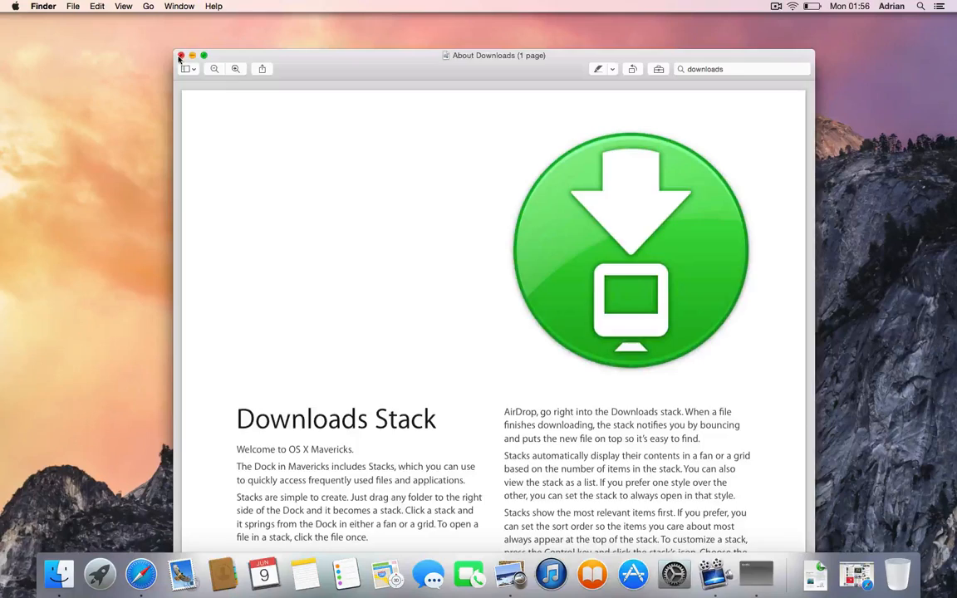
{"action": "left_click", "coordinate": [180, 55]}
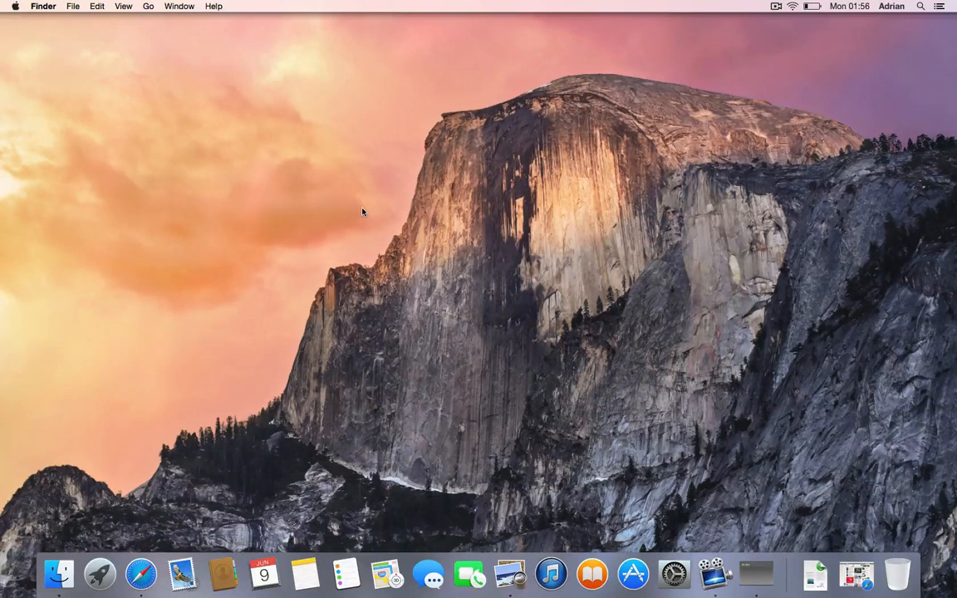
{"action": "mouse_move", "coordinate": [828, 17]}
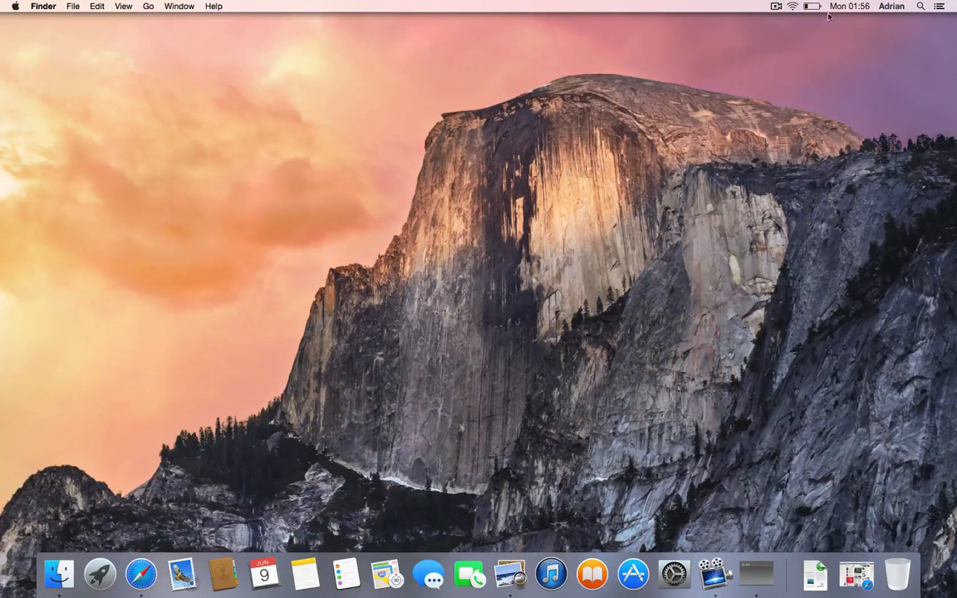
{"action": "left_click", "coordinate": [811, 7]}
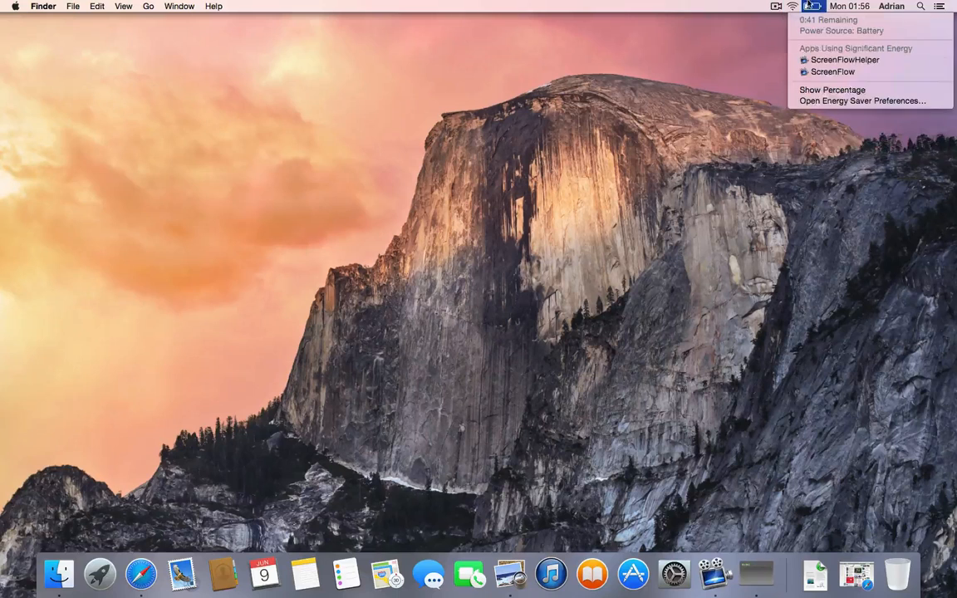
{"action": "left_click", "coordinate": [849, 7]}
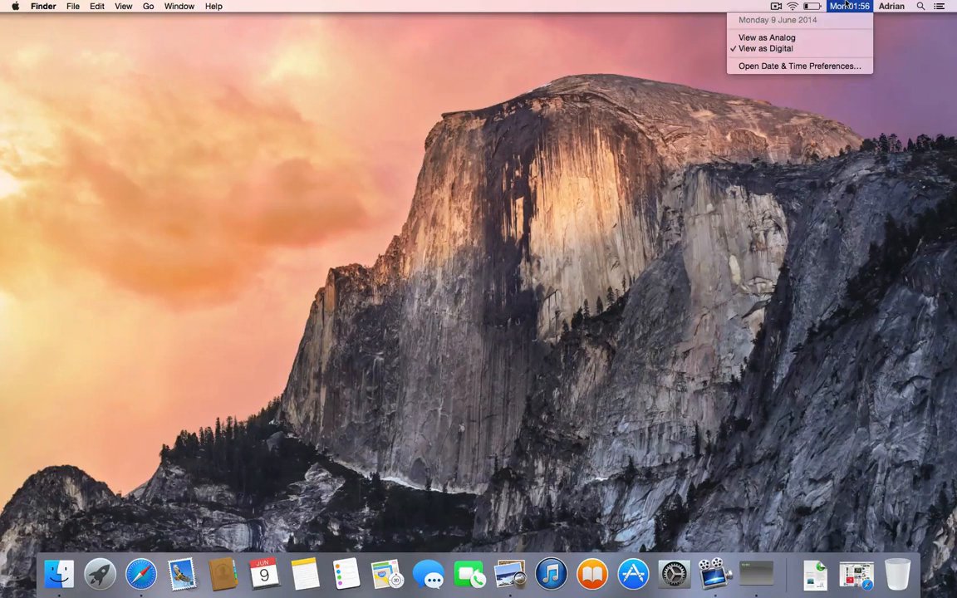
{"action": "left_click", "coordinate": [890, 6]}
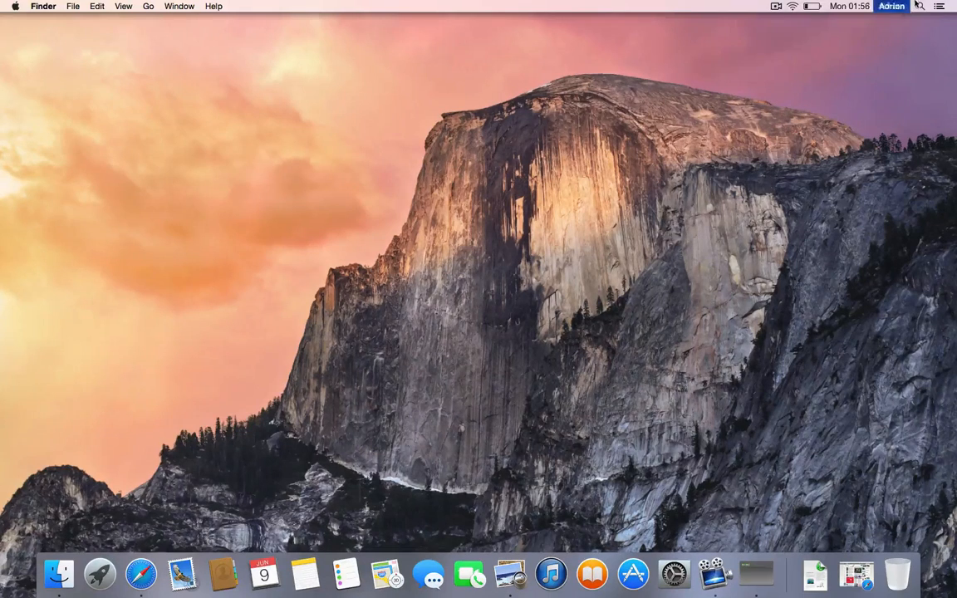
{"action": "left_click", "coordinate": [939, 7]}
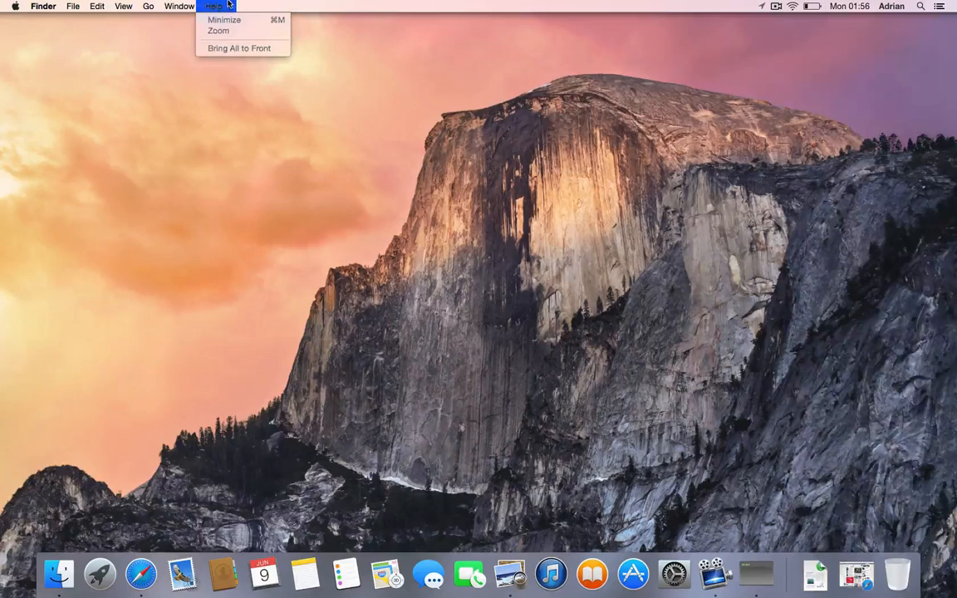
{"action": "left_click", "coordinate": [125, 7]}
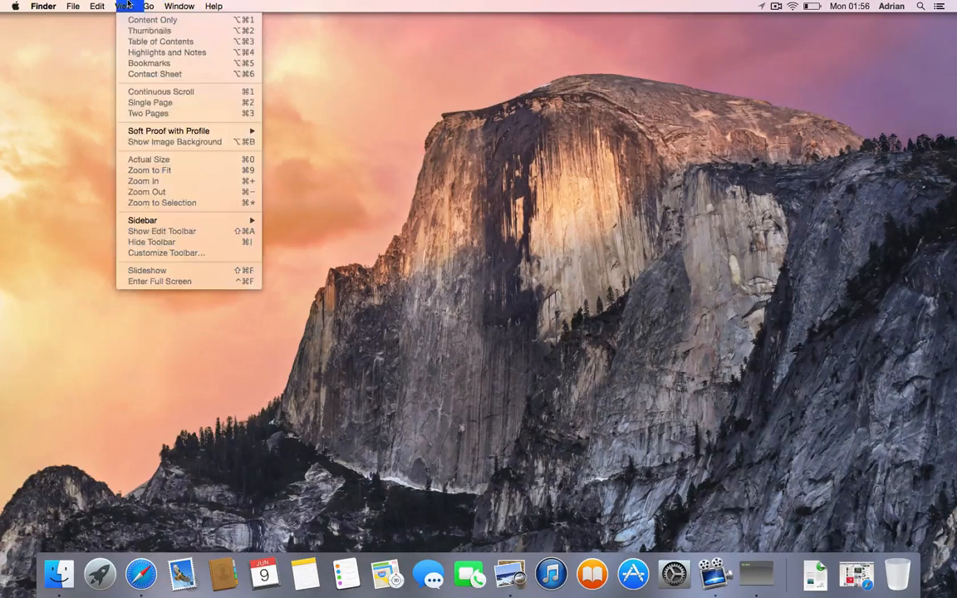
{"action": "left_click", "coordinate": [40, 6]}
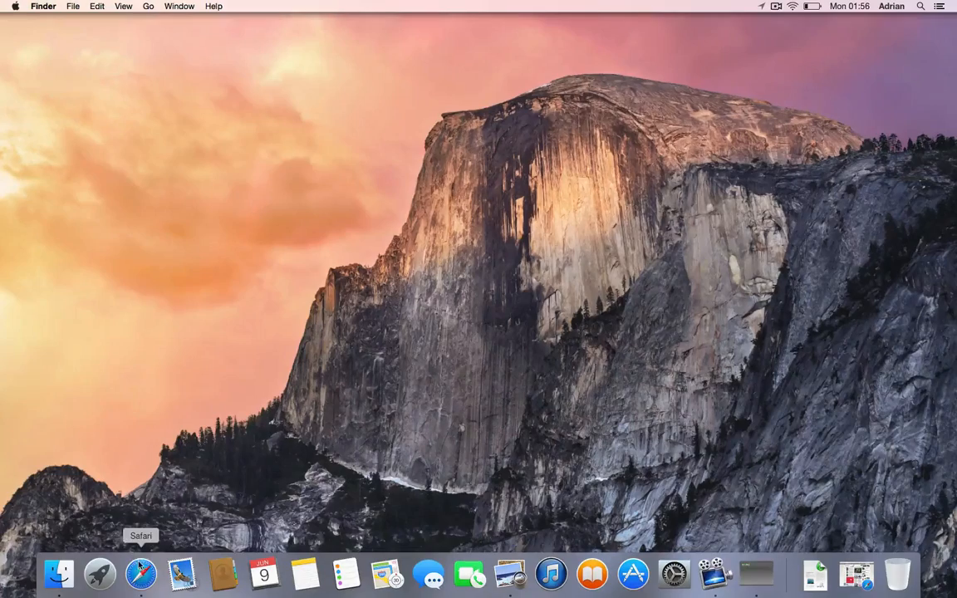
{"action": "left_click", "coordinate": [139, 573]}
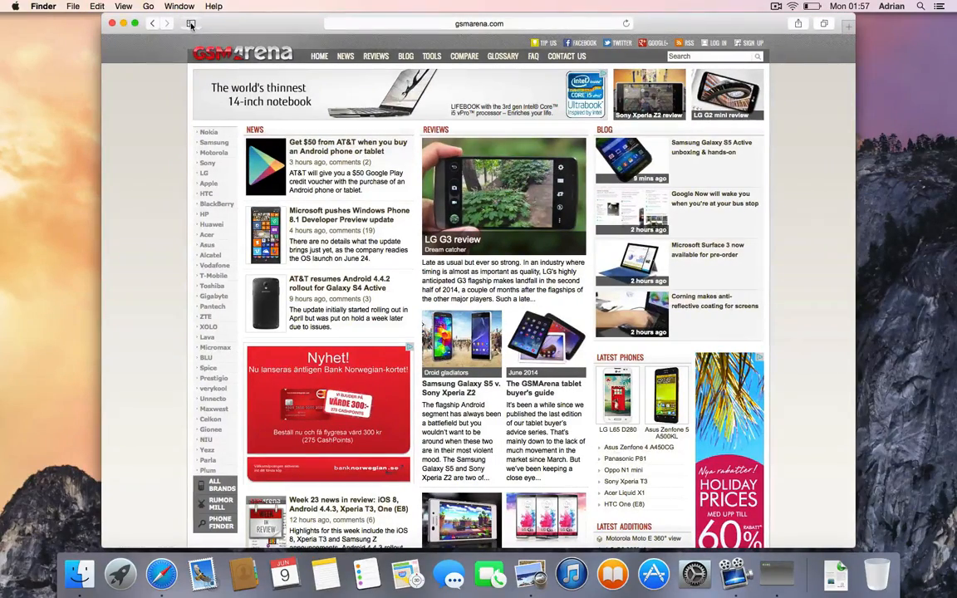
Browse the Safari sidebar's Reading List, Shared Links and Bookmarks, and load the Favorites Apple site
{"action": "left_click", "coordinate": [189, 23]}
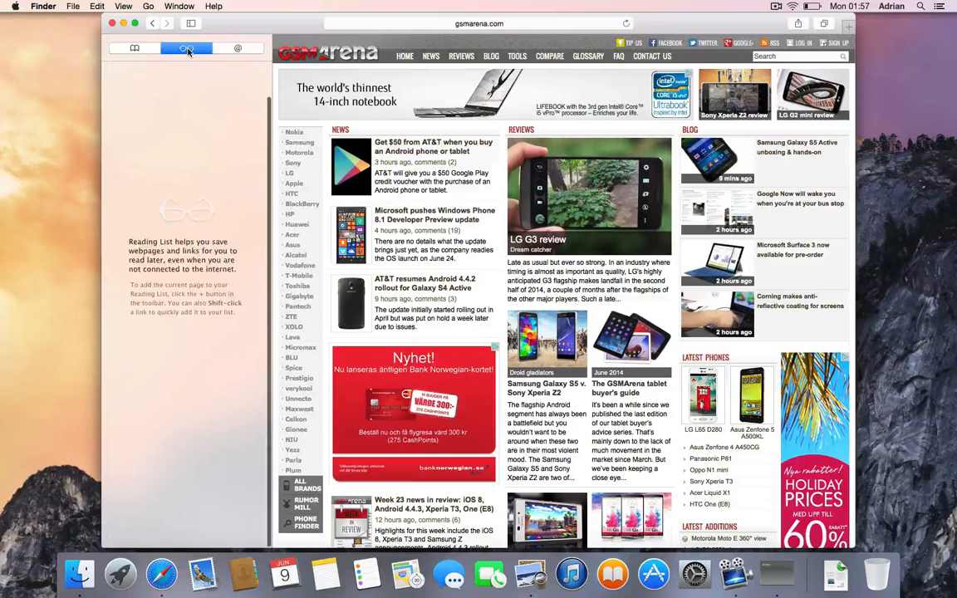
{"action": "left_click", "coordinate": [236, 47]}
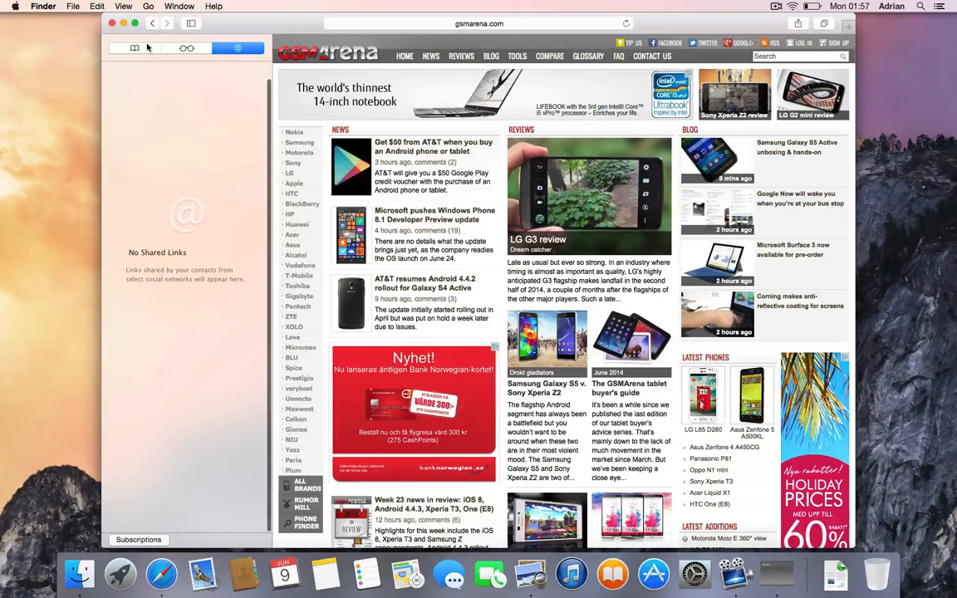
{"action": "left_click", "coordinate": [135, 48]}
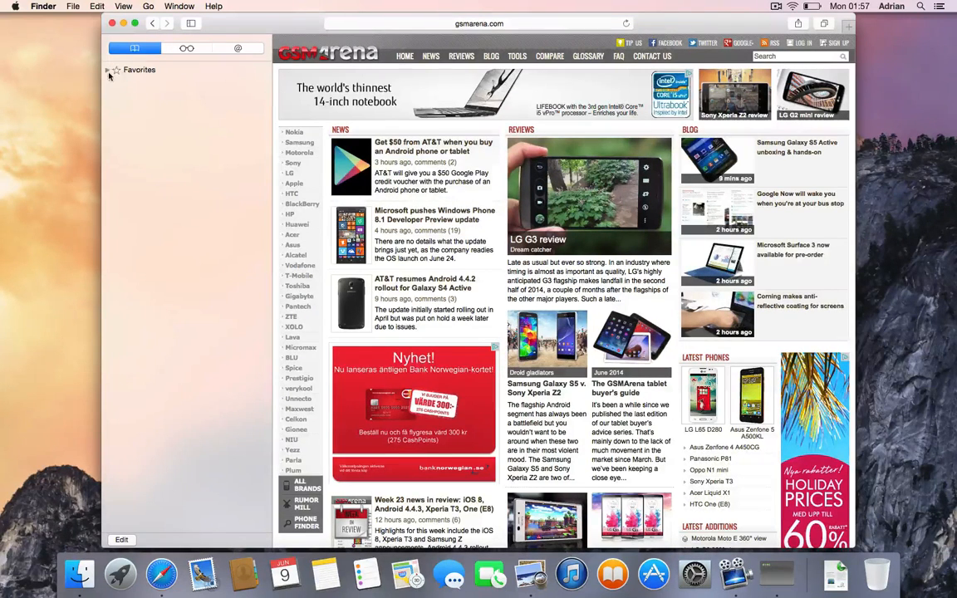
{"action": "left_click", "coordinate": [108, 69]}
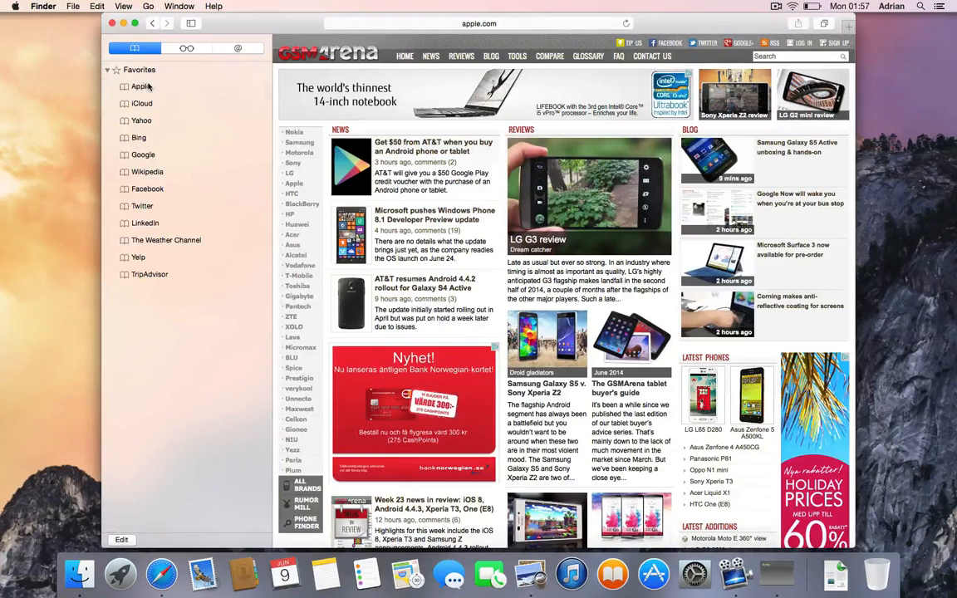
{"action": "left_click", "coordinate": [140, 87]}
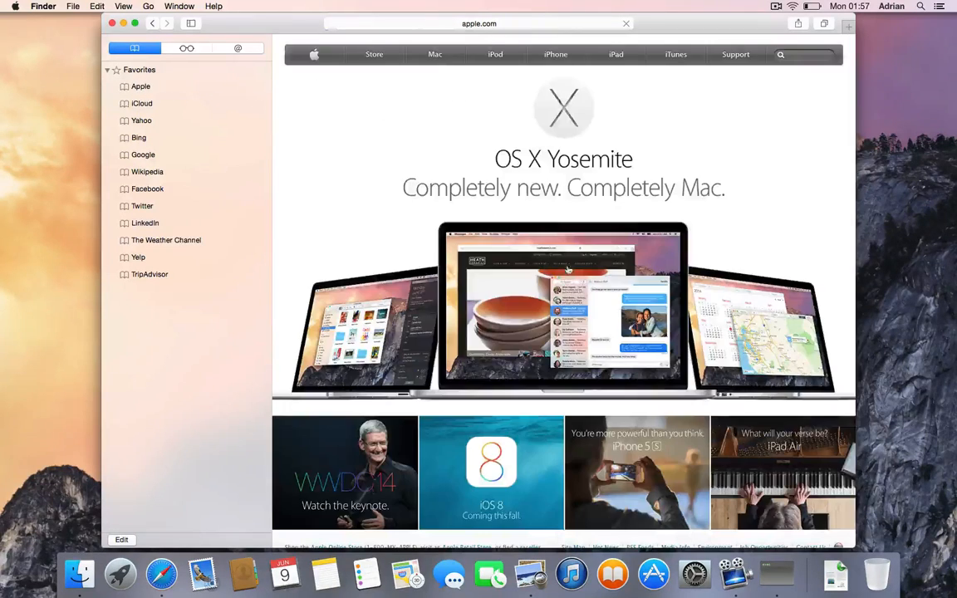
{"action": "scroll", "scroll_direction": "down", "scroll_amount": 3}
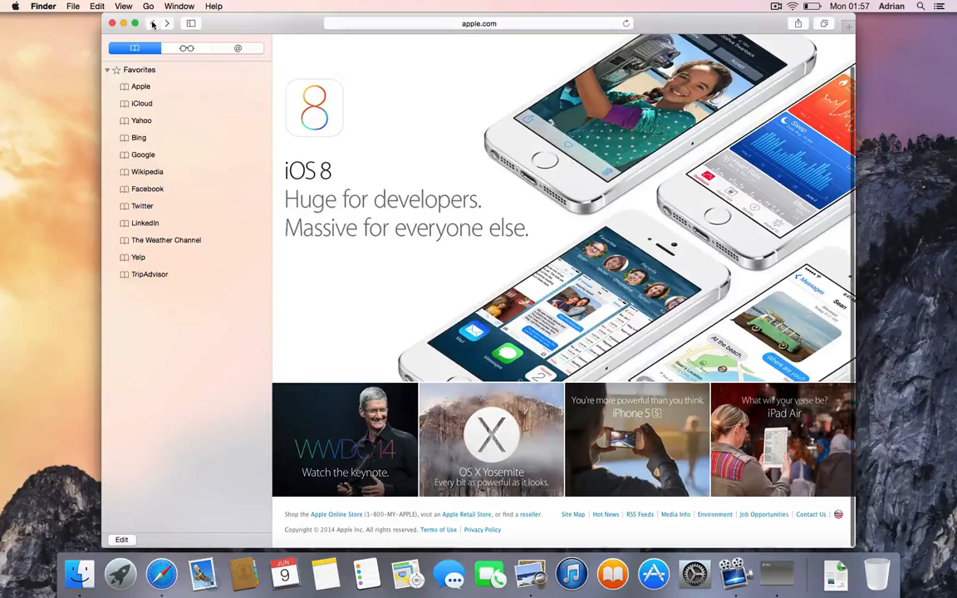
Go to Apple's iOS 8 Preview page and read down to the keyboard section
{"action": "left_click", "coordinate": [153, 23]}
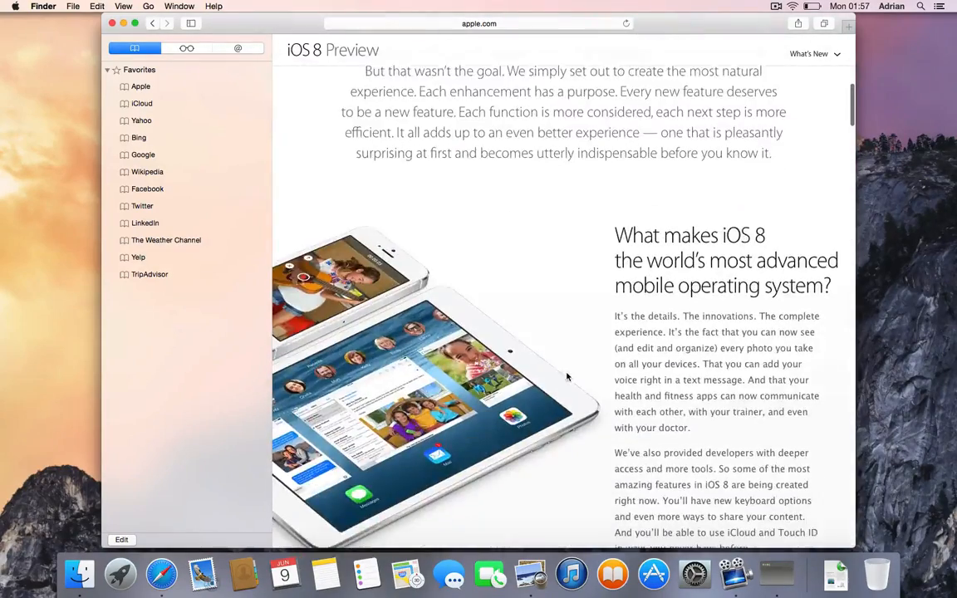
{"action": "scroll", "scroll_direction": "down", "scroll_amount": 3}
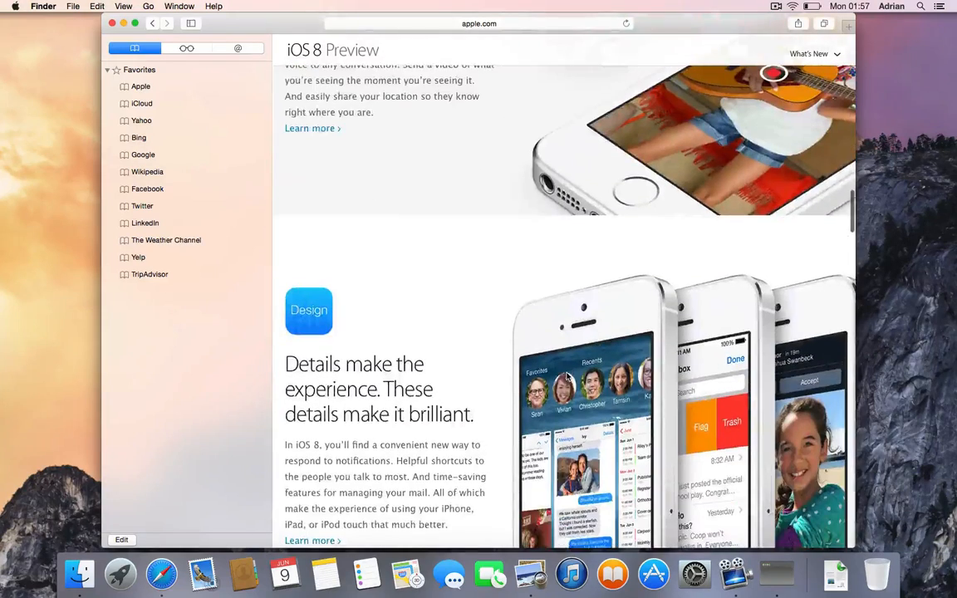
{"action": "scroll", "scroll_direction": "down", "scroll_amount": 3}
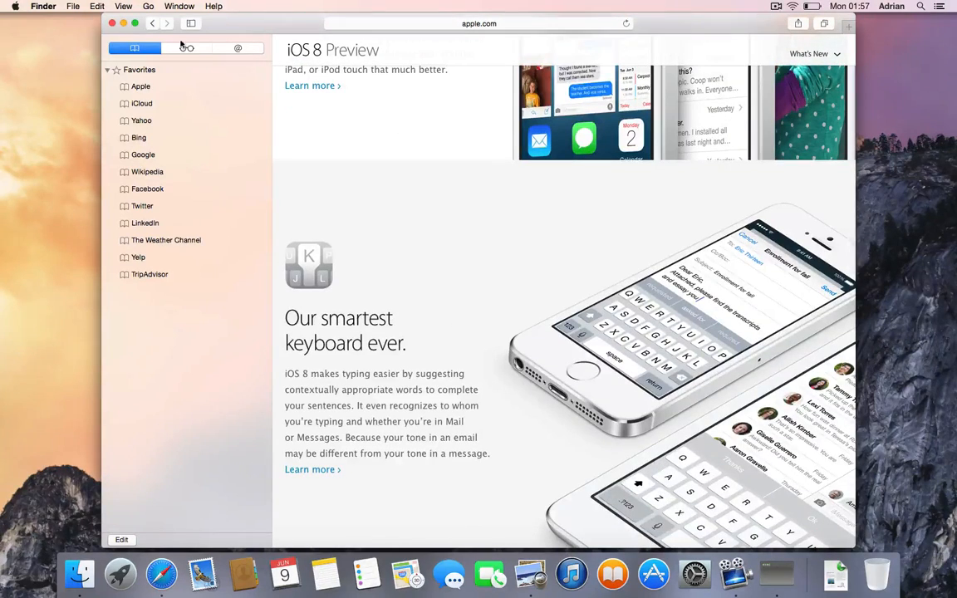
{"action": "mouse_move", "coordinate": [200, 133]}
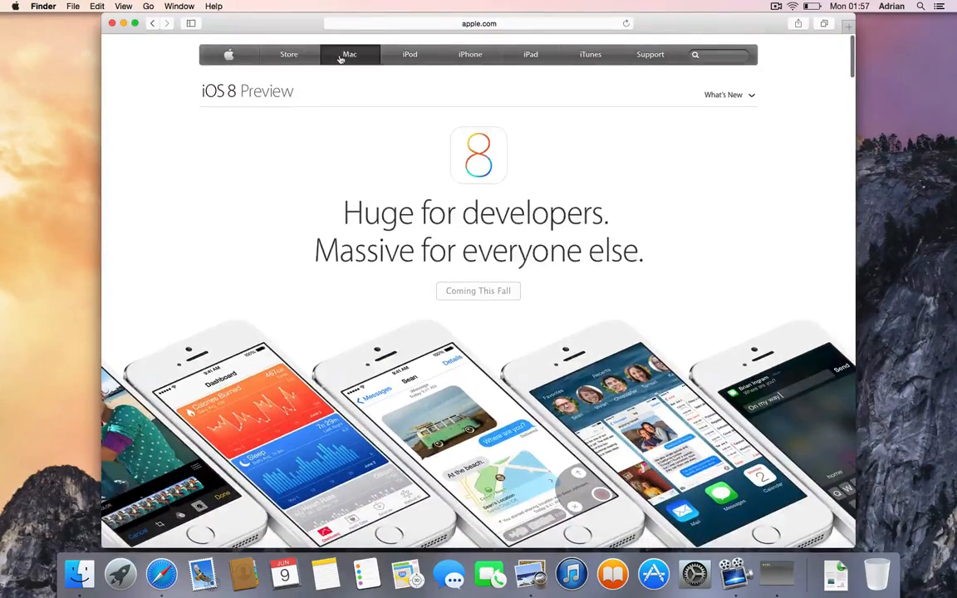
Load the Mac section's OS X Yosemite page and read through the built-in apps and Handoff sections
{"action": "left_click", "coordinate": [230, 53]}
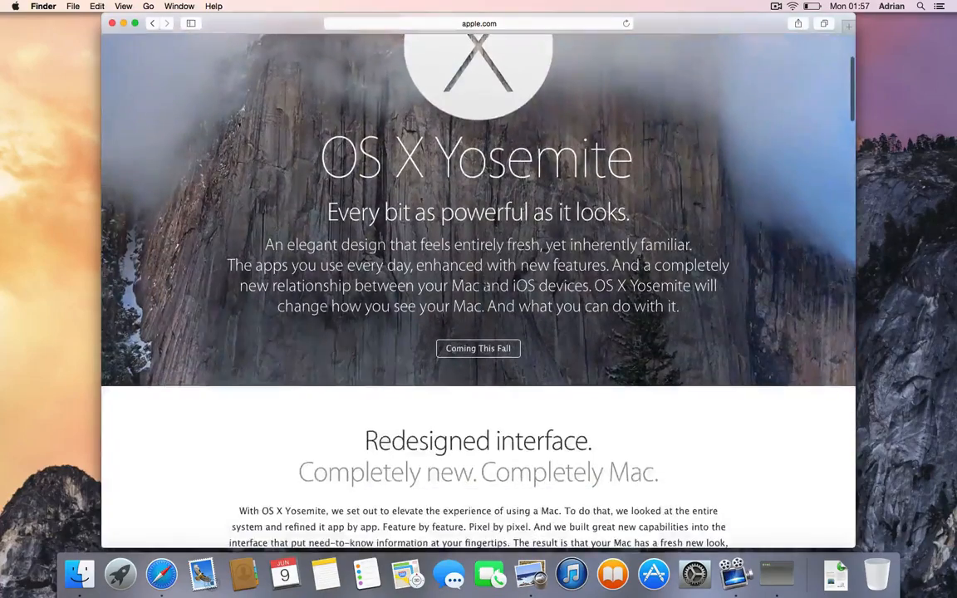
{"action": "scroll", "scroll_direction": "down", "scroll_amount": 3}
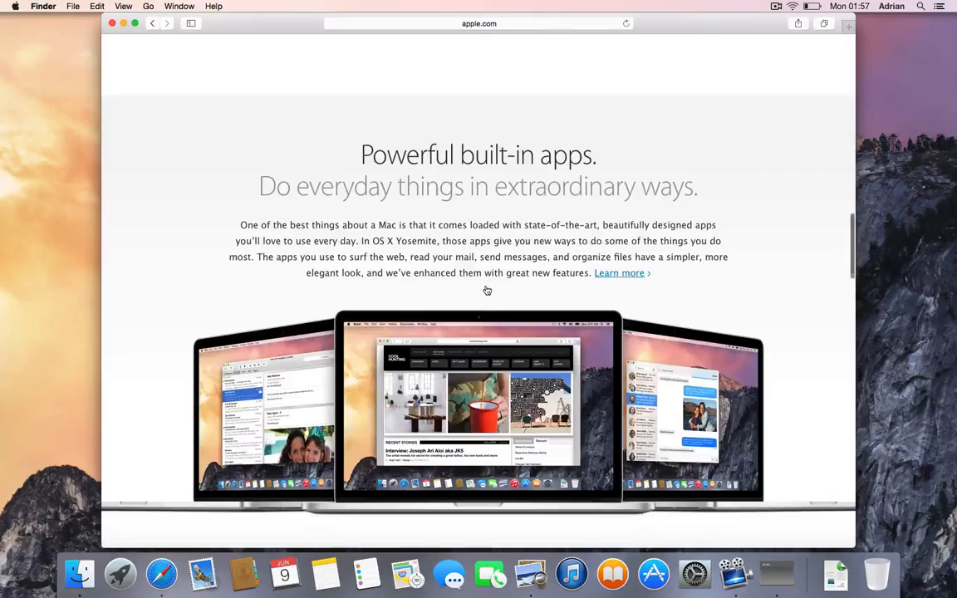
{"action": "scroll", "scroll_direction": "down", "scroll_amount": 3}
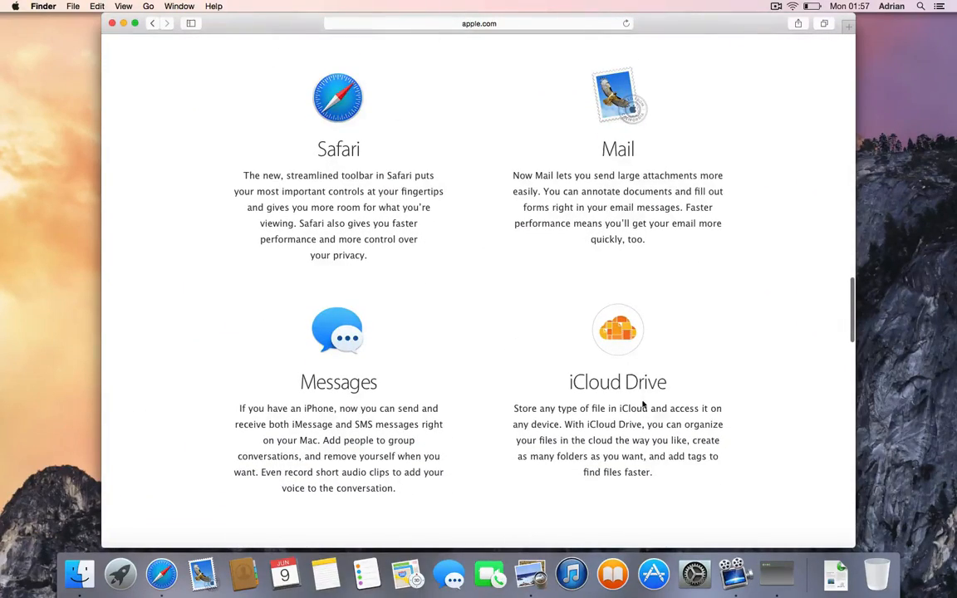
{"action": "scroll", "scroll_direction": "down", "scroll_amount": 3}
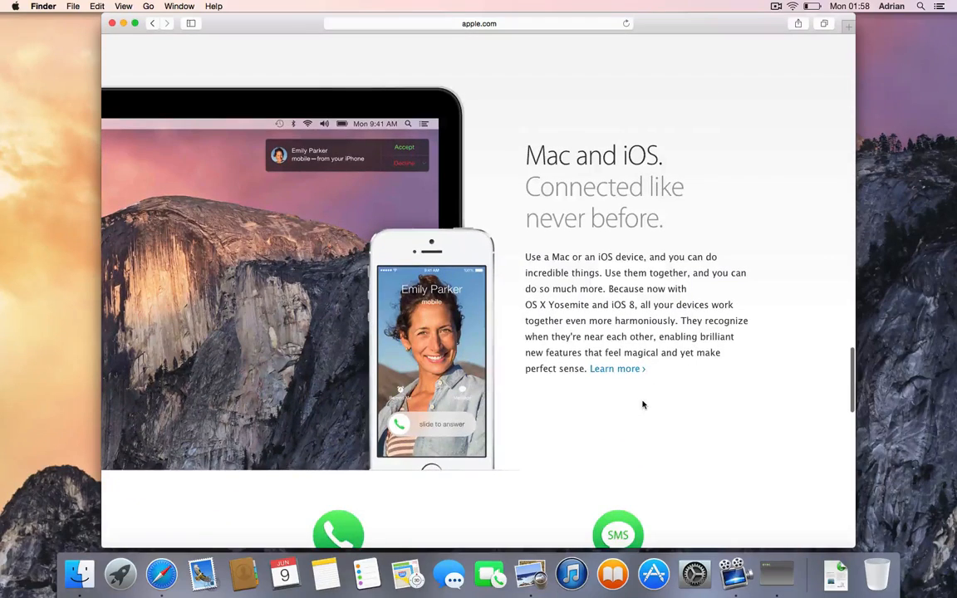
{"action": "scroll", "scroll_direction": "down", "scroll_amount": 3}
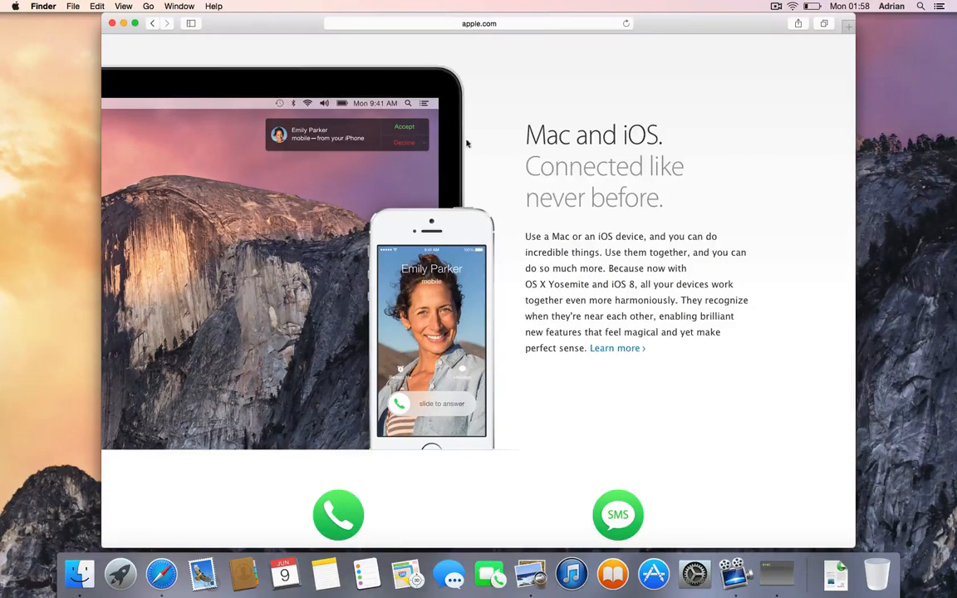
{"action": "mouse_move", "coordinate": [488, 199]}
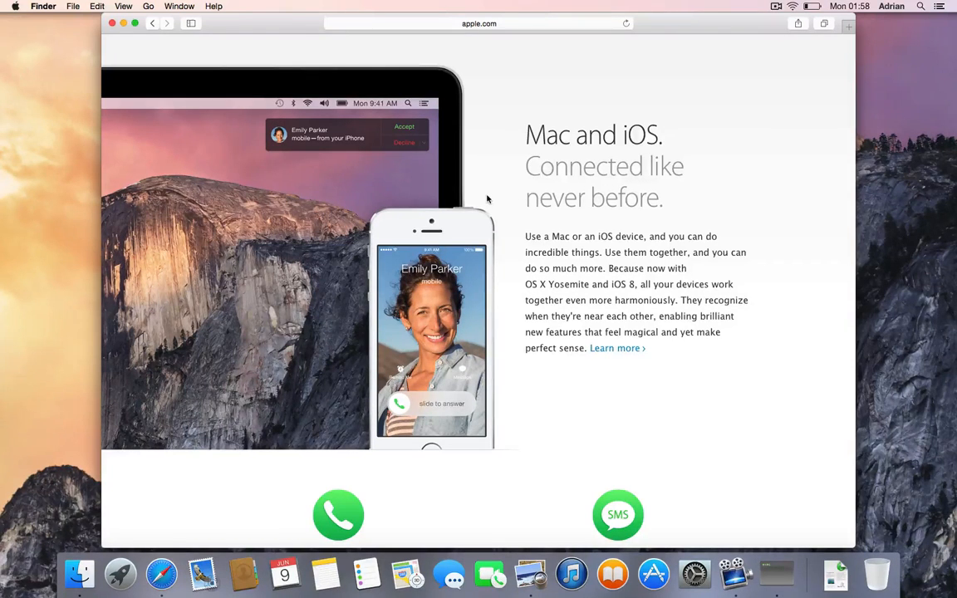
{"action": "mouse_move", "coordinate": [380, 149]}
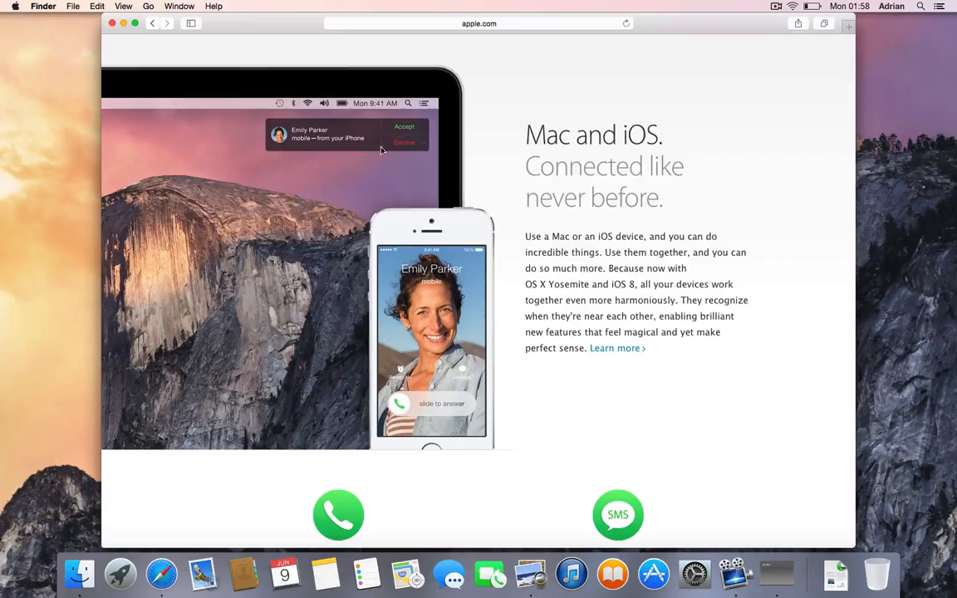
{"action": "scroll", "scroll_direction": "down", "scroll_amount": 3}
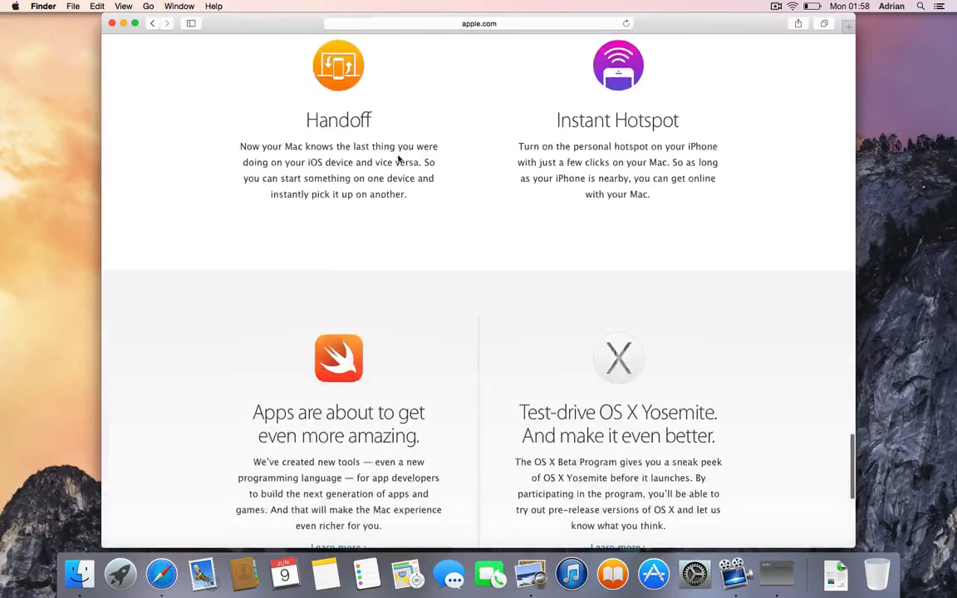
{"action": "scroll", "scroll_direction": "up", "scroll_amount": 3}
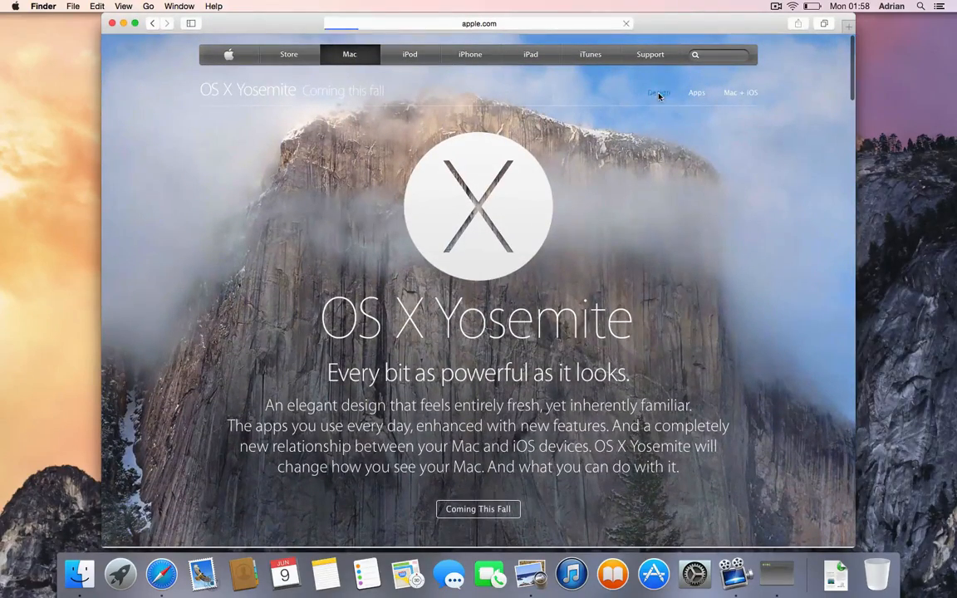
Read down the Yosemite design page to the app screenshot gallery
{"action": "scroll", "scroll_direction": "down", "scroll_amount": 3}
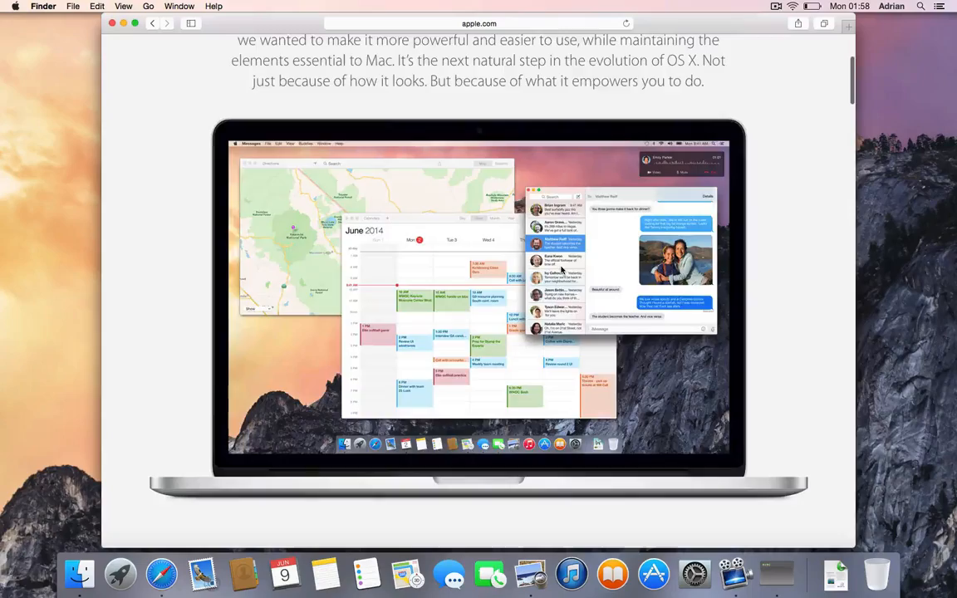
{"action": "scroll", "scroll_direction": "down", "scroll_amount": 3}
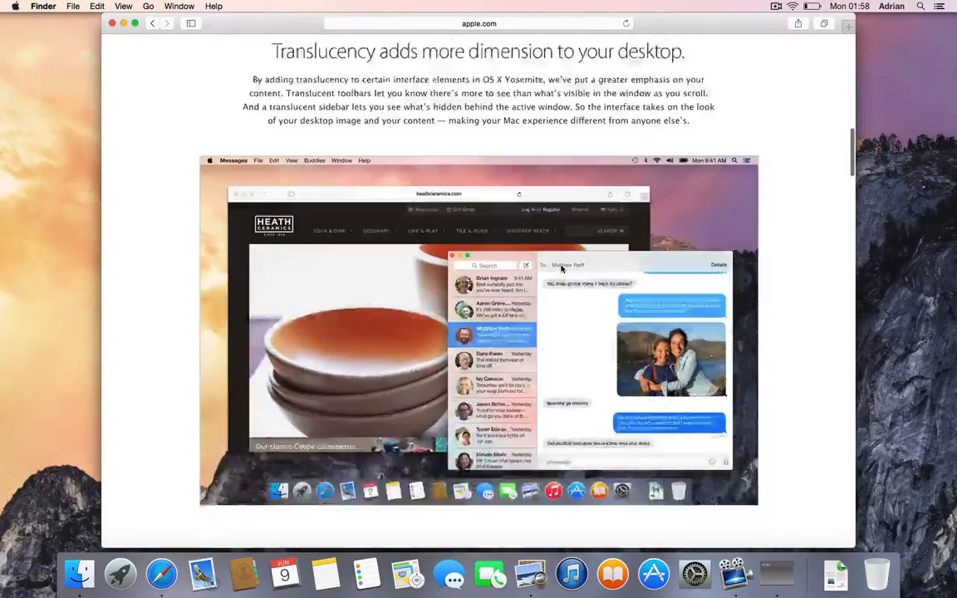
{"action": "scroll", "scroll_direction": "down", "scroll_amount": 3}
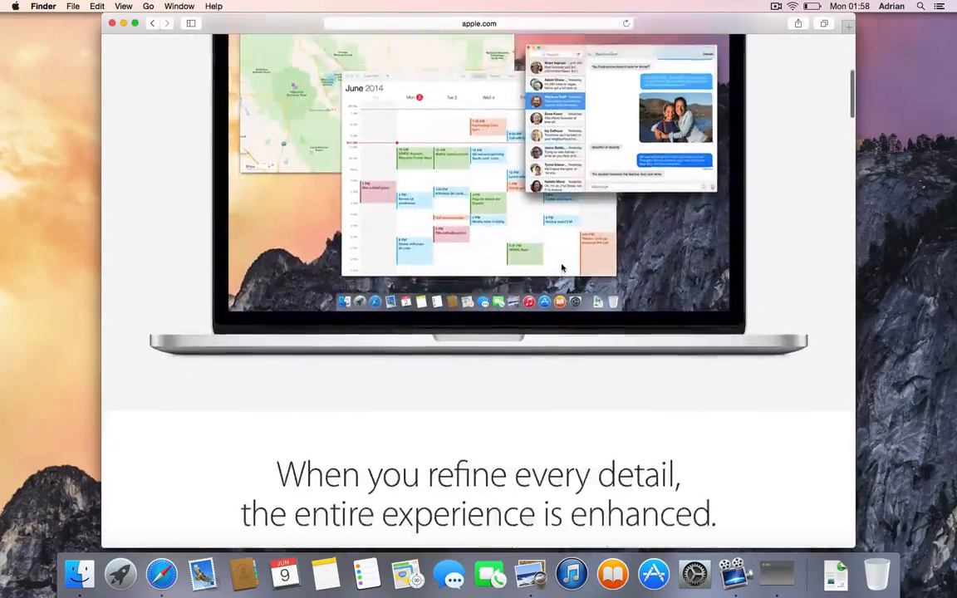
{"action": "scroll", "scroll_direction": "down", "scroll_amount": 3}
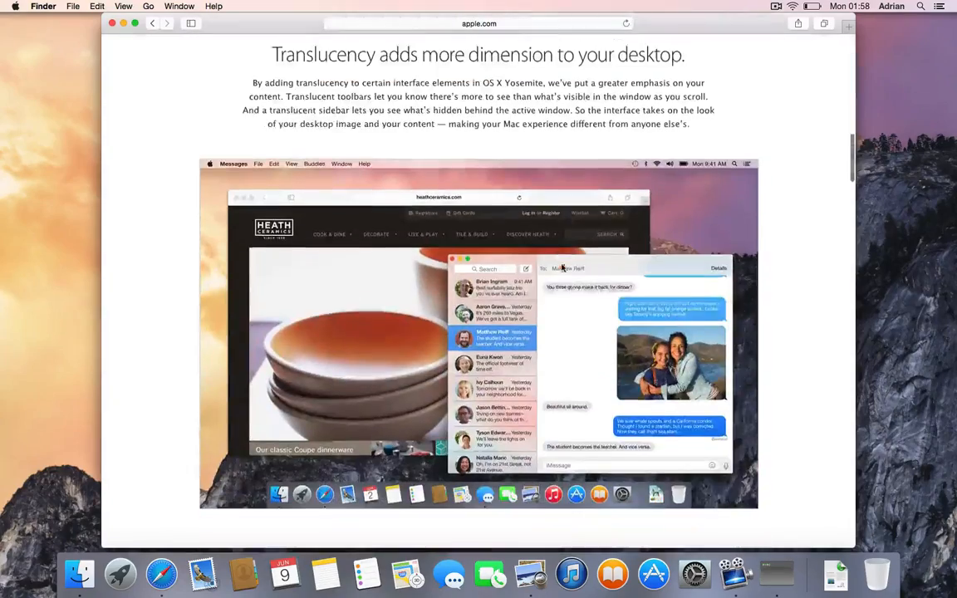
{"action": "scroll", "scroll_direction": "down", "scroll_amount": 3}
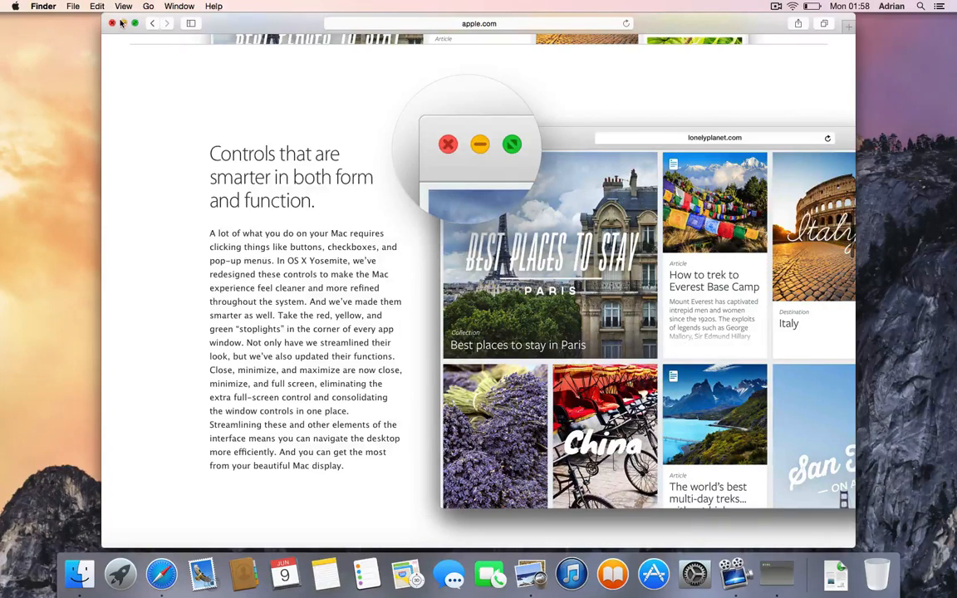
{"action": "scroll", "scroll_direction": "down", "scroll_amount": 3}
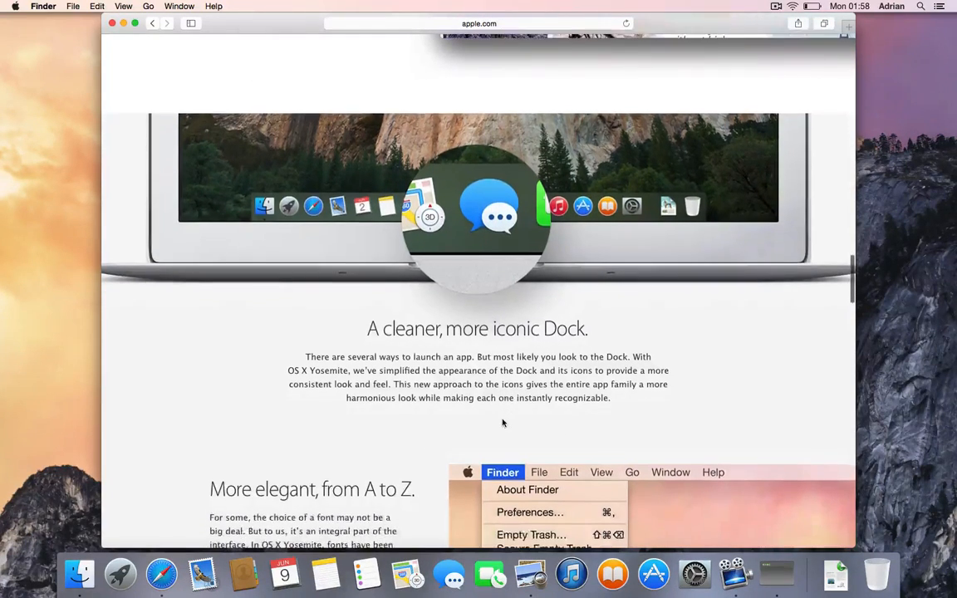
{"action": "scroll", "scroll_direction": "down", "scroll_amount": 3}
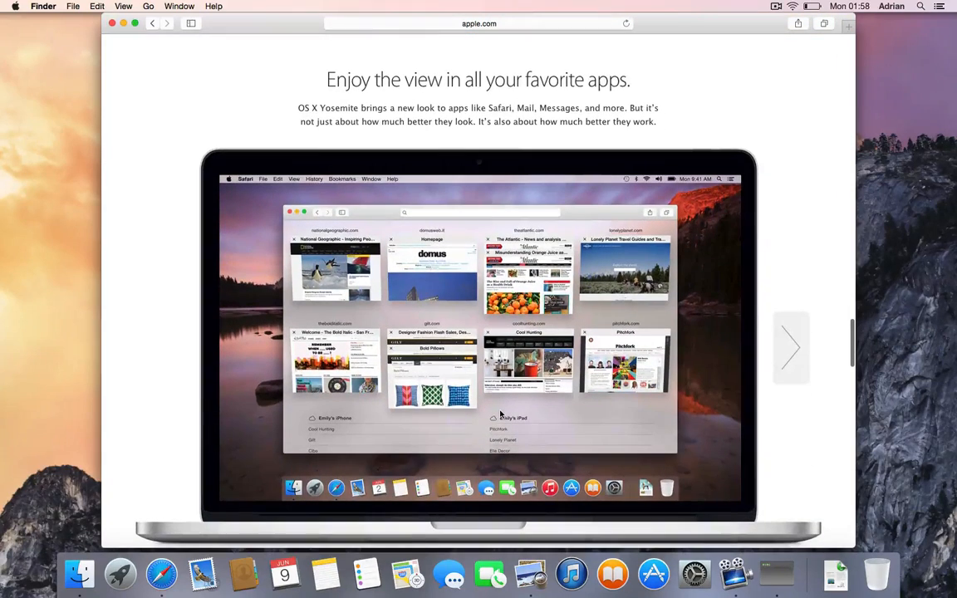
{"action": "scroll", "scroll_direction": "down", "scroll_amount": 3}
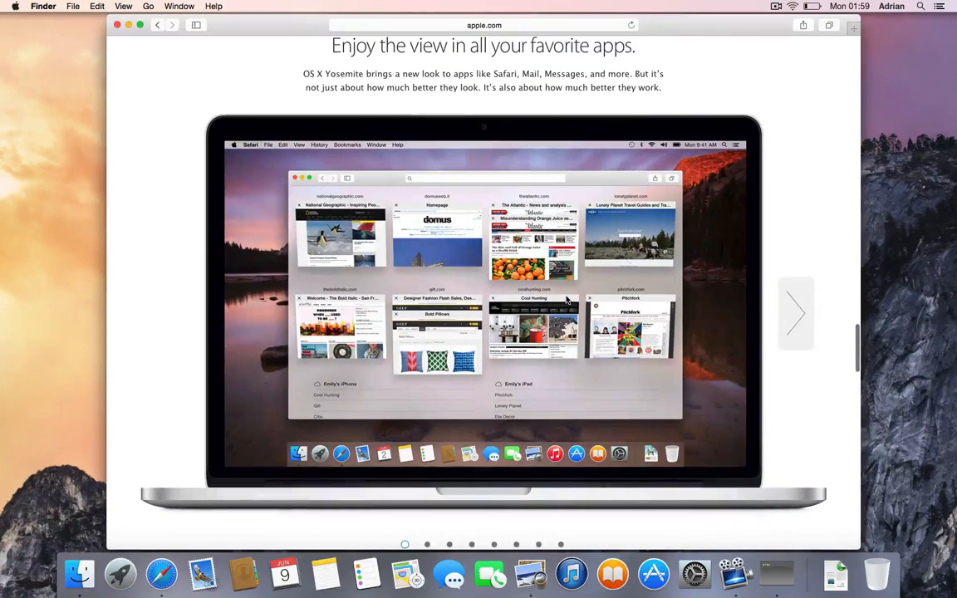
Step through four gallery screenshots, then read the Notification Center and Spotlight sections
{"action": "left_click", "coordinate": [794, 312]}
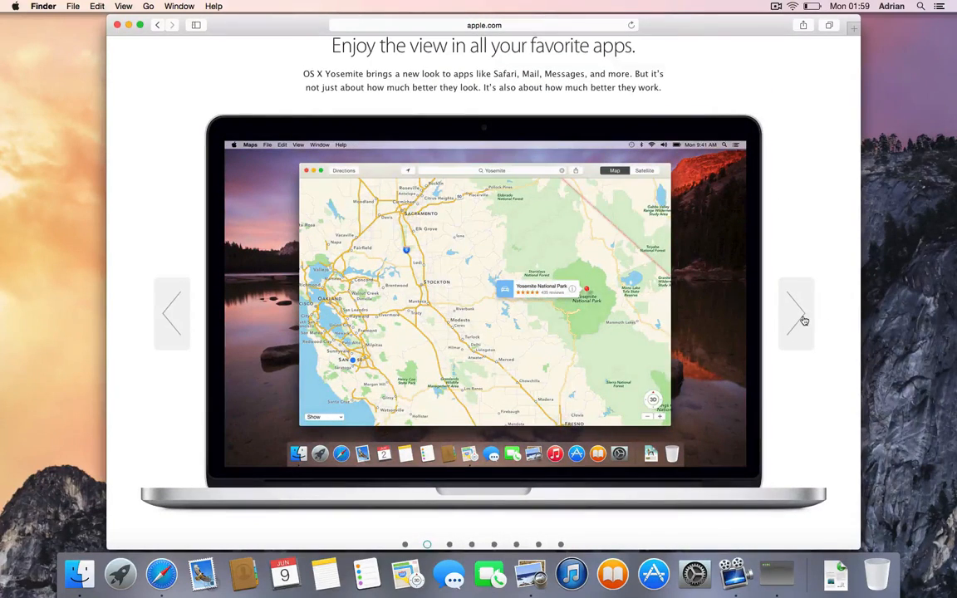
{"action": "left_click", "coordinate": [795, 312]}
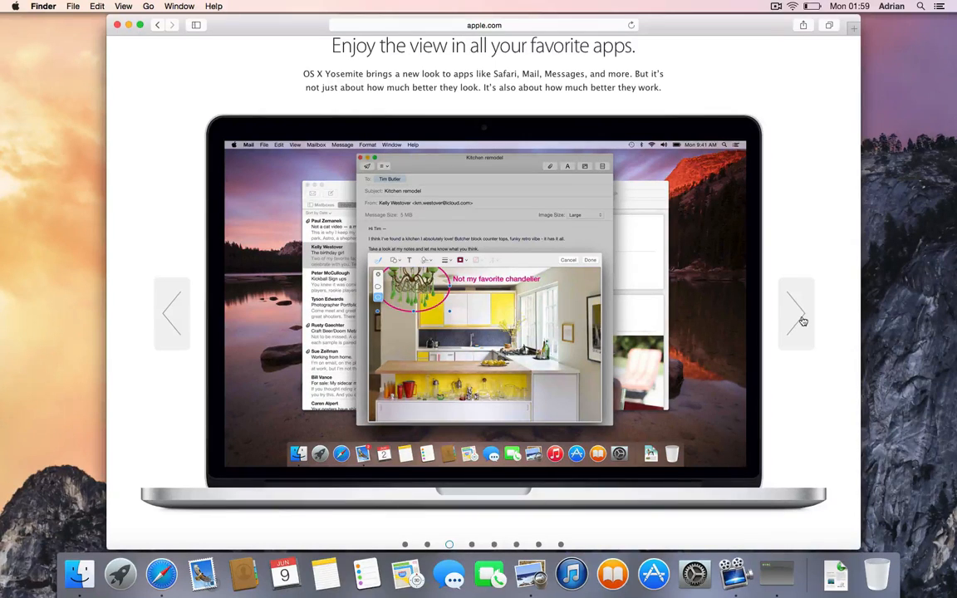
{"action": "left_click", "coordinate": [796, 313]}
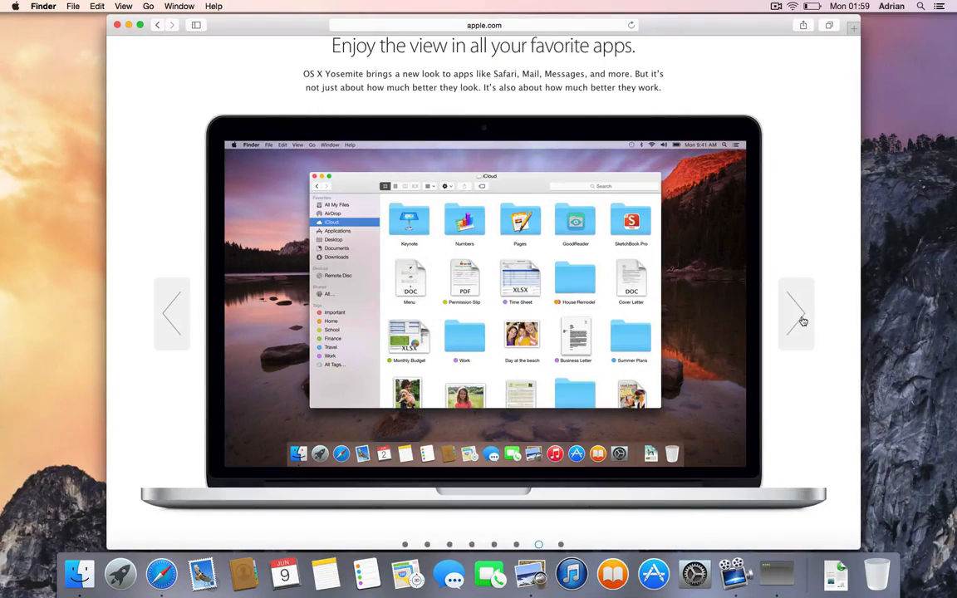
{"action": "left_click", "coordinate": [796, 312]}
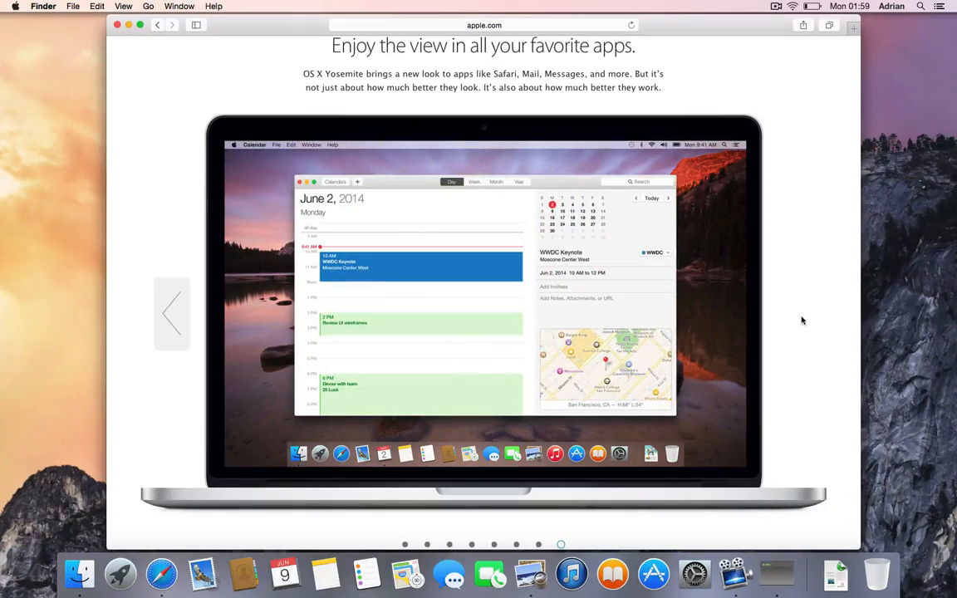
{"action": "scroll", "scroll_direction": "down", "scroll_amount": 3}
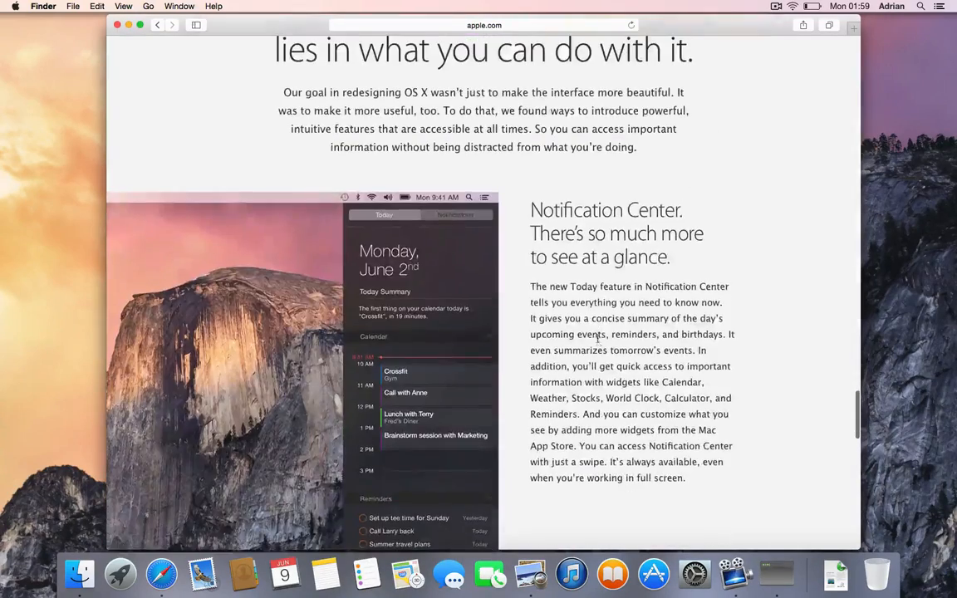
{"action": "scroll", "scroll_direction": "down", "scroll_amount": 3}
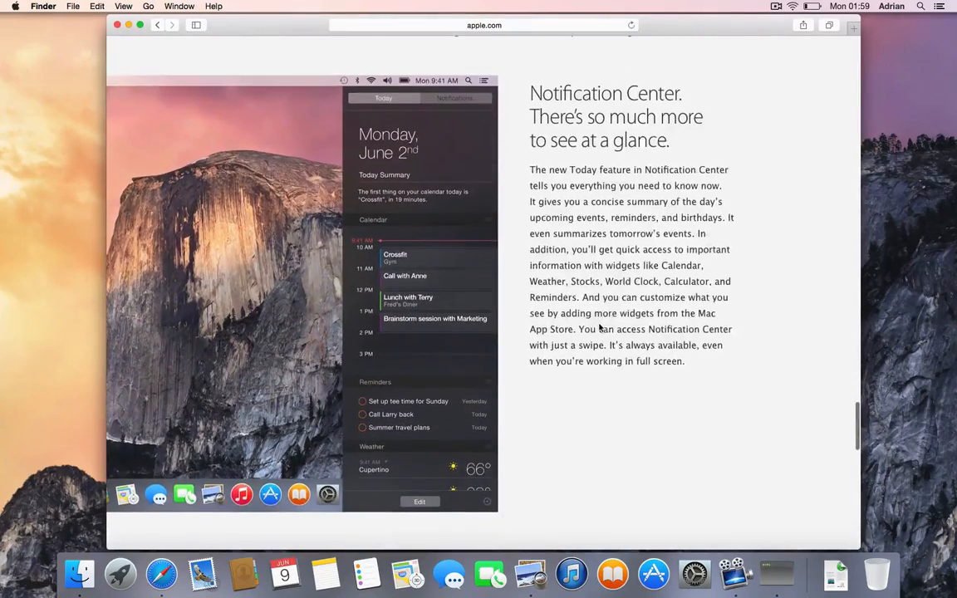
{"action": "scroll", "scroll_direction": "down", "scroll_amount": 3}
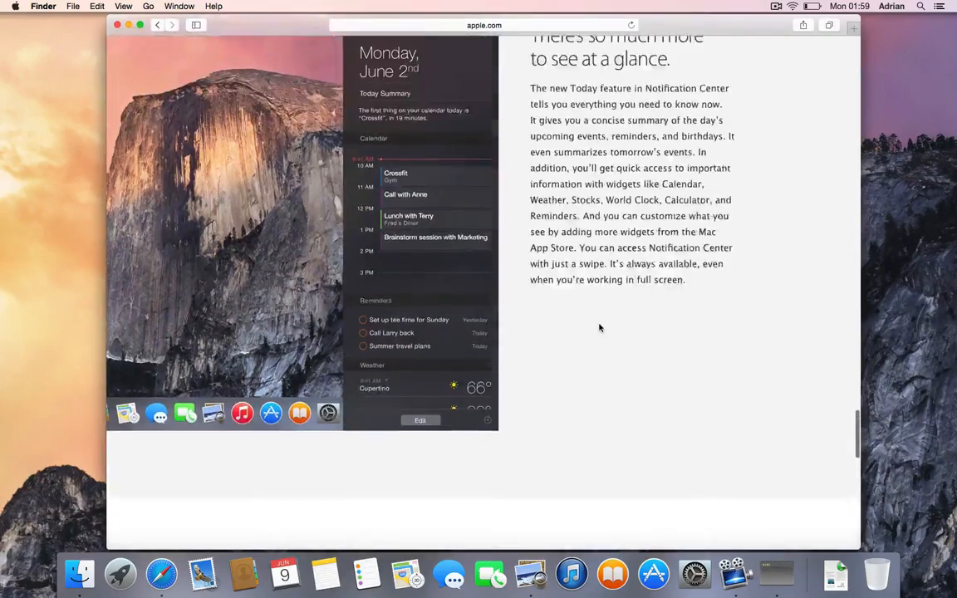
{"action": "scroll", "scroll_direction": "down", "scroll_amount": 3}
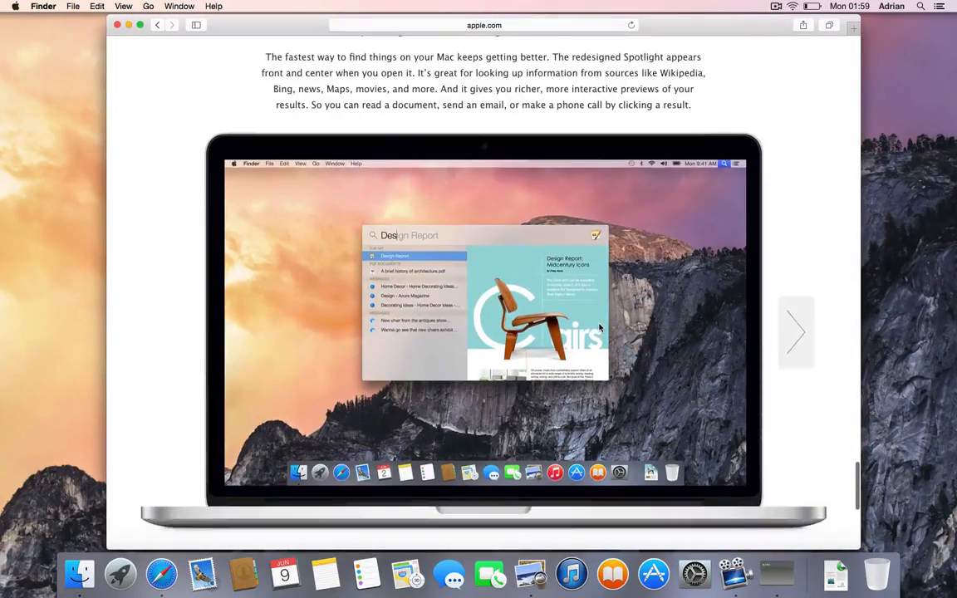
{"action": "scroll", "scroll_direction": "down", "scroll_amount": 3}
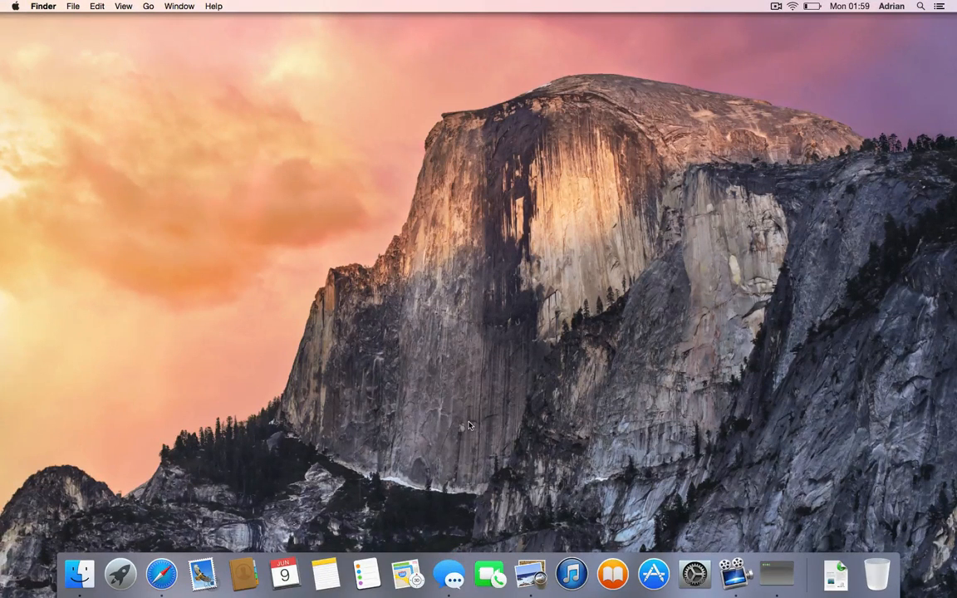
Launch Messages, enter the password and sign in to iMessage, then close the new-message window
{"action": "left_click", "coordinate": [448, 573]}
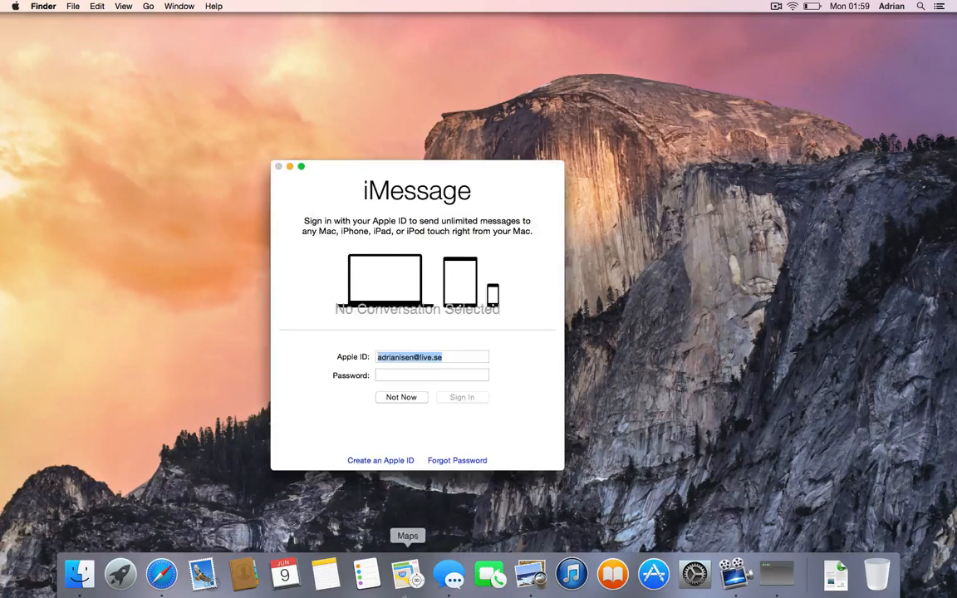
{"action": "left_click", "coordinate": [432, 375]}
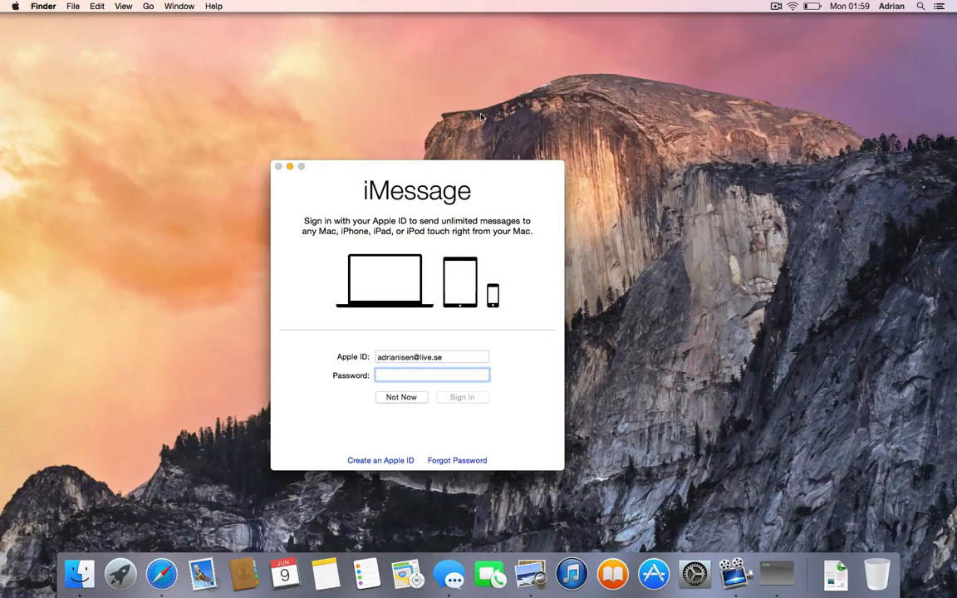
{"action": "left_click_drag", "start_coordinate": [417, 166], "coordinate": [448, 167]}
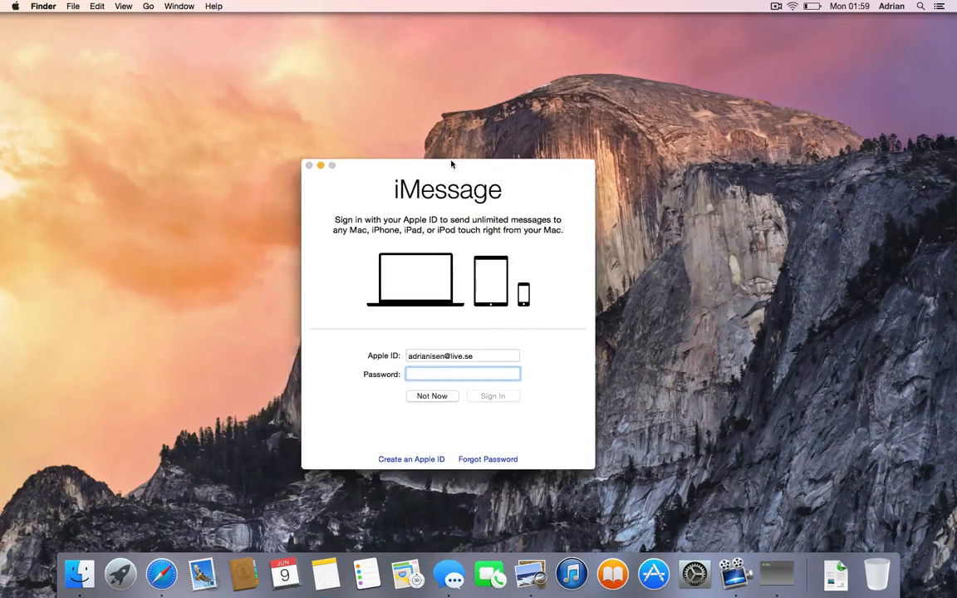
{"action": "type", "text": "••"}
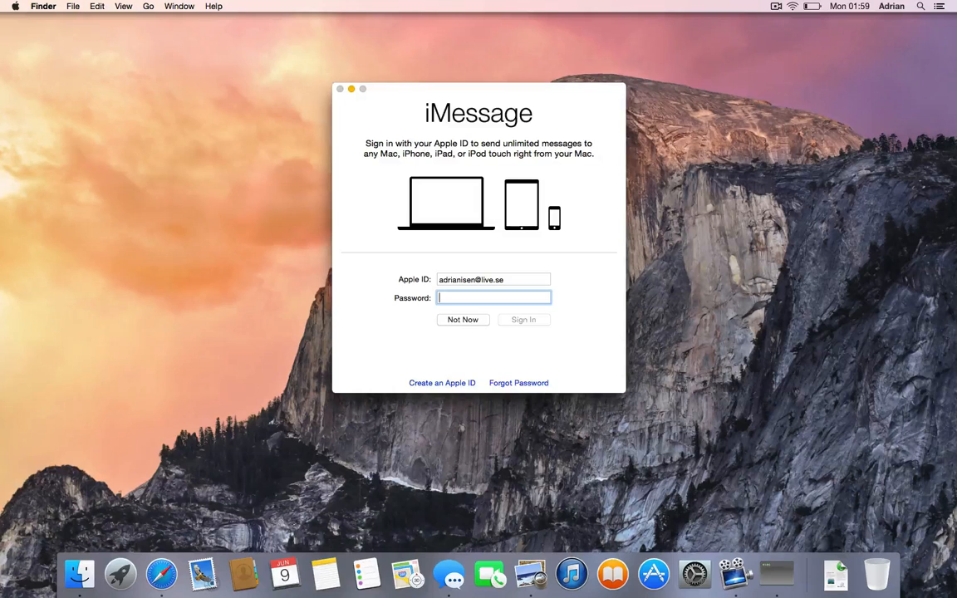
{"action": "type", "text": "••••"}
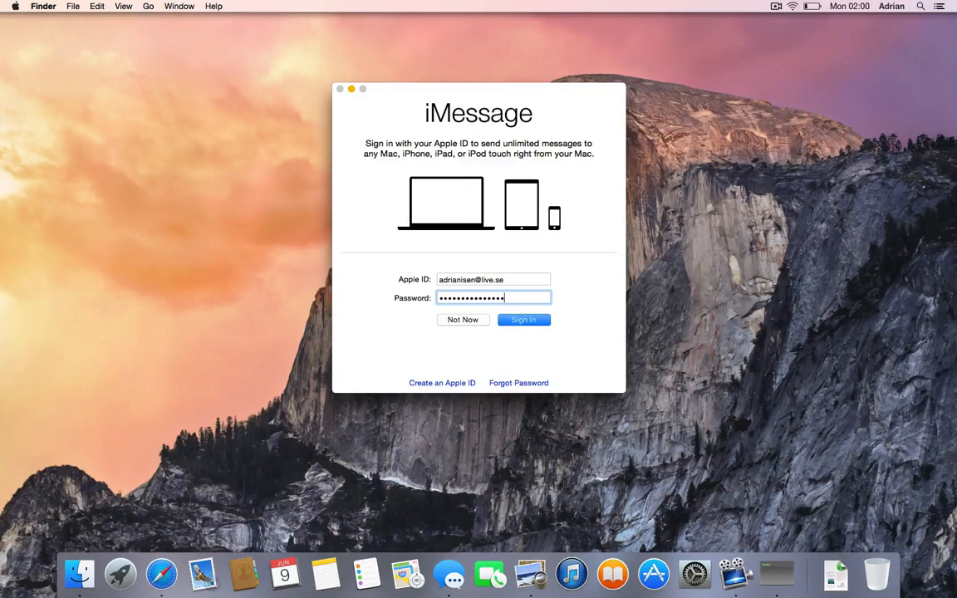
{"action": "left_click", "coordinate": [523, 319]}
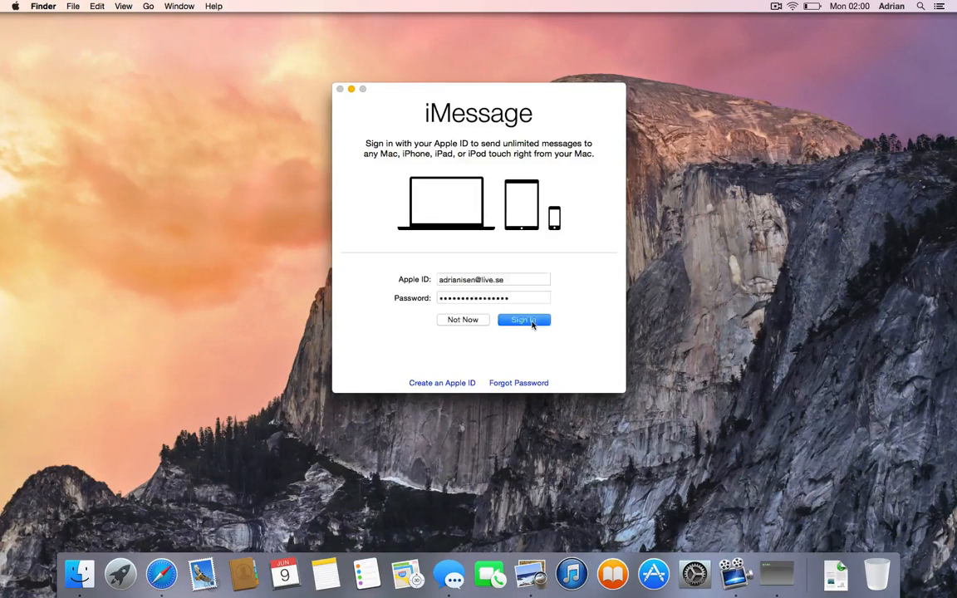
{"action": "left_click", "coordinate": [523, 319]}
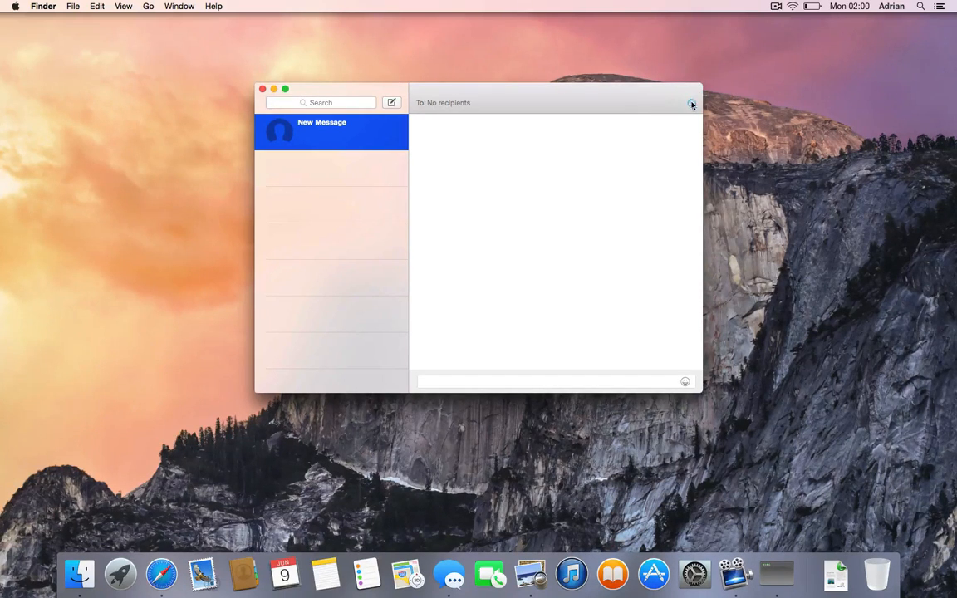
{"action": "mouse_move", "coordinate": [267, 96]}
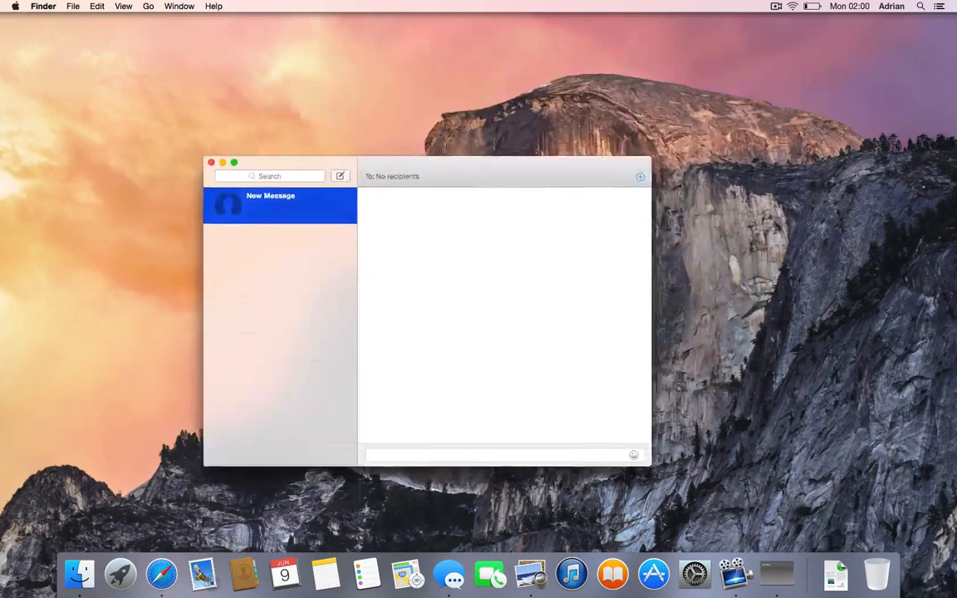
{"action": "left_click", "coordinate": [211, 162]}
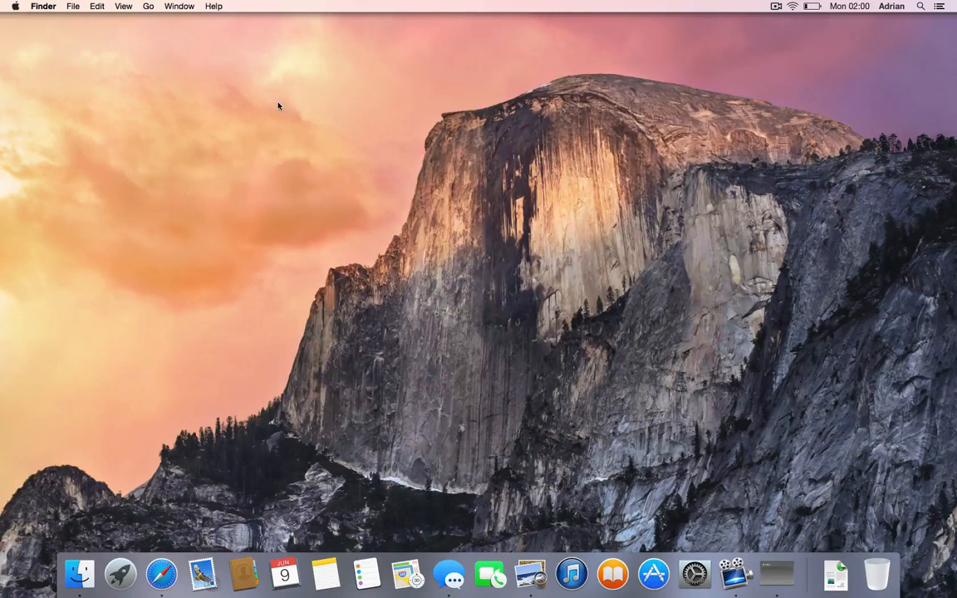
{"action": "mouse_move", "coordinate": [284, 574]}
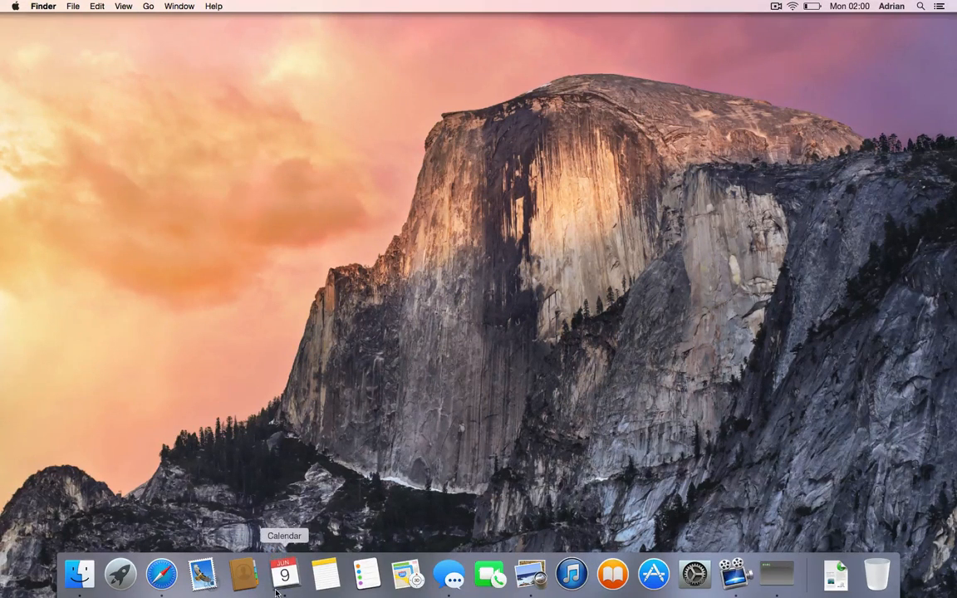
Launch Calendar and cycle year, week and day layouts before settling on the June 2014 month grid
{"action": "left_click", "coordinate": [284, 573]}
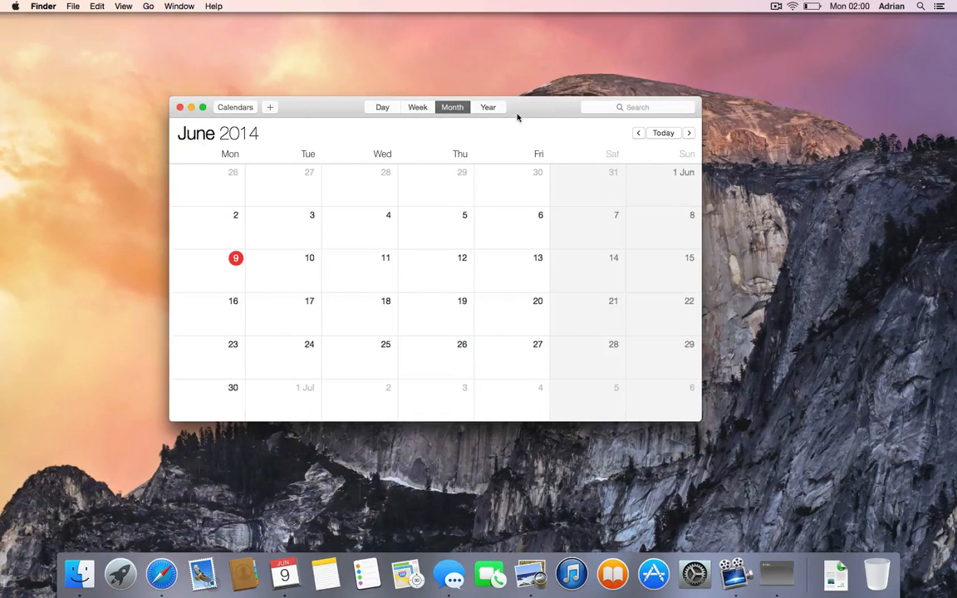
{"action": "left_click", "coordinate": [489, 106]}
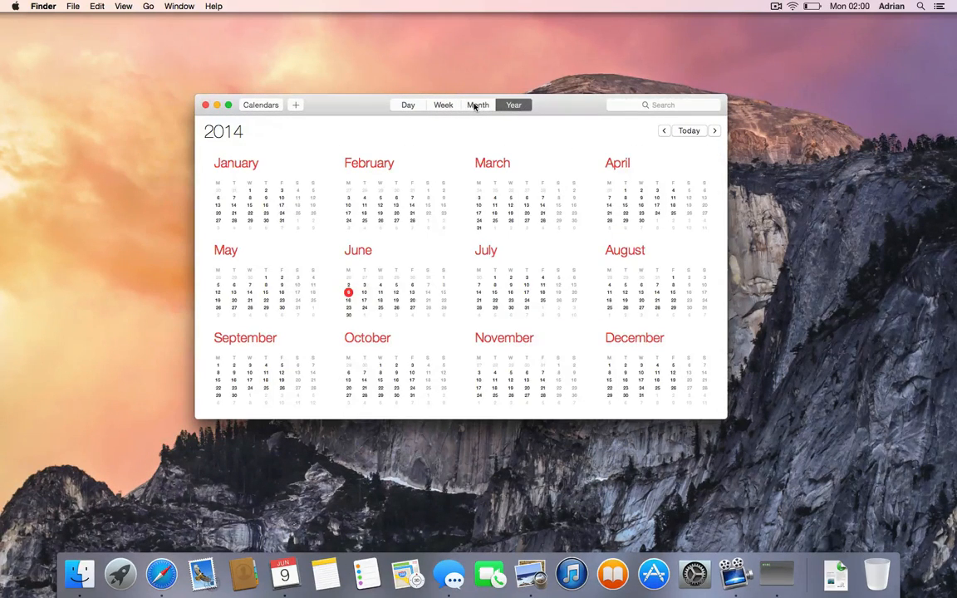
{"action": "left_click", "coordinate": [442, 105]}
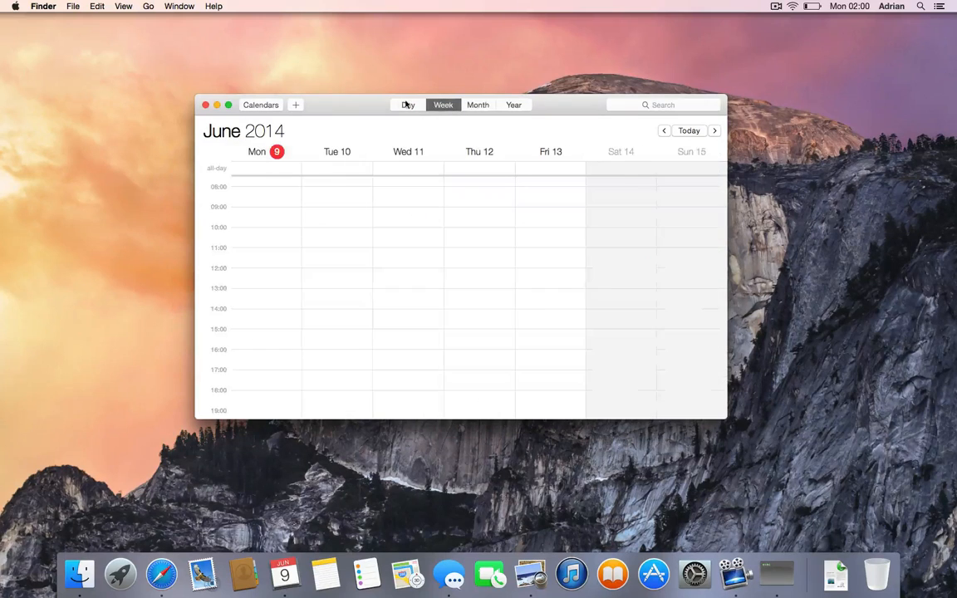
{"action": "left_click", "coordinate": [409, 105]}
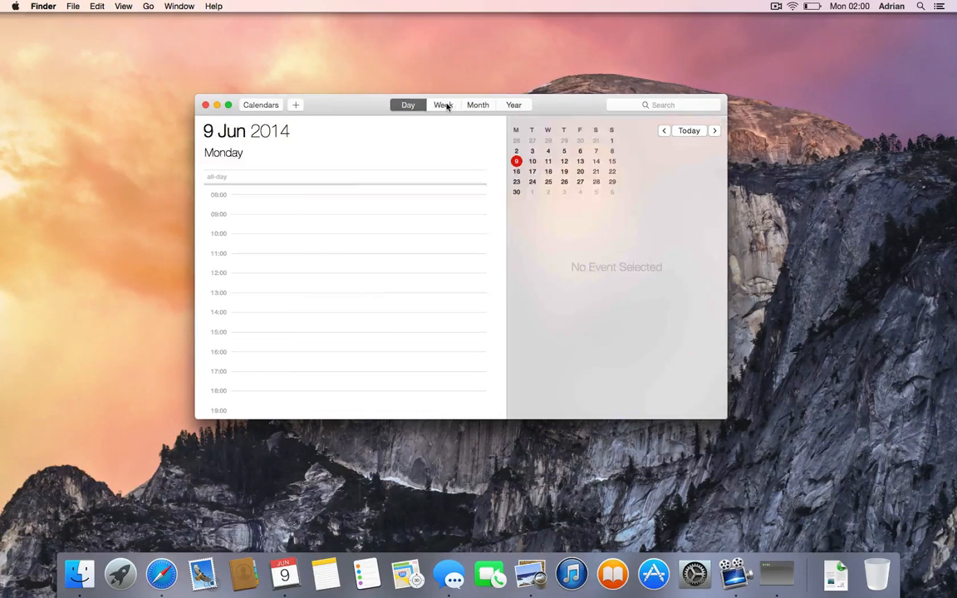
{"action": "left_click", "coordinate": [407, 104]}
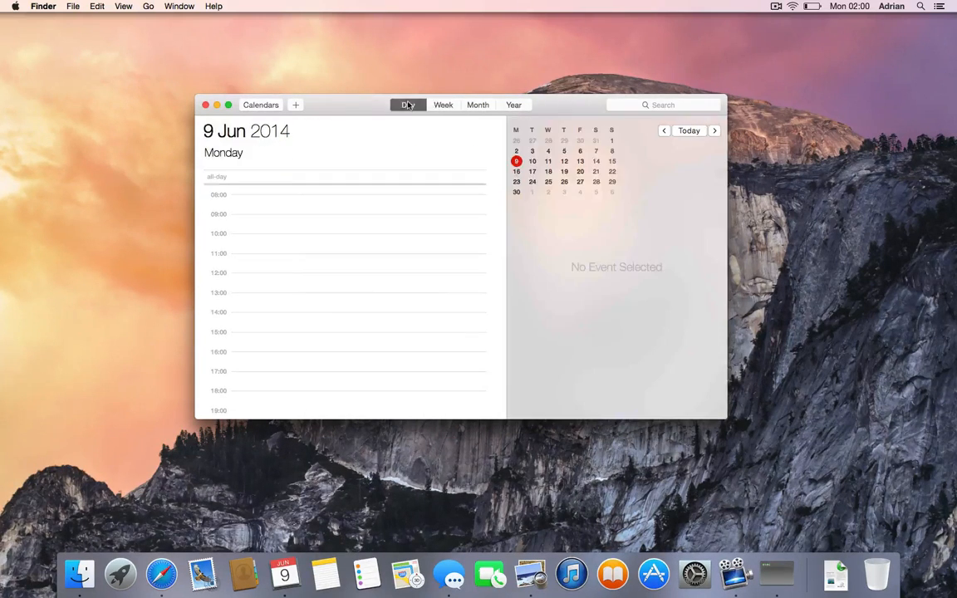
{"action": "left_click", "coordinate": [478, 105]}
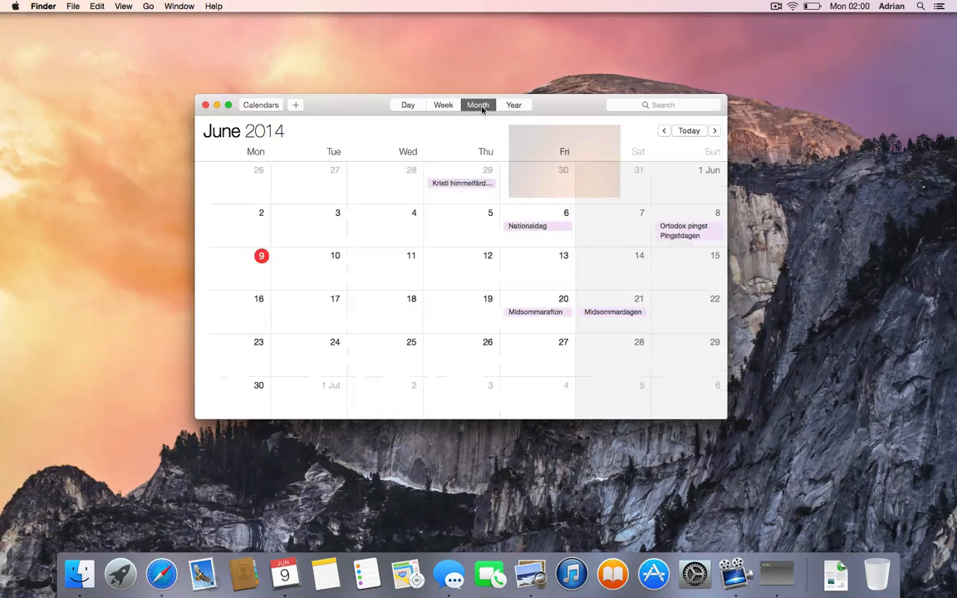
{"action": "mouse_move", "coordinate": [408, 574]}
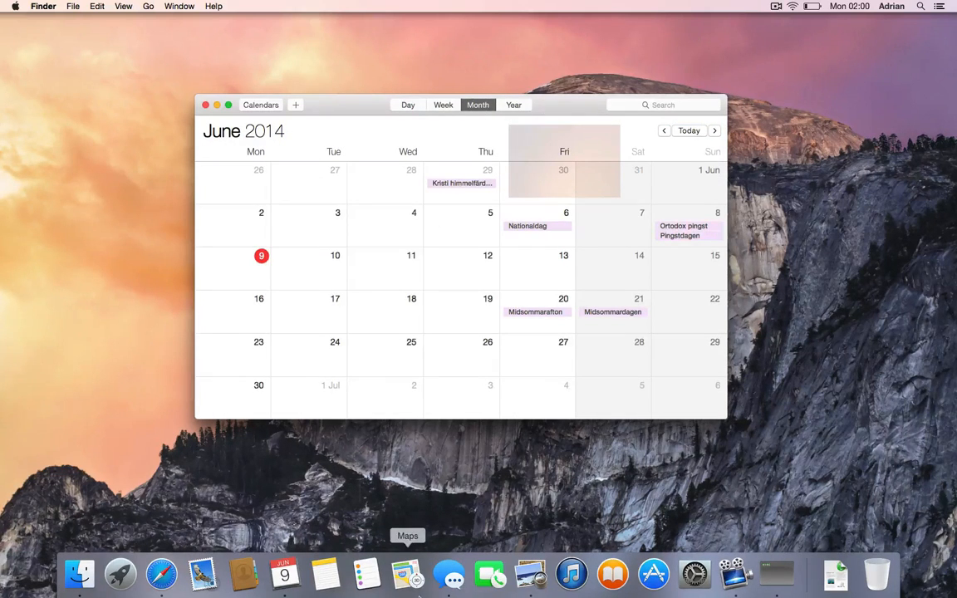
{"action": "mouse_move", "coordinate": [406, 495]}
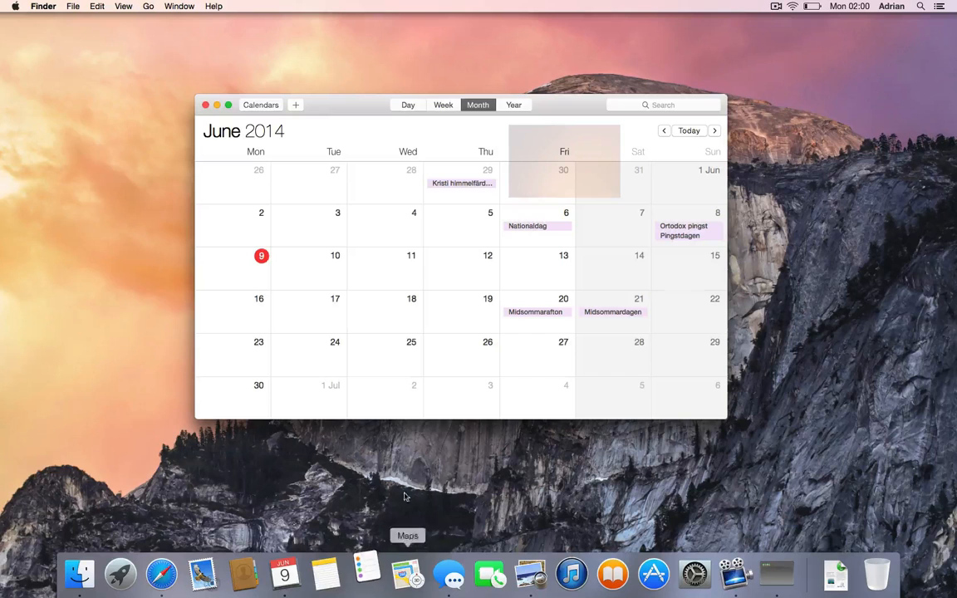
{"action": "left_click", "coordinate": [366, 574]}
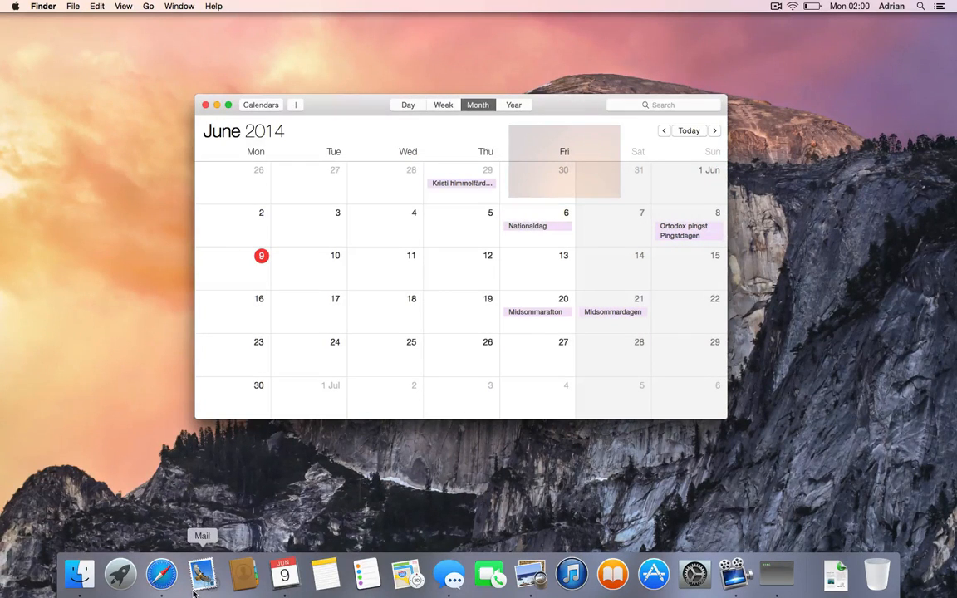
{"action": "mouse_move", "coordinate": [284, 573]}
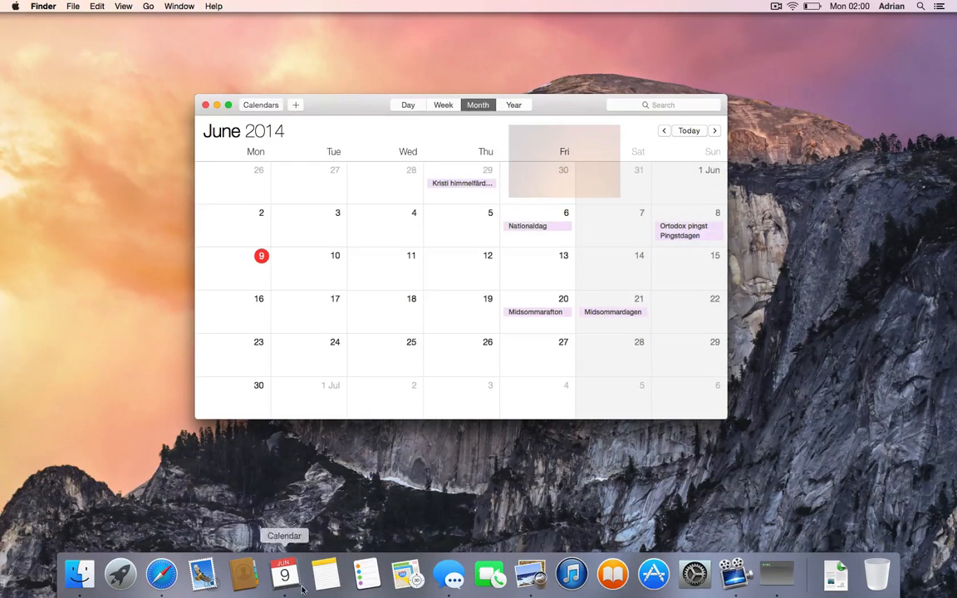
{"action": "mouse_move", "coordinate": [324, 535]}
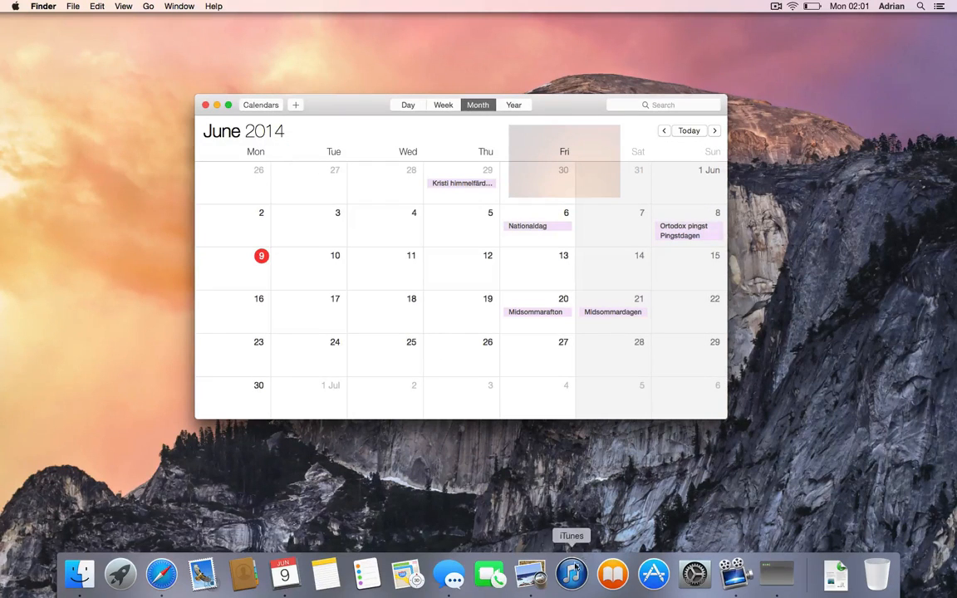
{"action": "mouse_move", "coordinate": [489, 573]}
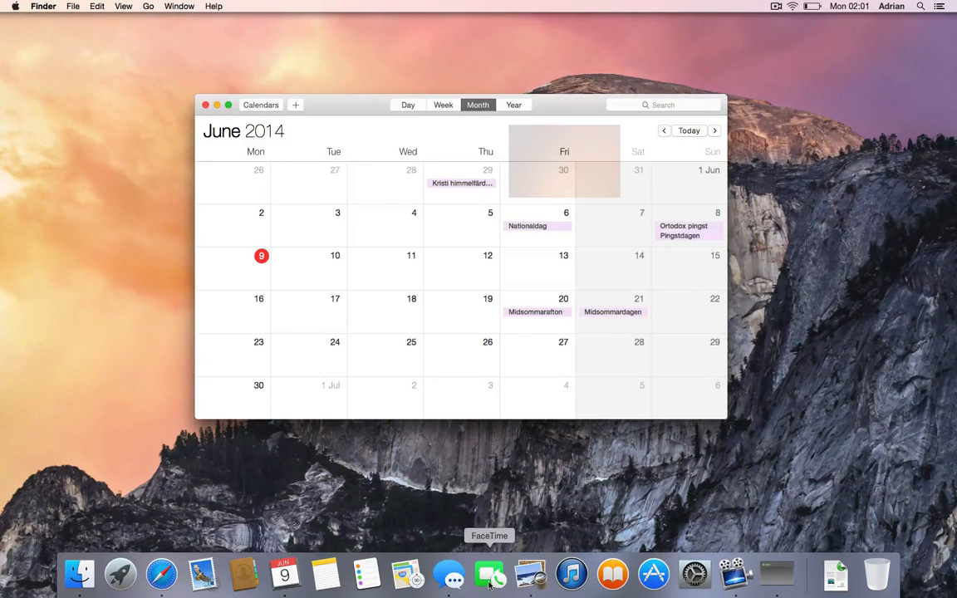
{"action": "mouse_move", "coordinate": [571, 573]}
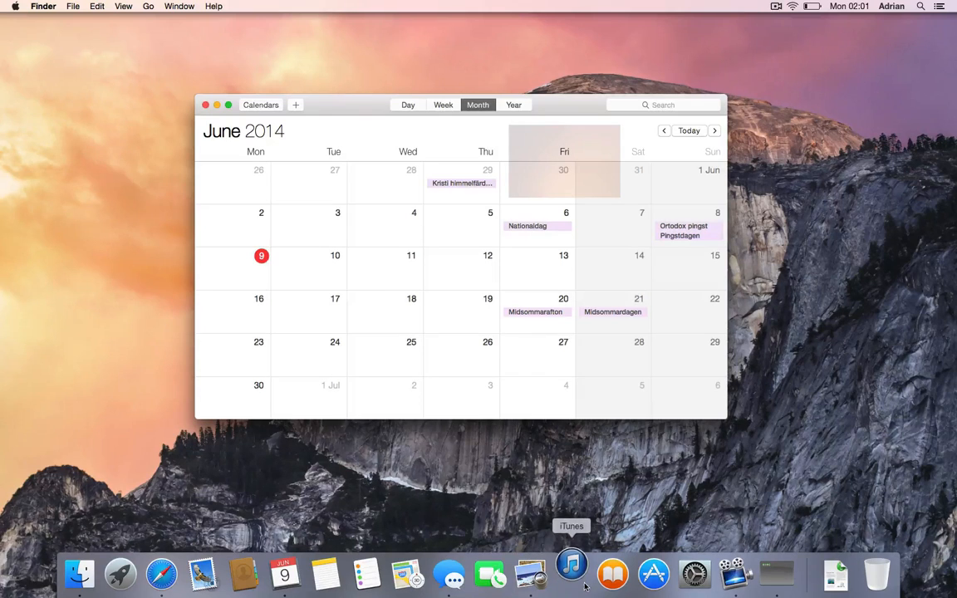
Launch iTunes from the Dock and accept its licence agreement
{"action": "left_click", "coordinate": [572, 574]}
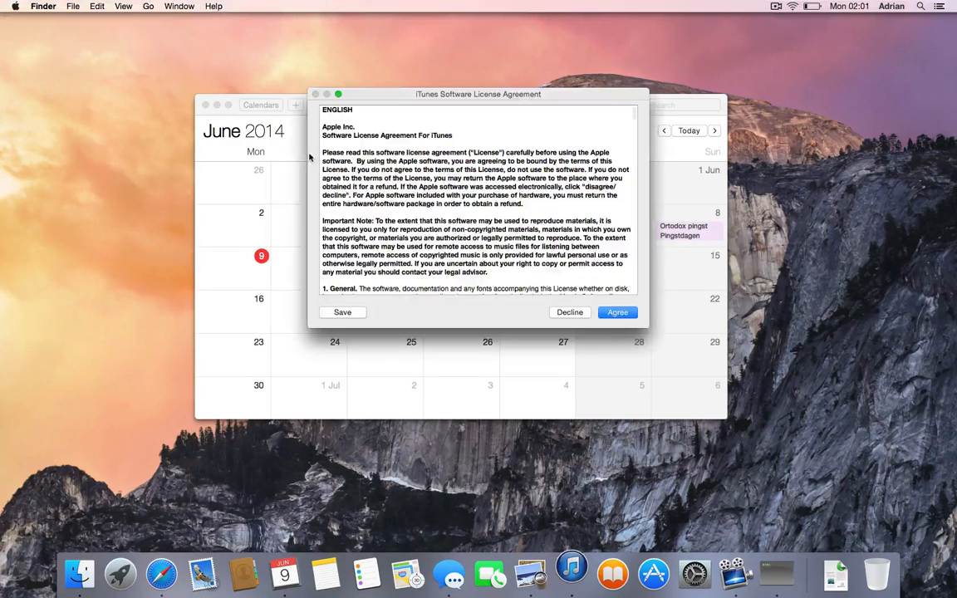
{"action": "left_click", "coordinate": [618, 312]}
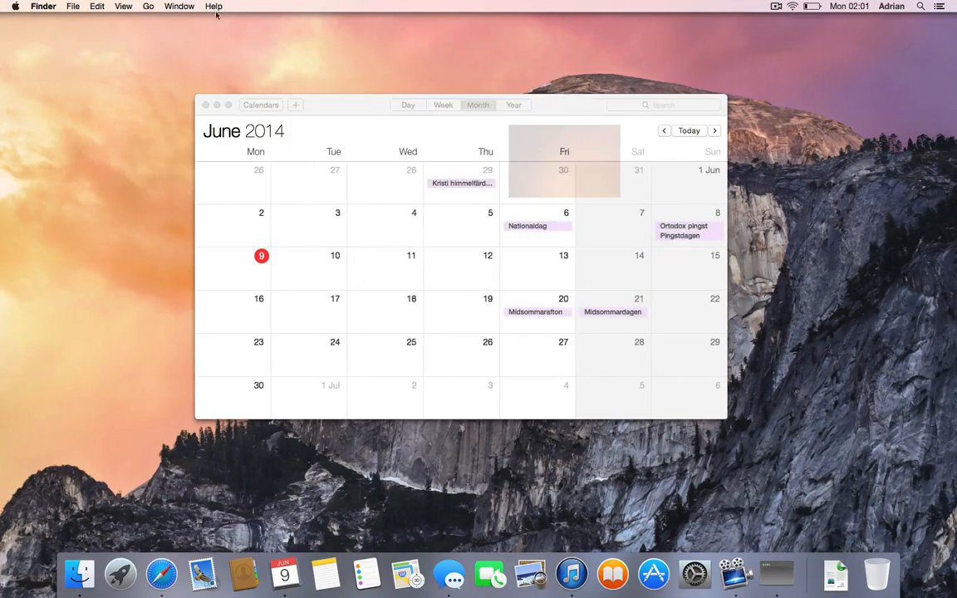
{"action": "left_click", "coordinate": [206, 104]}
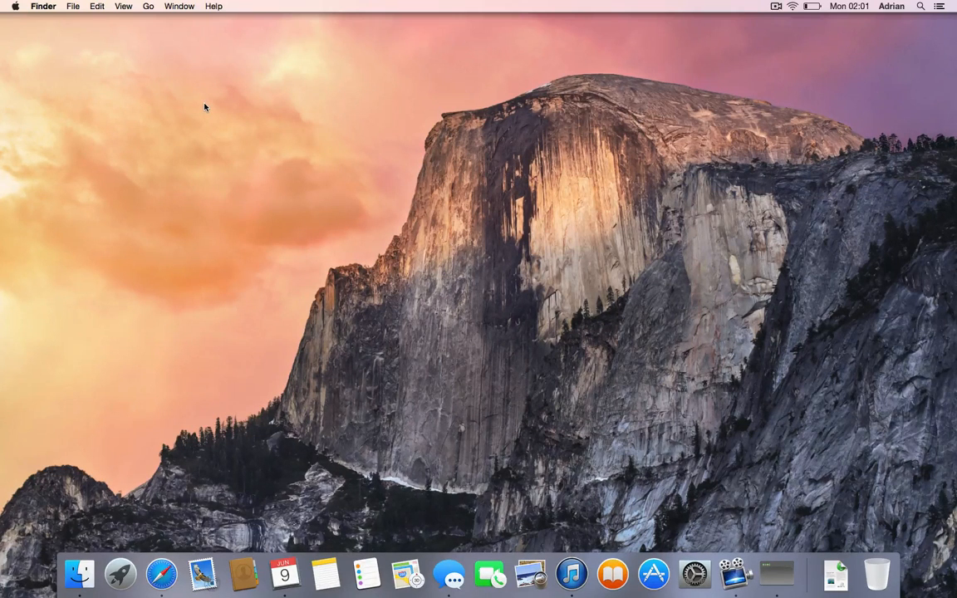
Decline the newer iTunes download and close the welcome window, returning to the desktop
{"action": "left_click", "coordinate": [572, 573]}
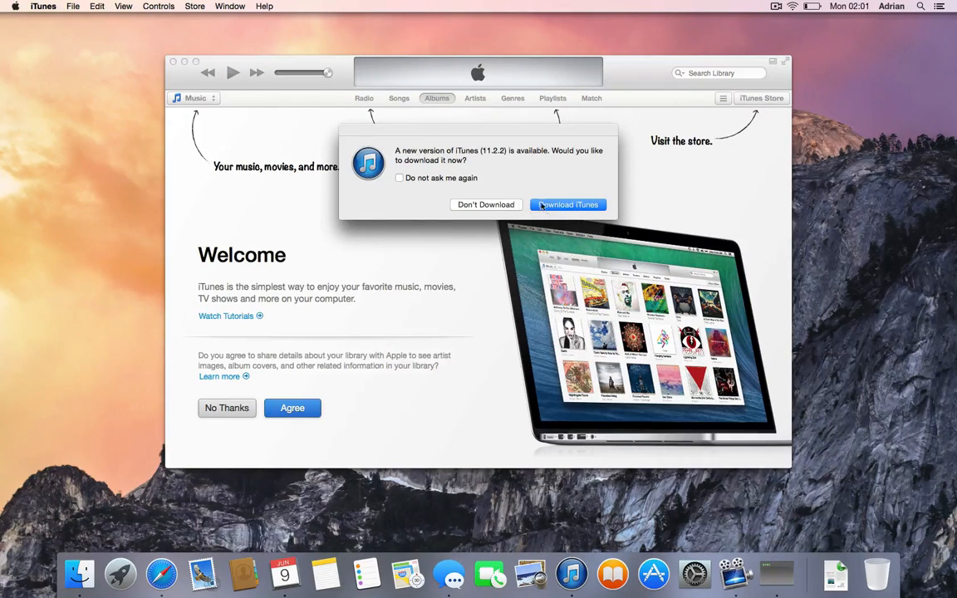
{"action": "left_click", "coordinate": [486, 204]}
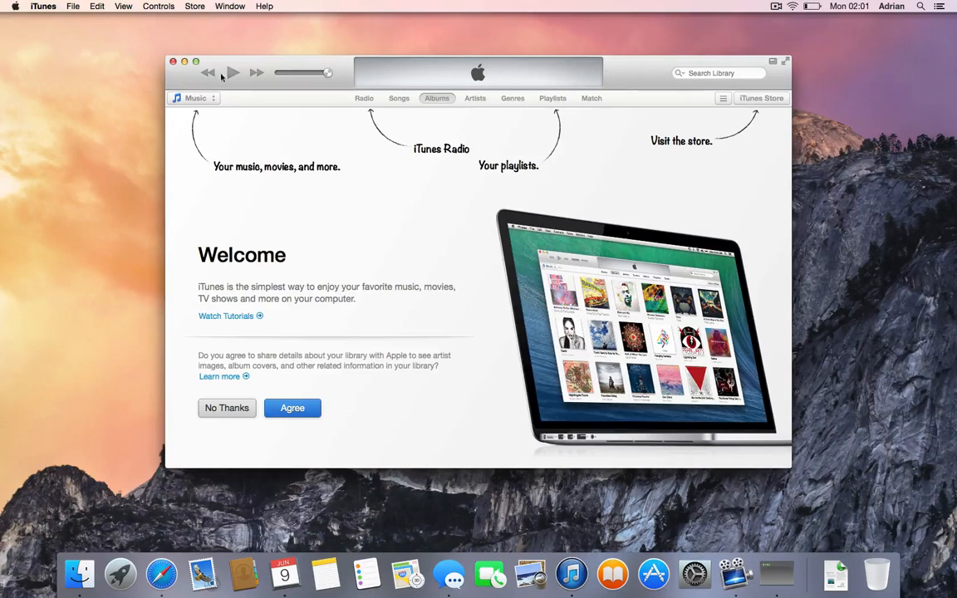
{"action": "left_click", "coordinate": [173, 60]}
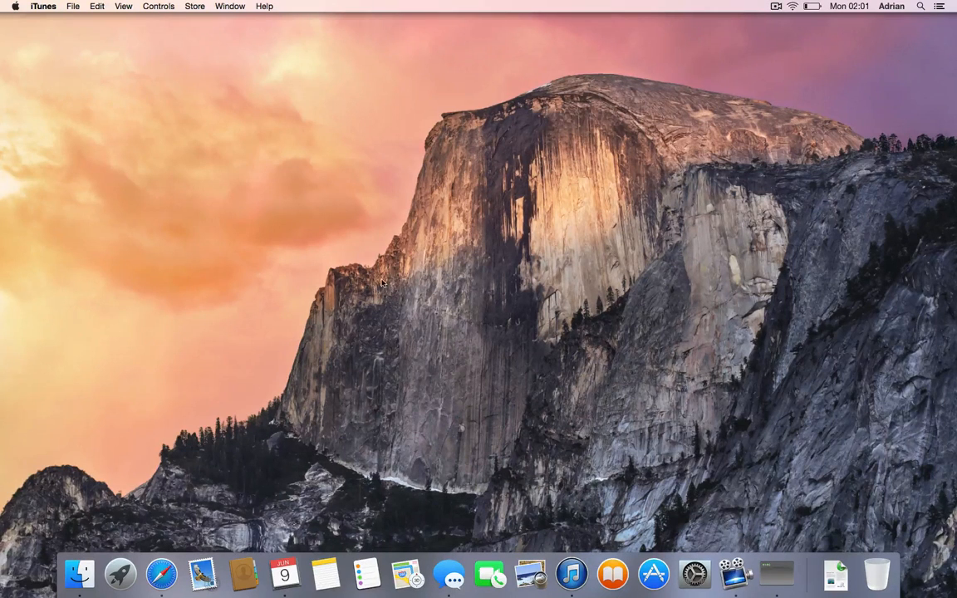
{"action": "mouse_move", "coordinate": [655, 573]}
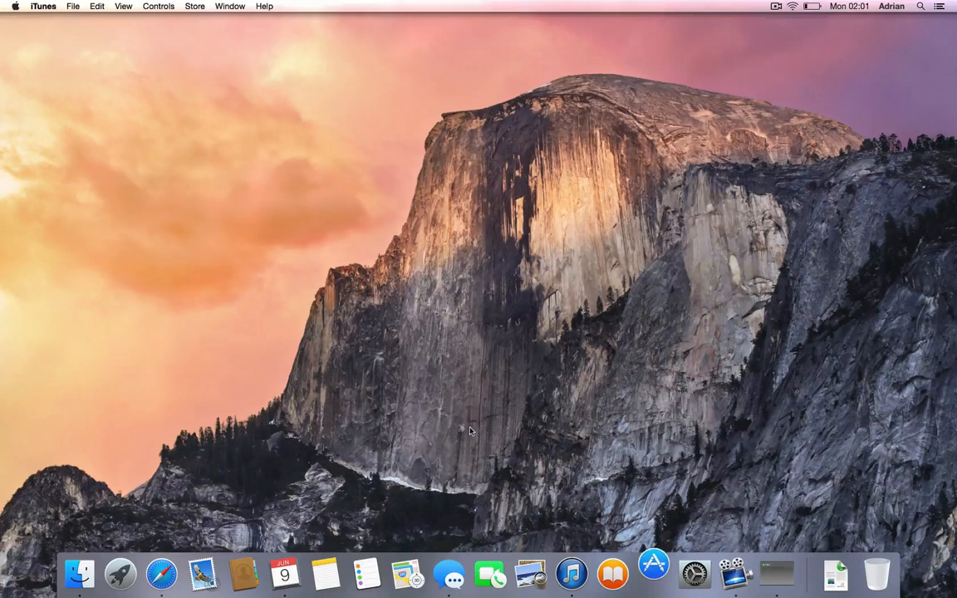
Launch the App Store and browse through the Featured apps page
{"action": "left_click", "coordinate": [653, 574]}
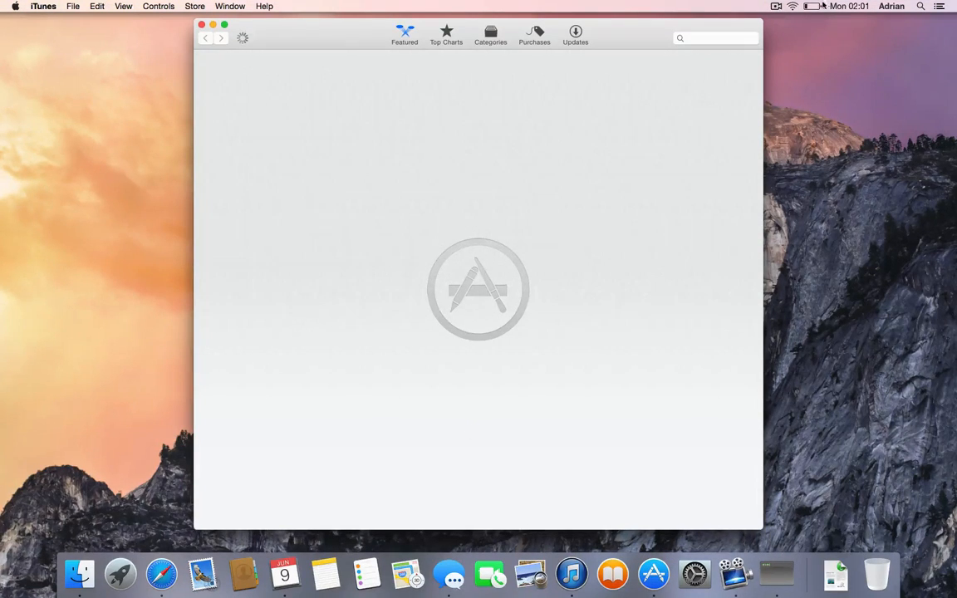
{"action": "left_click", "coordinate": [813, 6]}
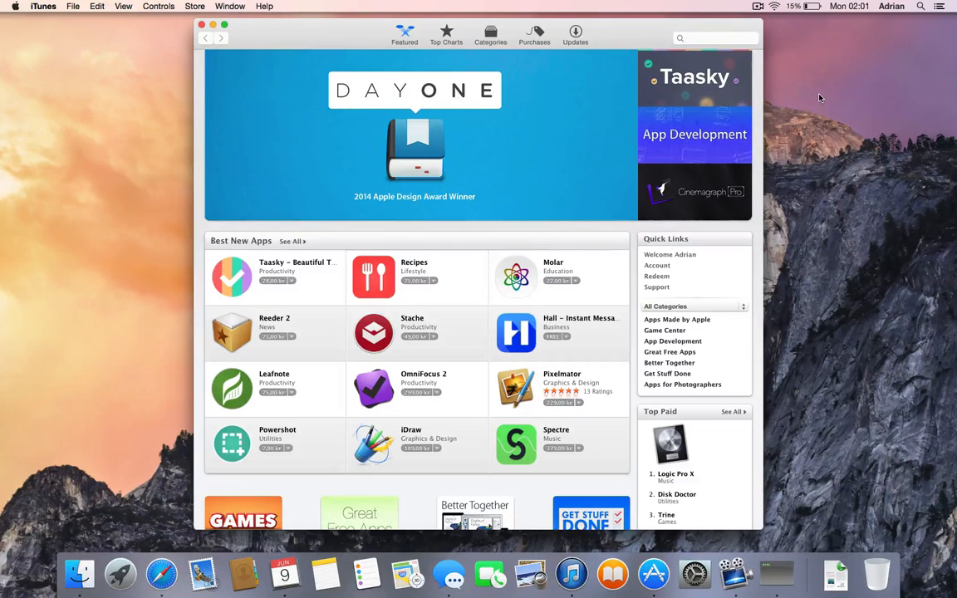
{"action": "scroll", "scroll_direction": "down", "scroll_amount": 3}
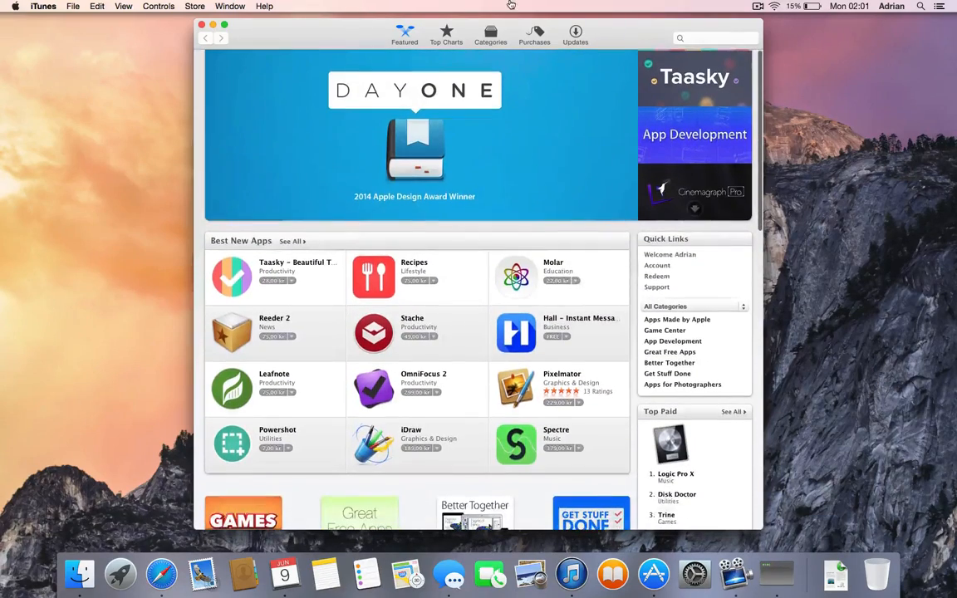
Browse the Top Charts of paid and free apps, then close the store back to the desktop
{"action": "left_click", "coordinate": [445, 35]}
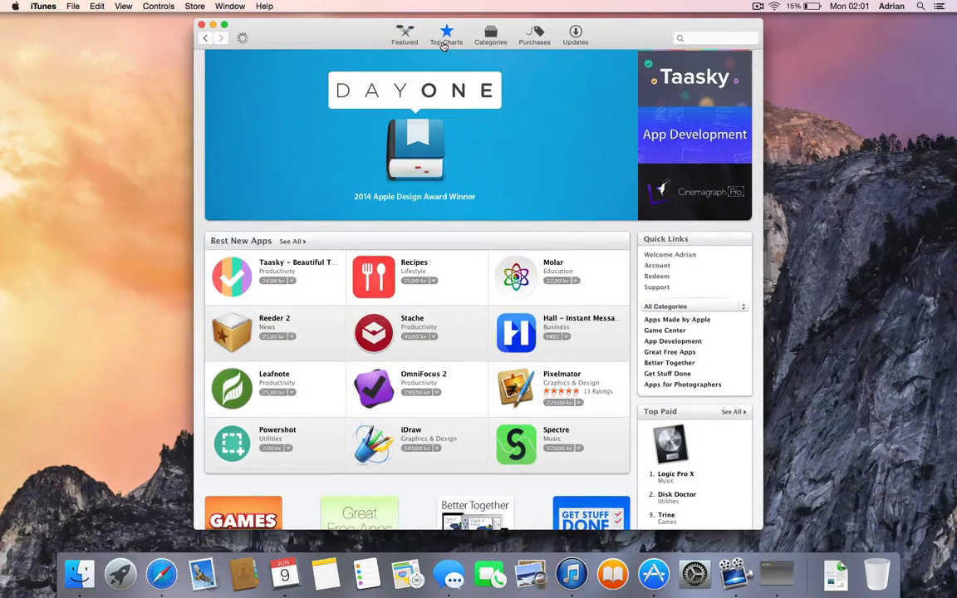
{"action": "left_click", "coordinate": [445, 37]}
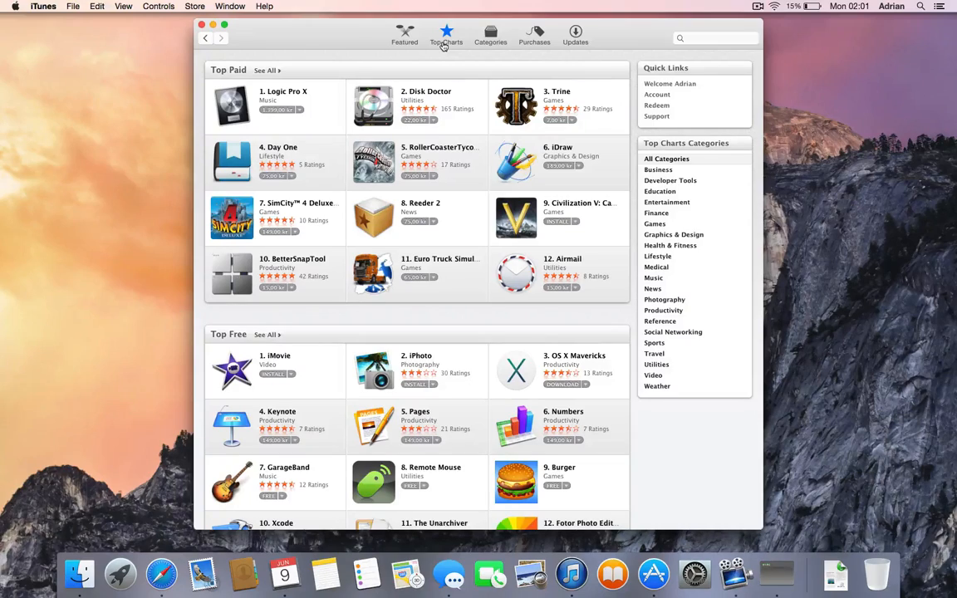
{"action": "scroll", "scroll_direction": "down", "scroll_amount": 3}
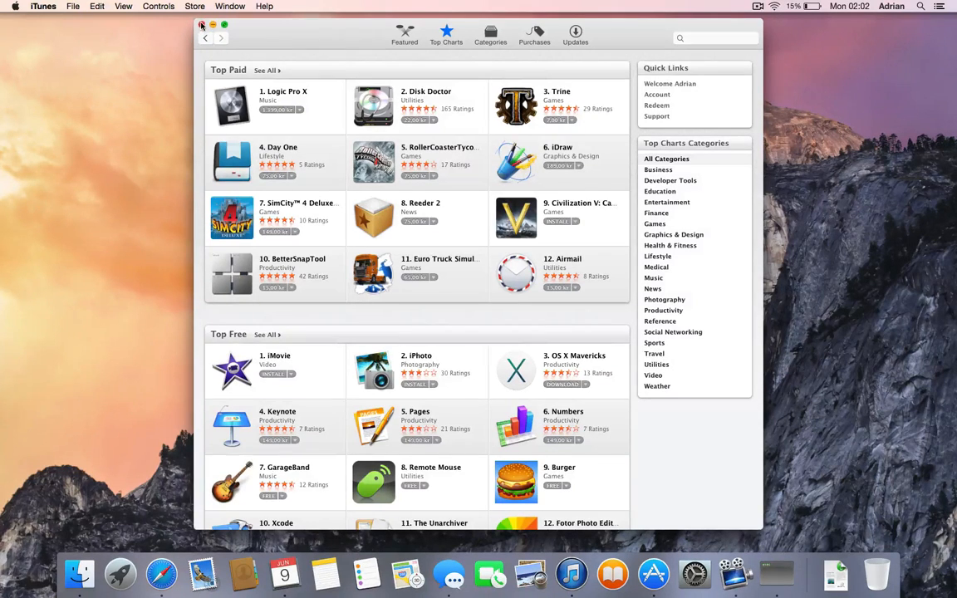
{"action": "left_click", "coordinate": [201, 25]}
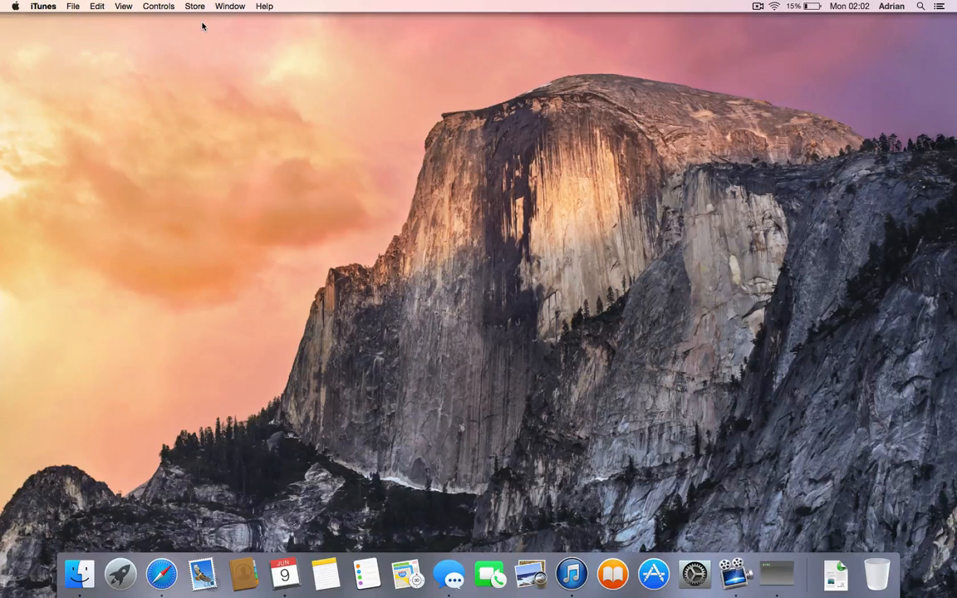
{"action": "mouse_move", "coordinate": [299, 400]}
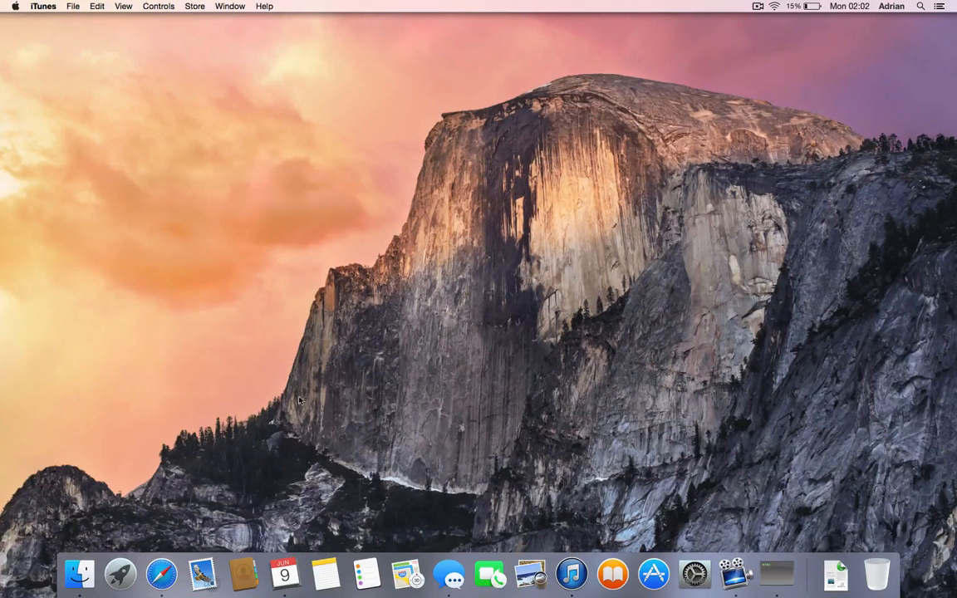
{"action": "mouse_move", "coordinate": [407, 447]}
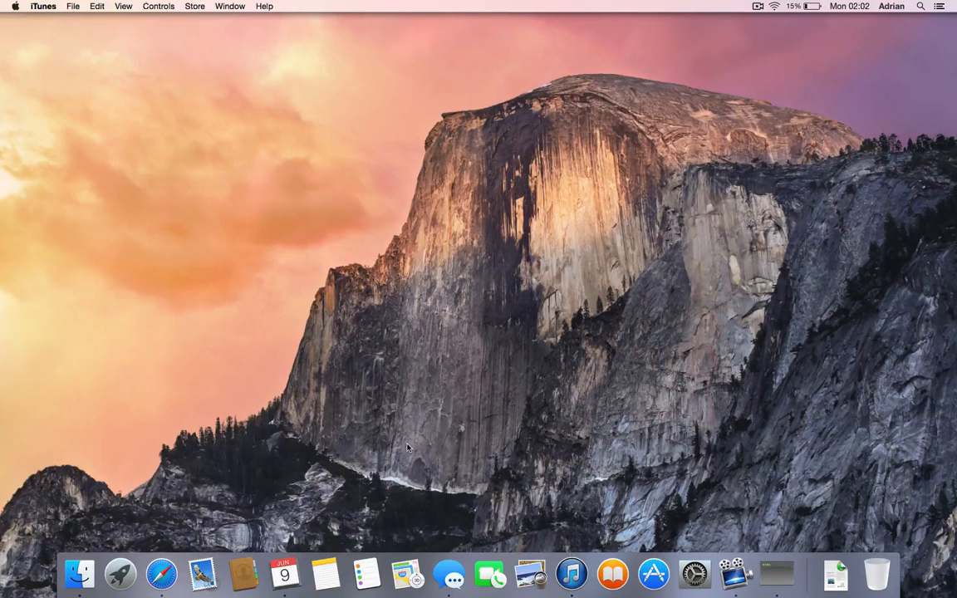